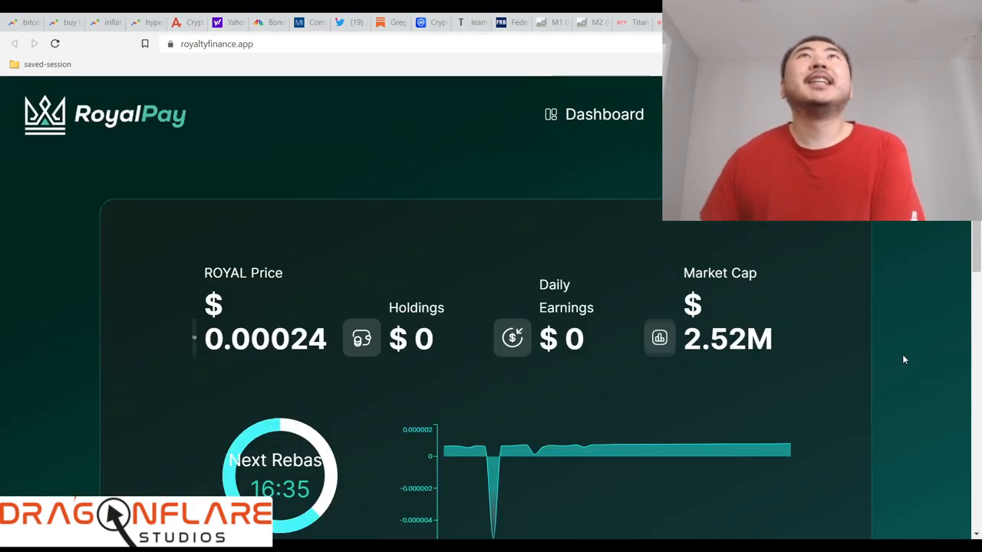
# Browse up and down the RoyalPay landing page hero and intro sections.
pyautogui.scroll(-3)
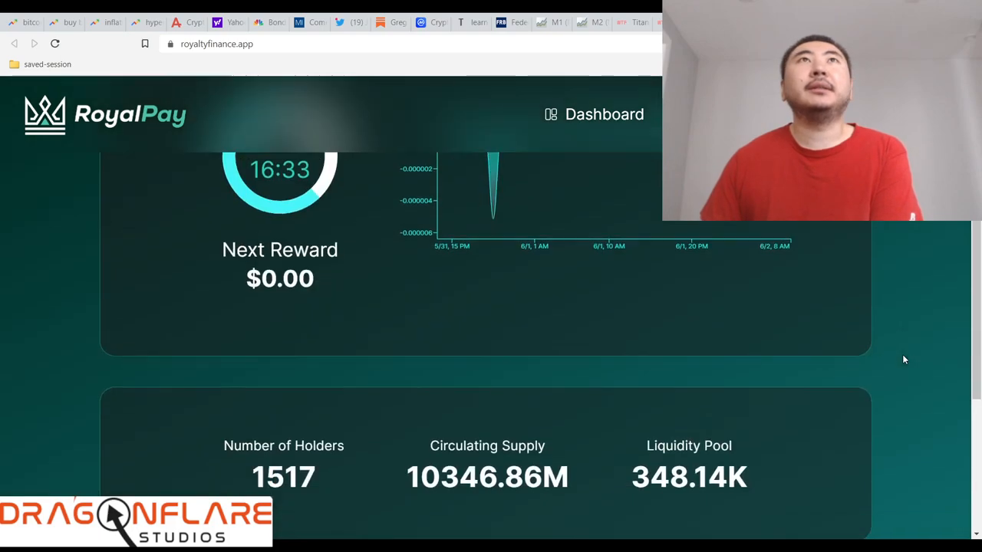
pyautogui.scroll(-3)
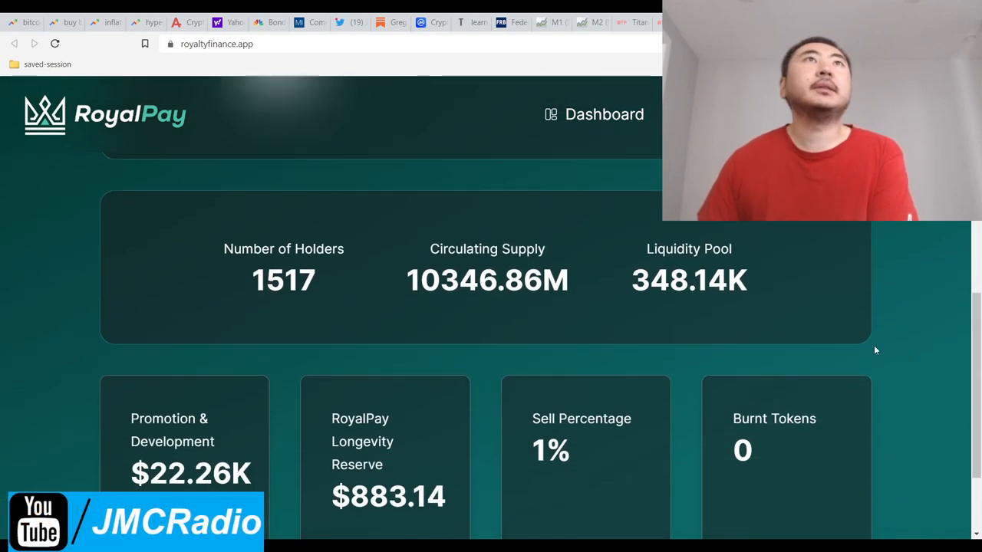
pyautogui.scroll(3)
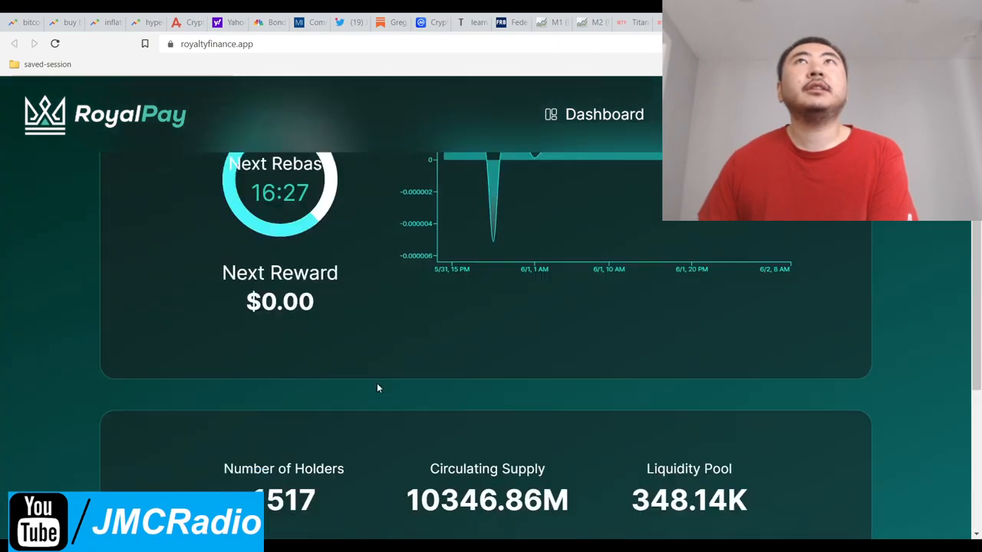
pyautogui.scroll(3)
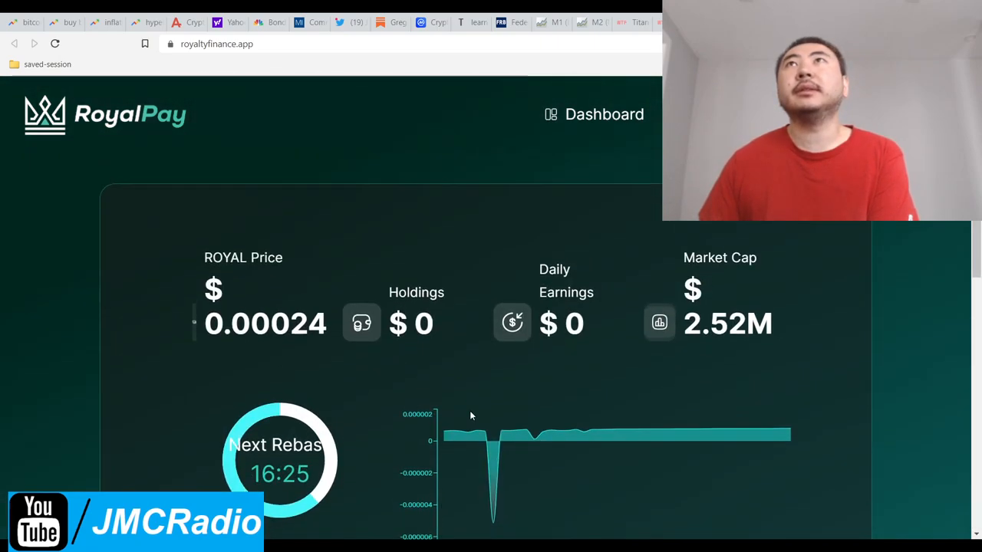
pyautogui.scroll(-3)
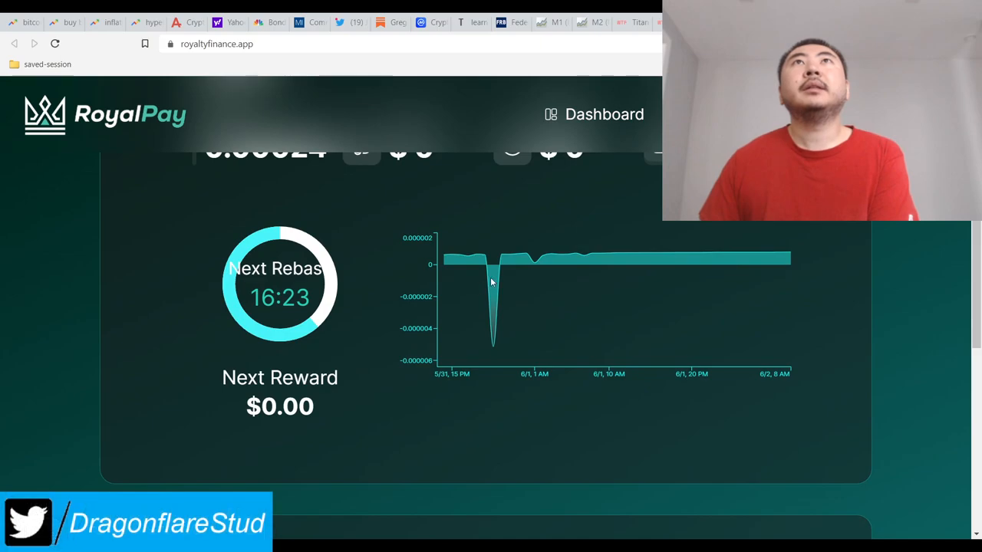
pyautogui.scroll(3)
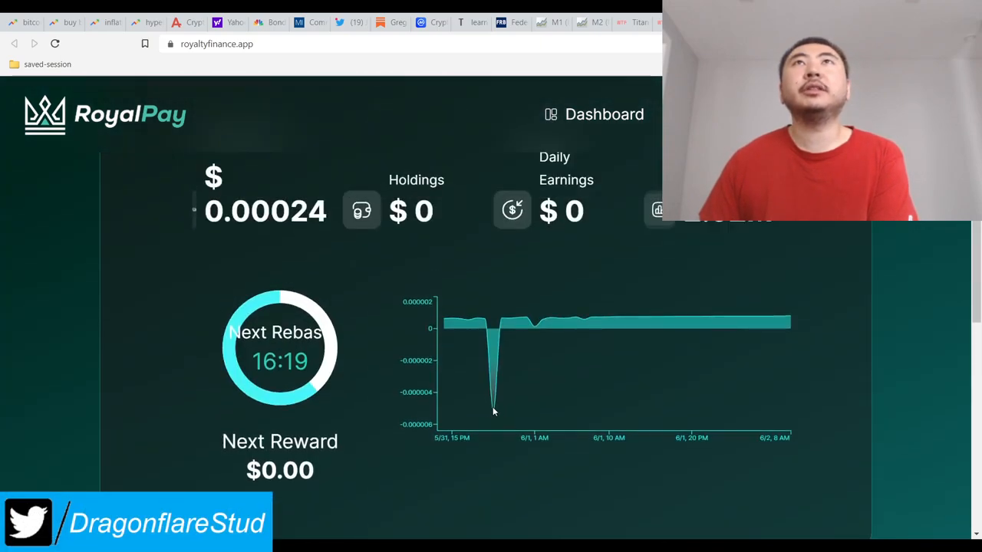
pyautogui.scroll(-3)
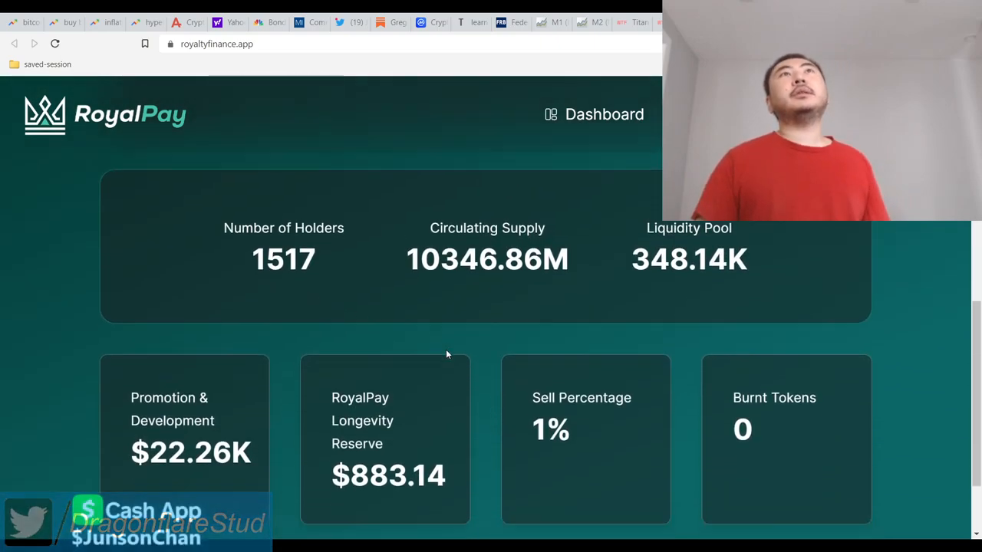
pyautogui.scroll(-3)
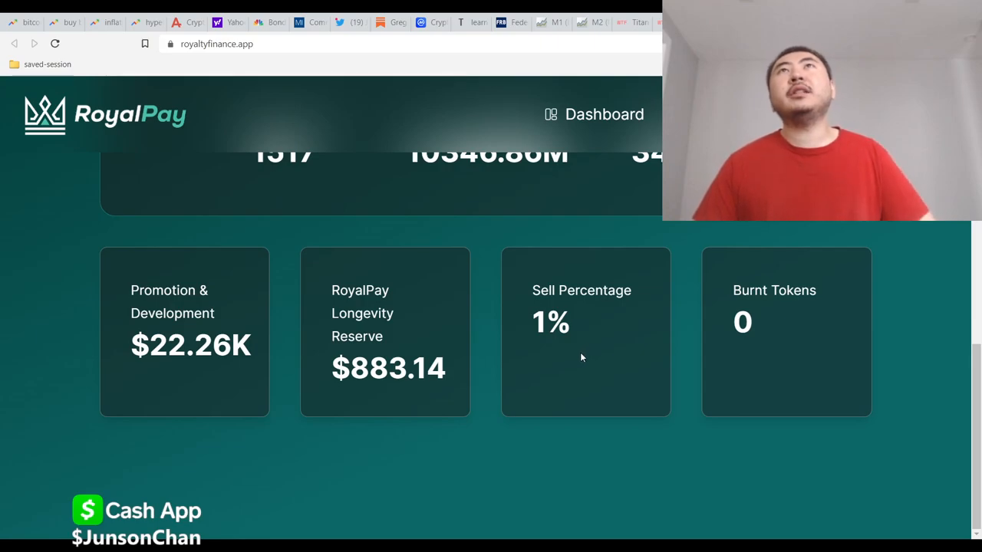
# Bring the Buy Now link into view and follow it to buy the ROYAL token.
pyautogui.scroll(3)
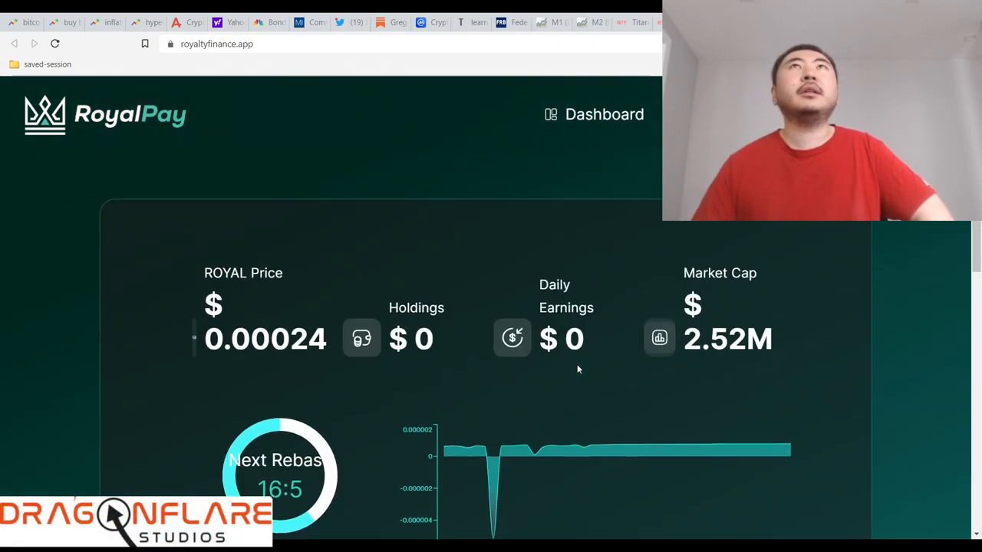
pyautogui.moveTo(893, 322)
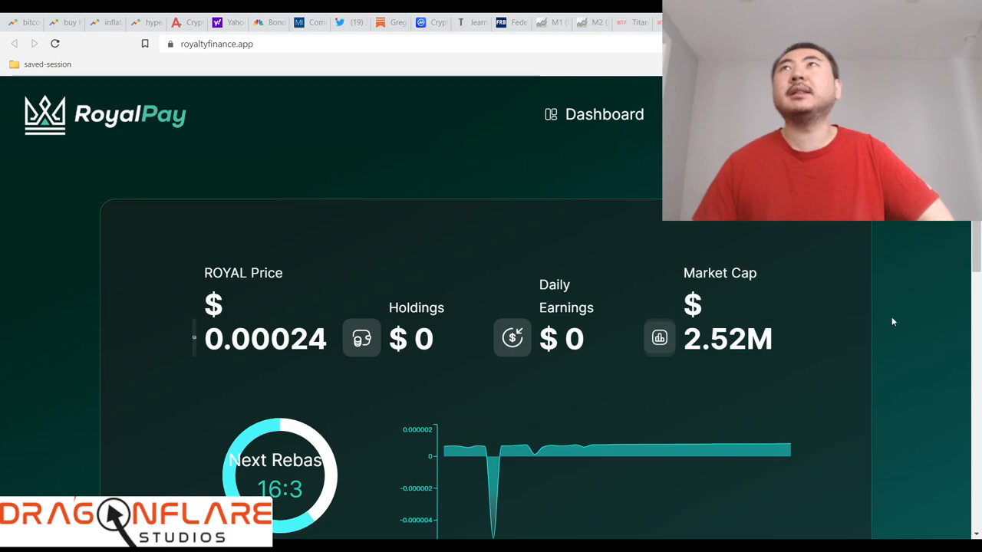
pyautogui.moveTo(945, 386)
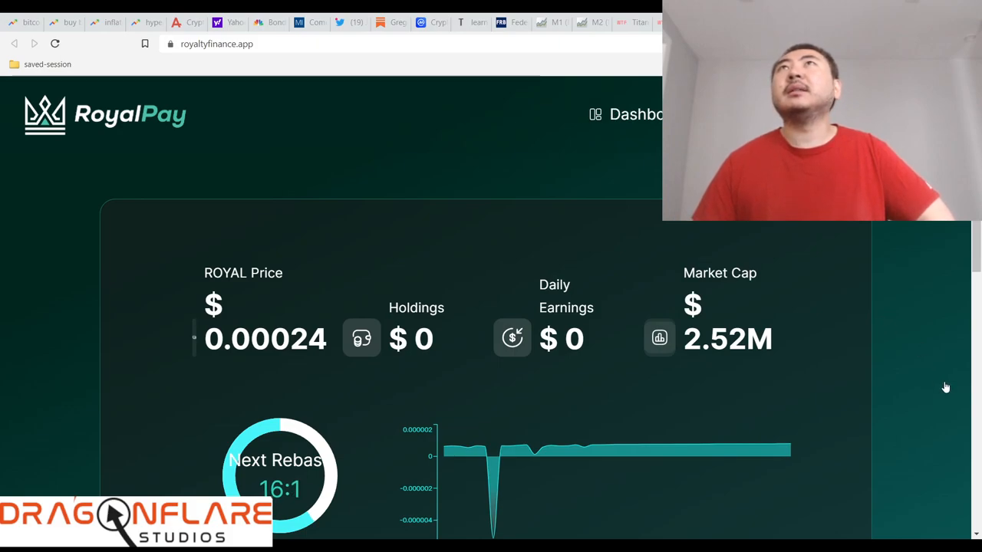
pyautogui.scroll(-3)
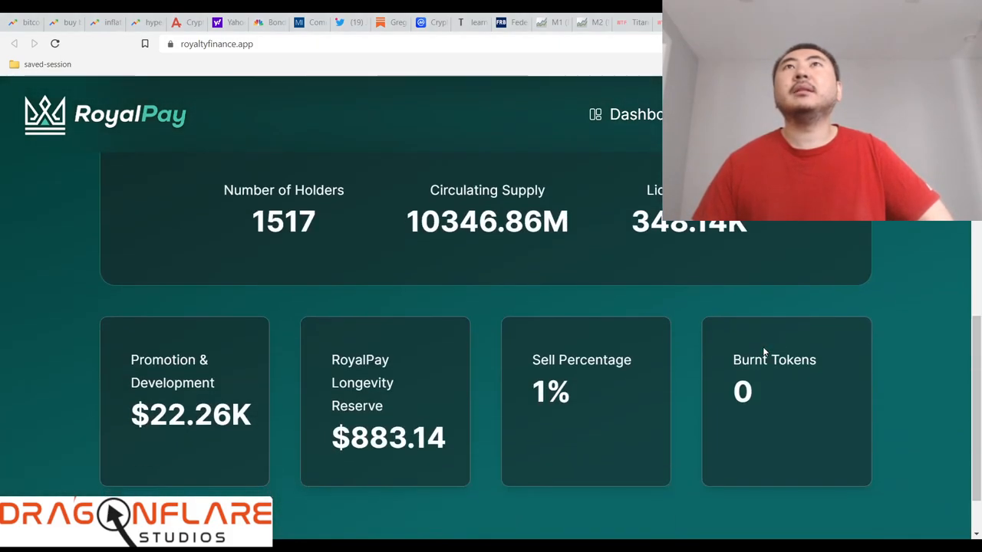
pyautogui.scroll(3)
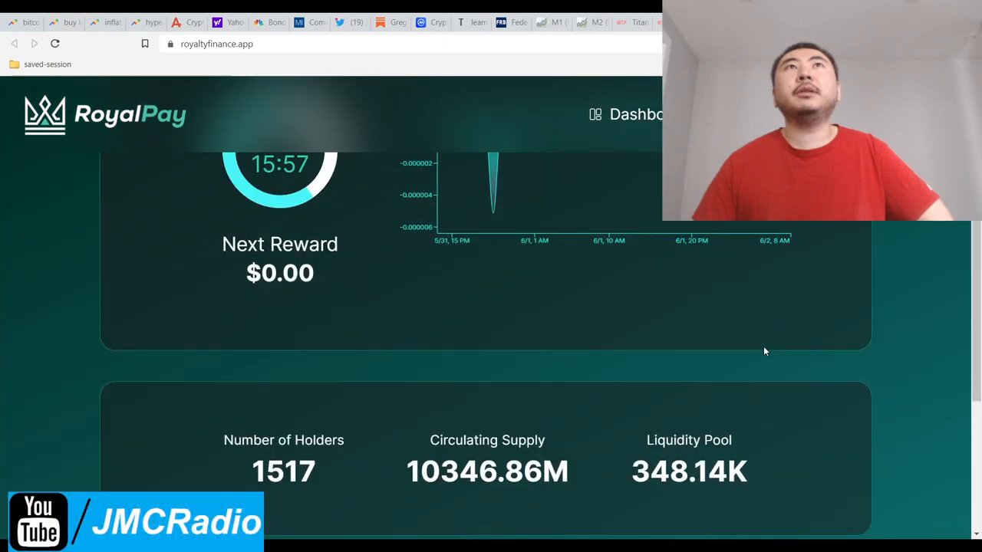
pyautogui.scroll(3)
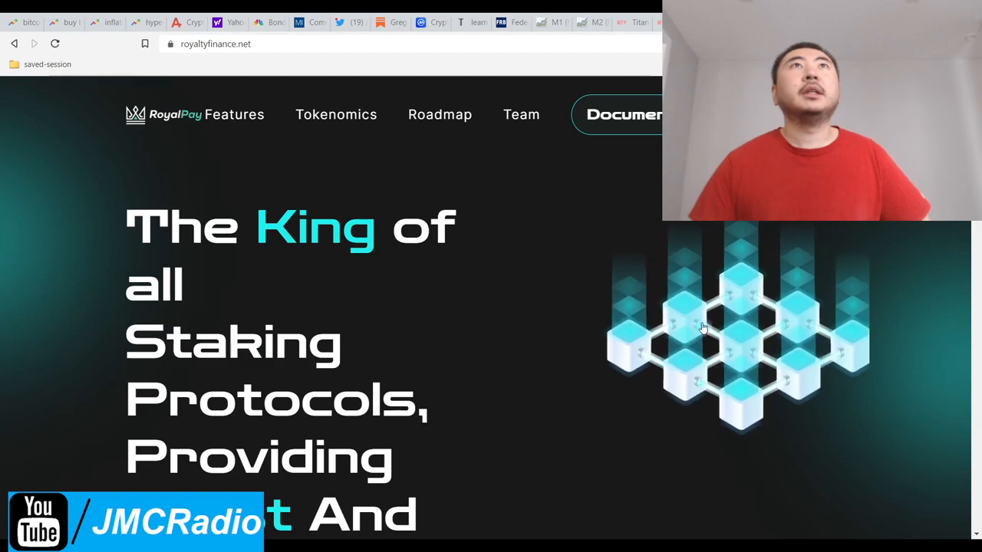
pyautogui.scroll(-3)
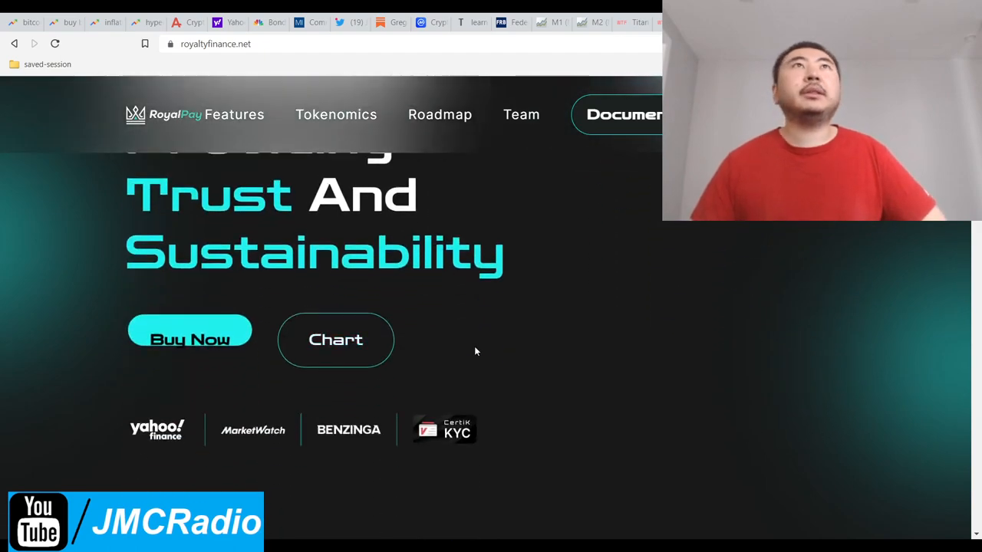
pyautogui.scroll(-3)
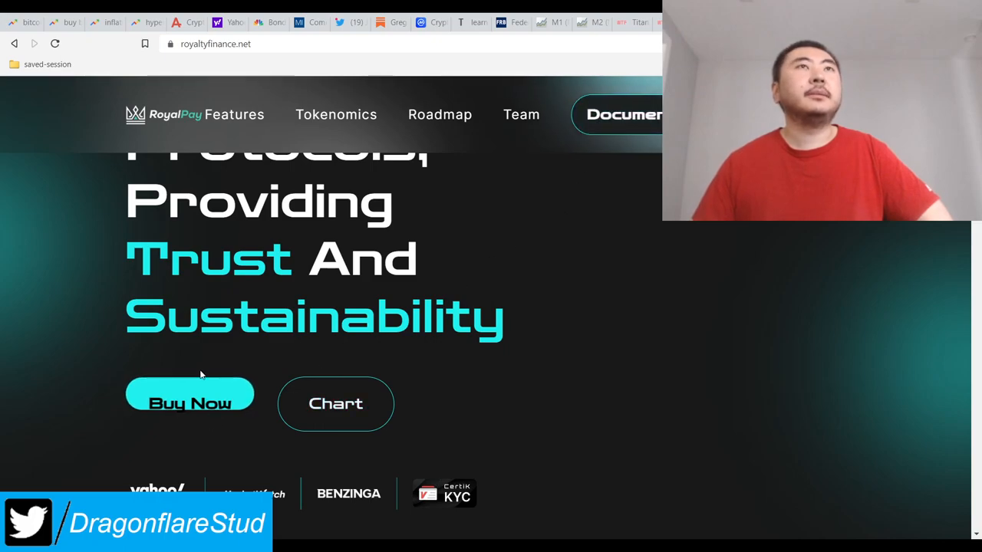
pyautogui.click(190, 404)
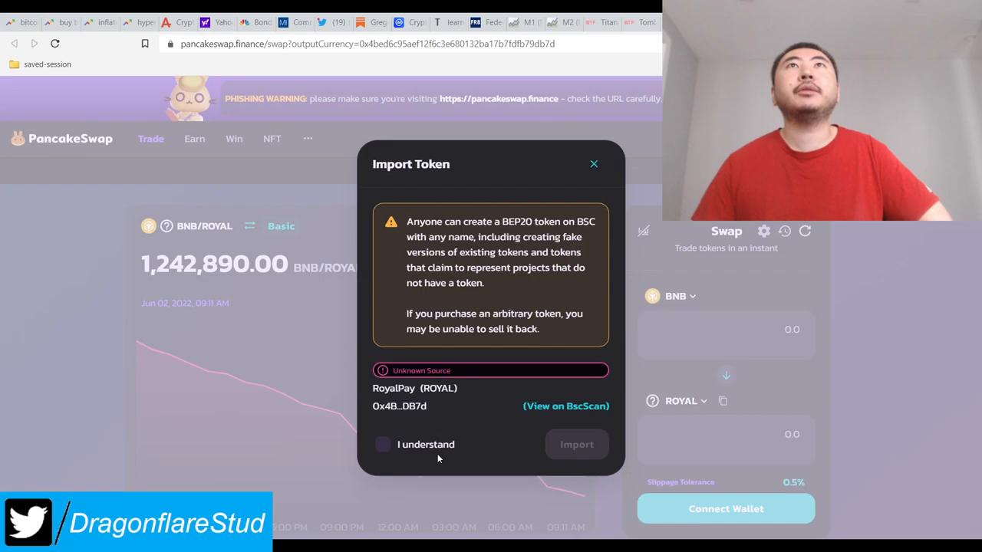
# Accept the ROYAL import warning and show the BNB/ROYAL one-week price chart.
pyautogui.click(592, 163)
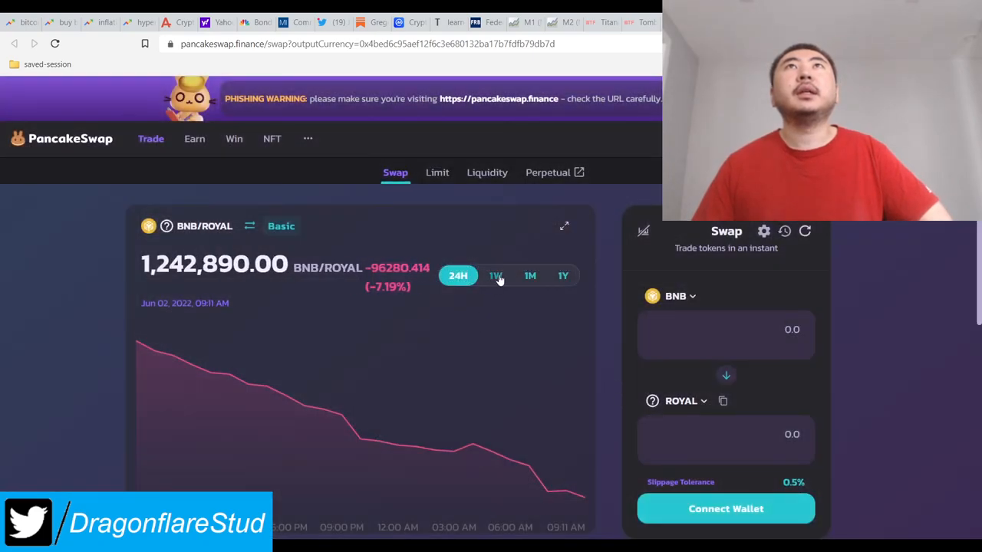
pyautogui.click(495, 276)
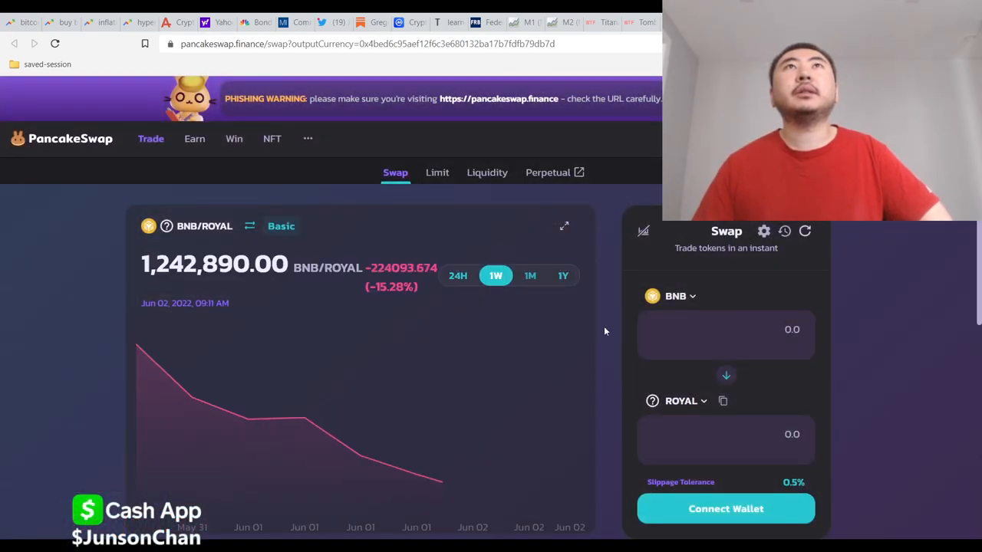
pyautogui.moveTo(604, 343)
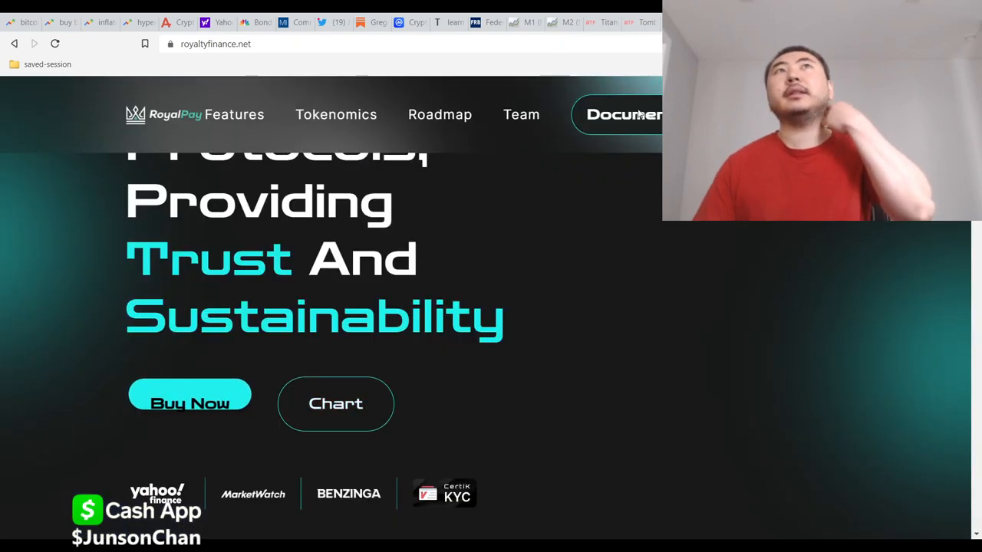
# Follow the Chart link and open the ROYAL/WBNB pair on DEX Screener.
pyautogui.click(335, 404)
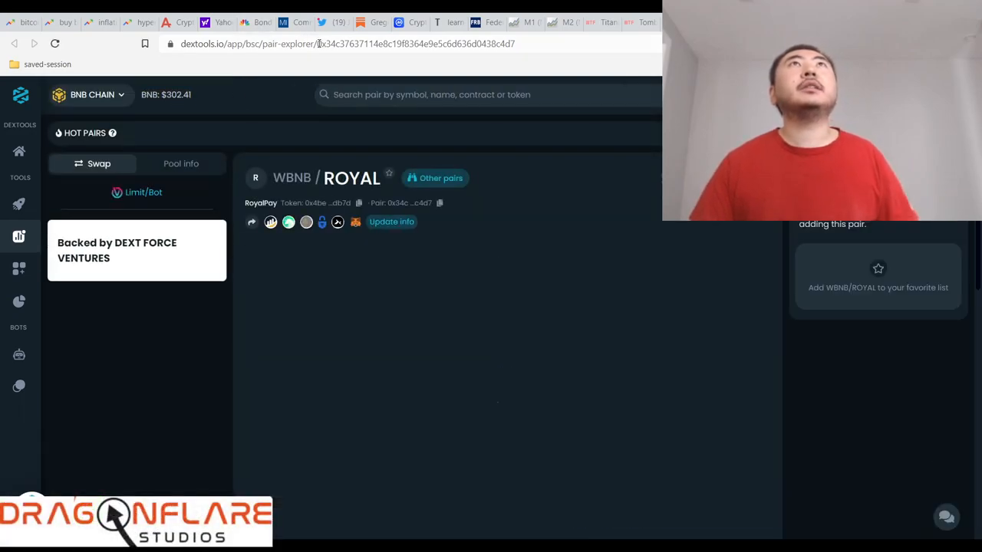
pyautogui.click(345, 43)
pyautogui.write('screener.com')
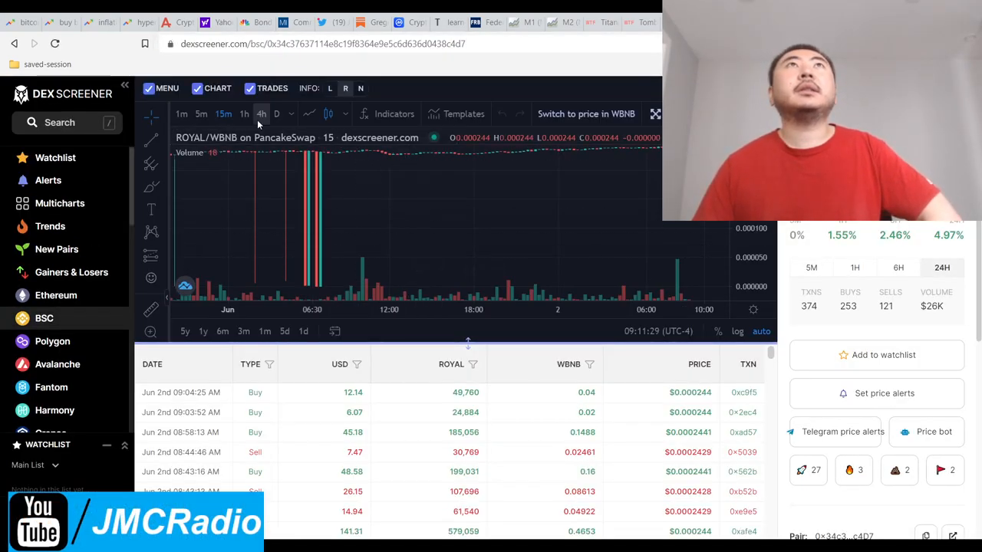
# Compare the 4h and 1h timeframes and leave the ROYAL/WBNB chart on 4-hour candles.
pyautogui.click(261, 114)
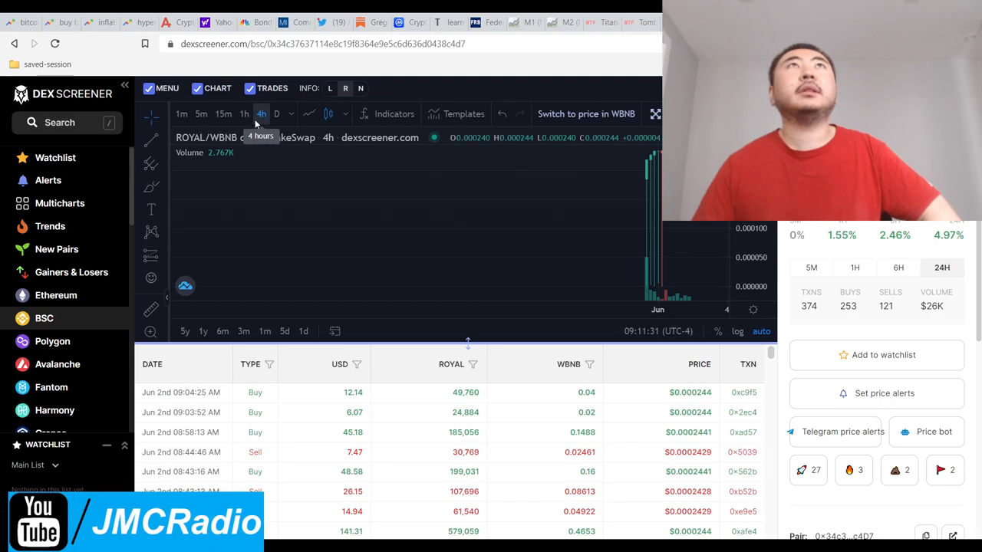
pyautogui.click(244, 113)
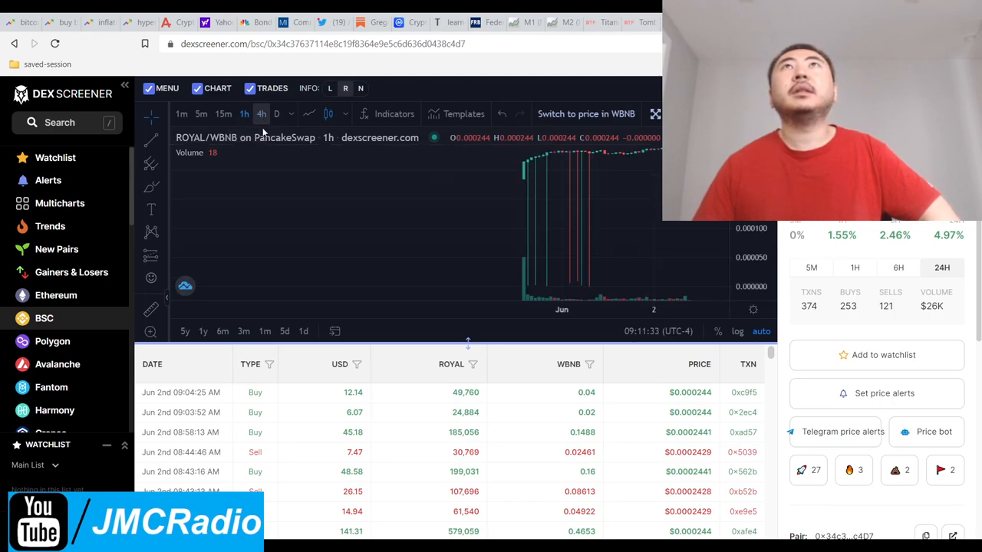
pyautogui.moveTo(564, 157)
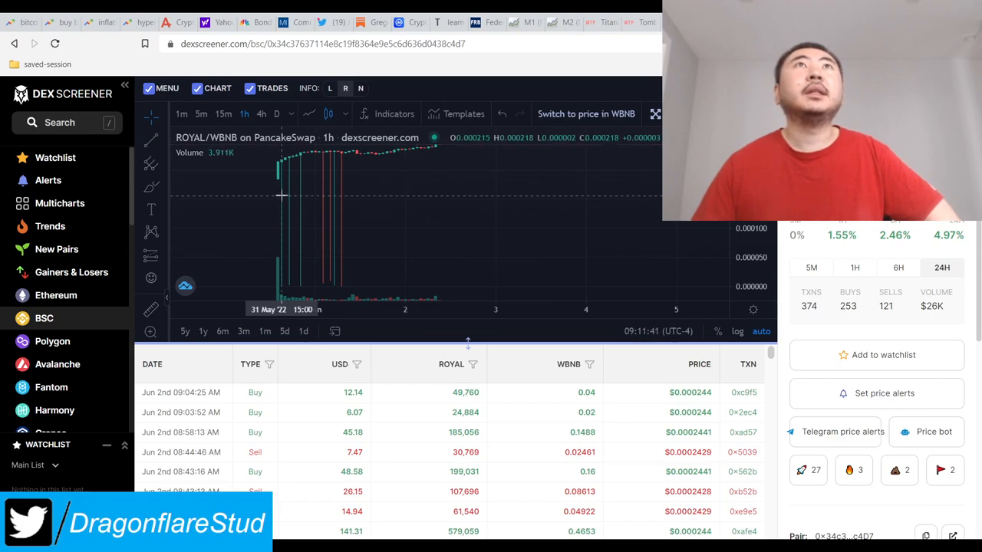
pyautogui.moveTo(429, 209)
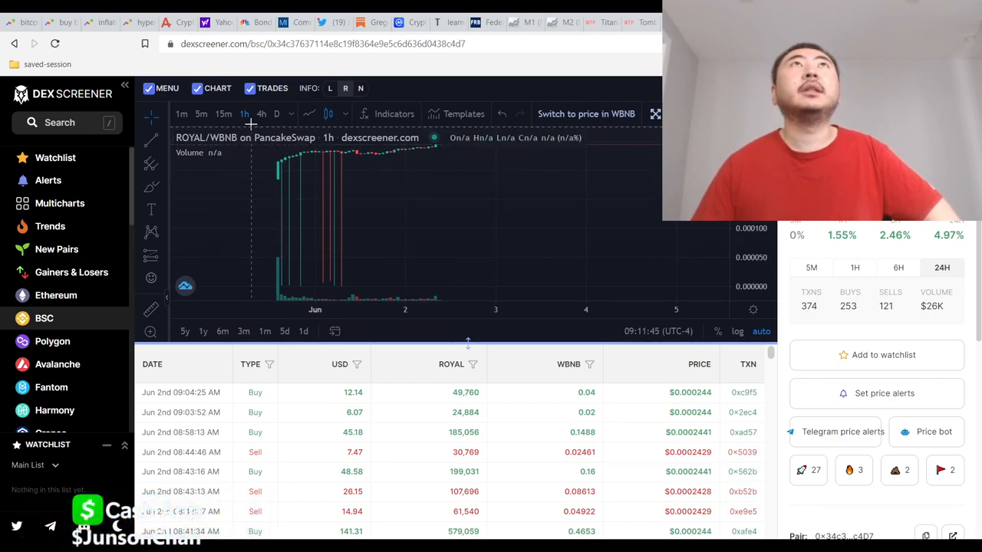
pyautogui.click(261, 113)
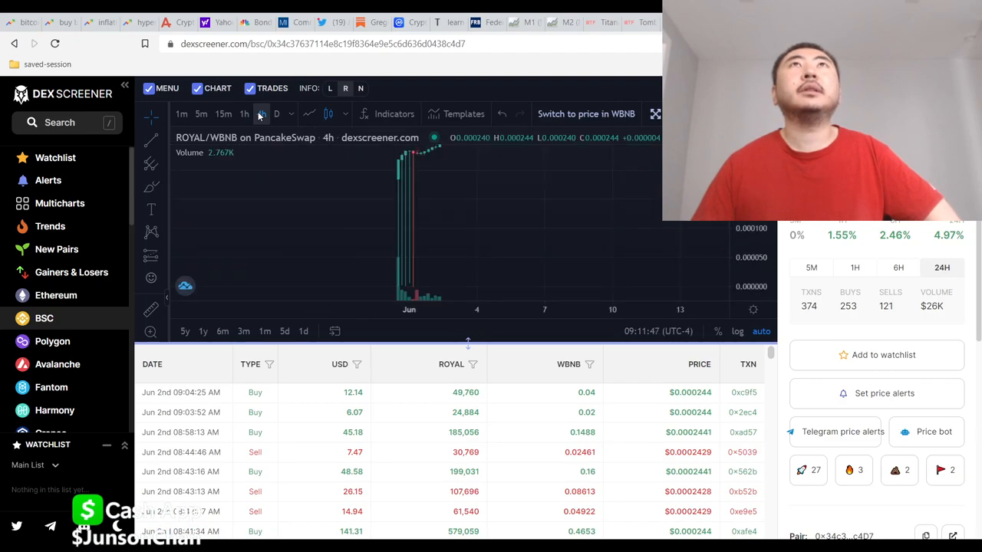
pyautogui.moveTo(387, 159)
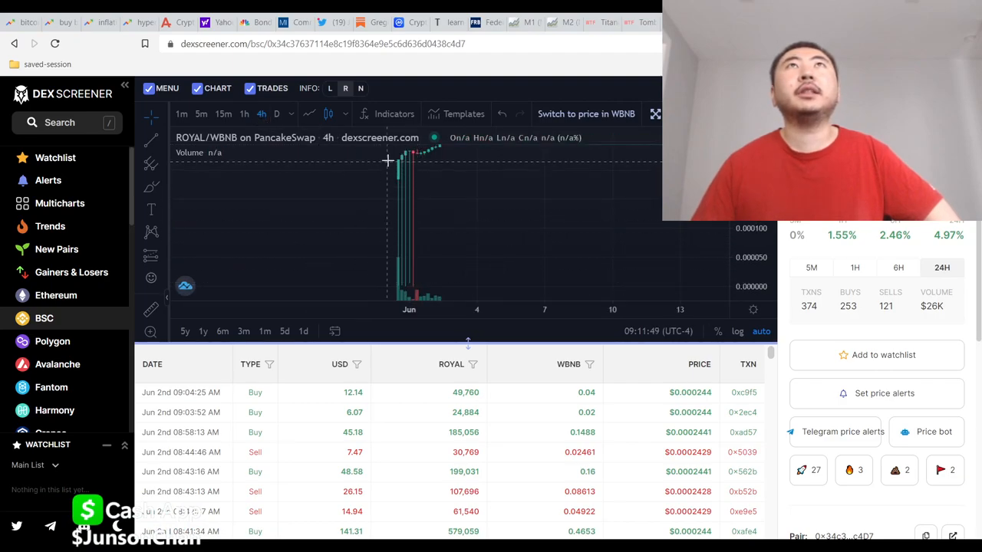
pyautogui.moveTo(411, 215)
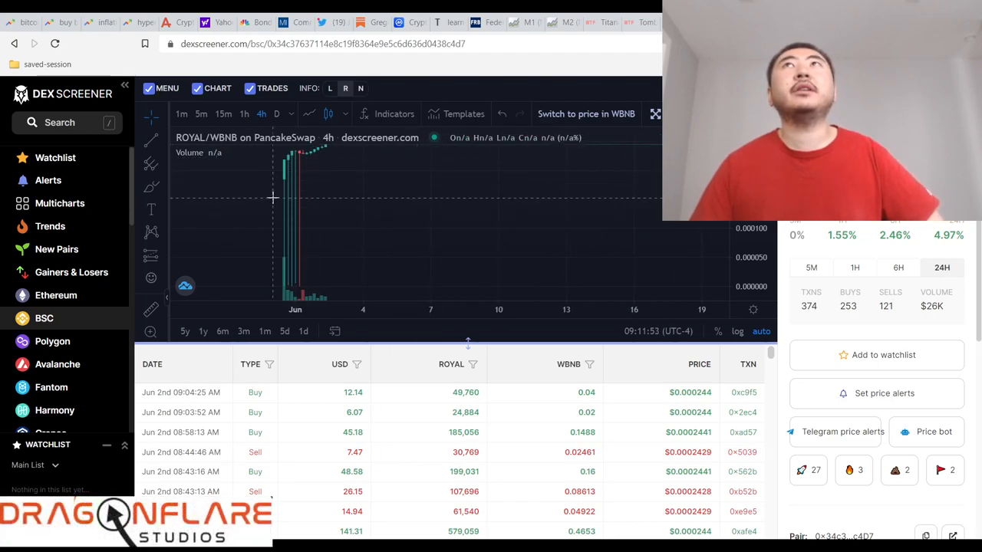
pyautogui.moveTo(276, 181)
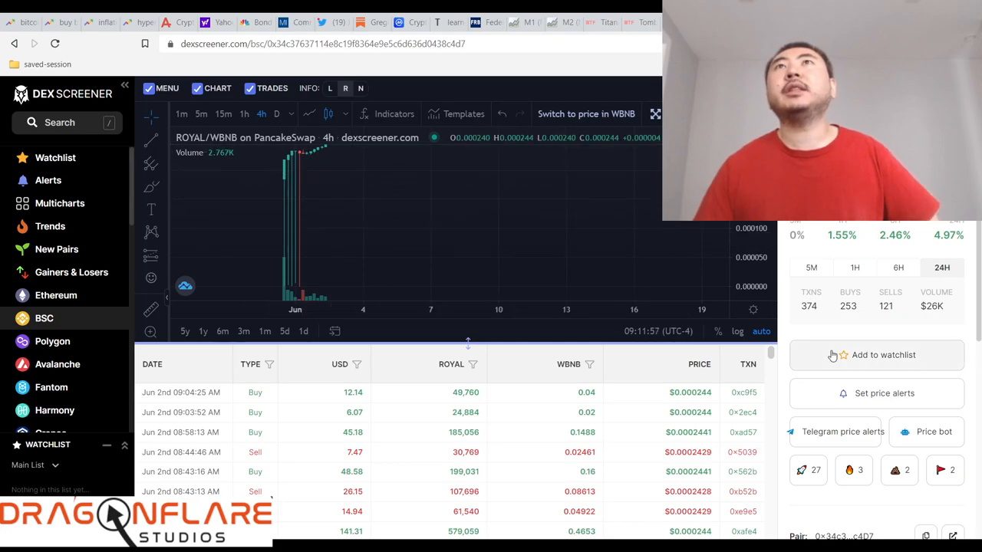
pyautogui.moveTo(344, 172)
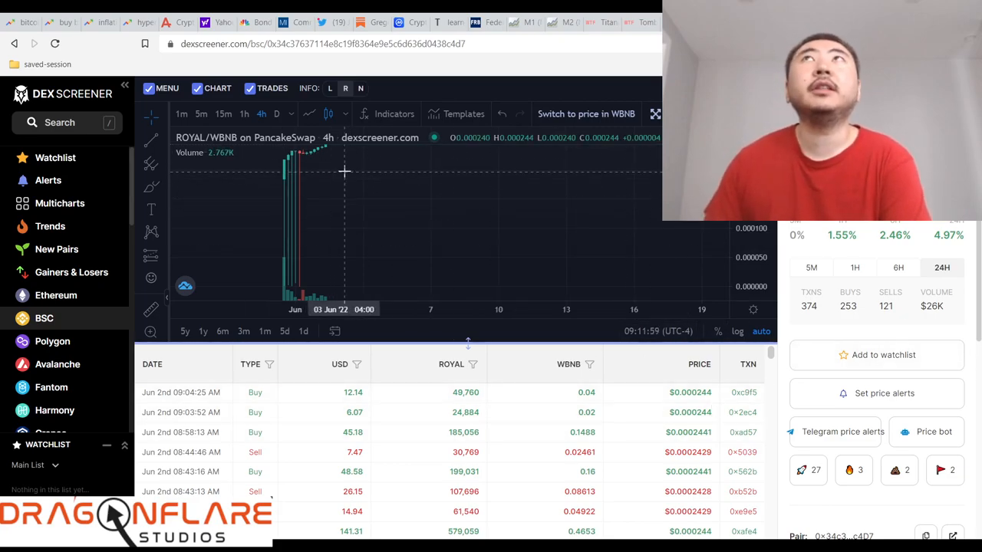
pyautogui.moveTo(356, 151)
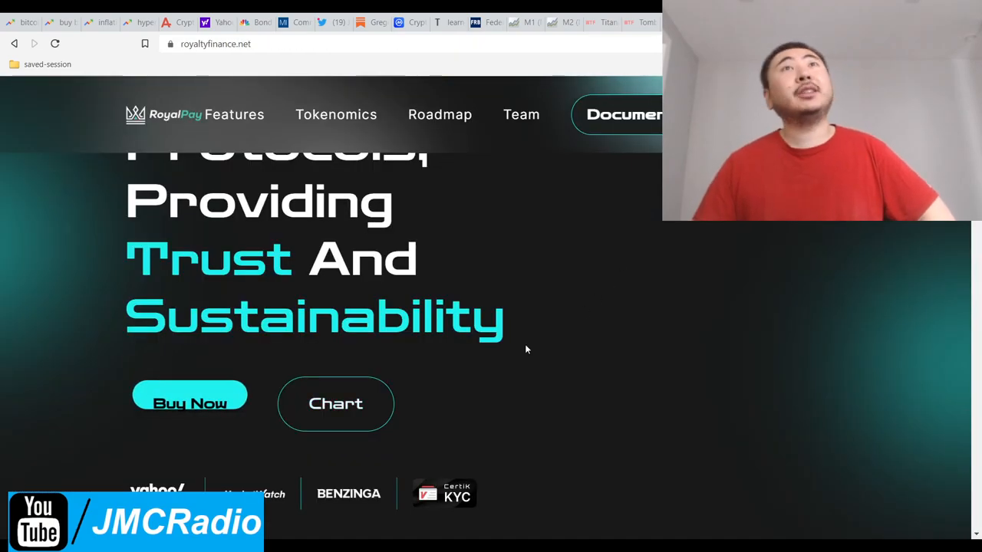
# Read down through the RoyalPay description section on the landing page.
pyautogui.scroll(3)
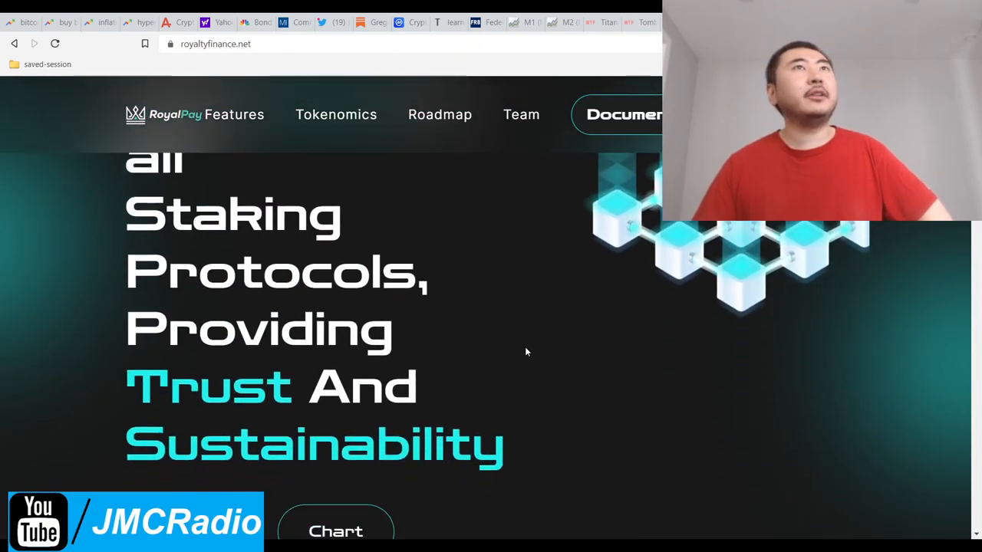
pyautogui.scroll(-3)
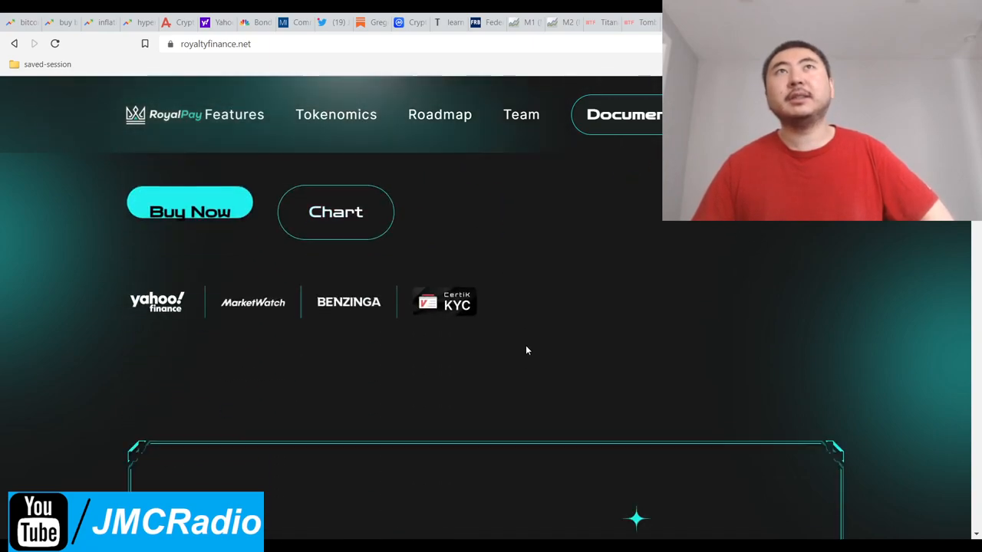
pyautogui.scroll(-3)
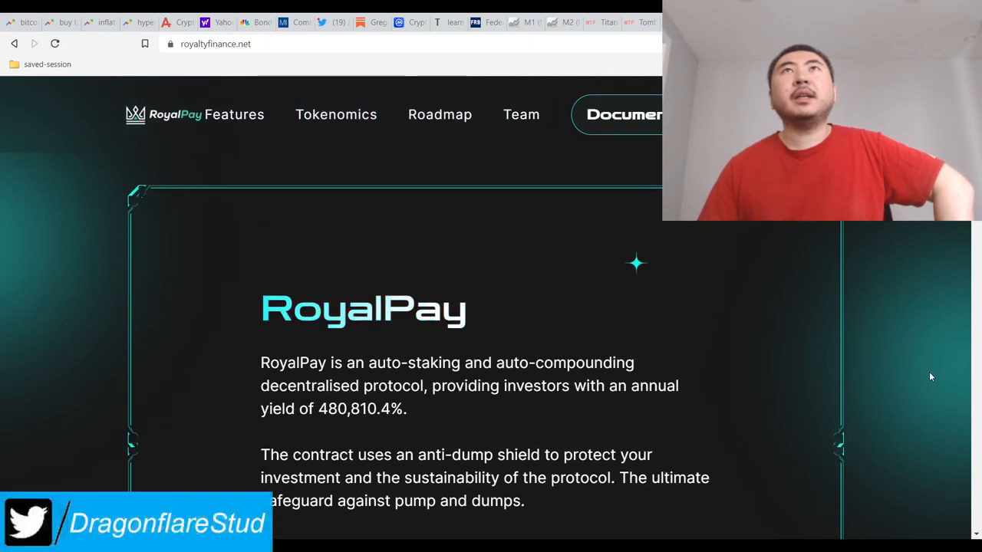
pyautogui.scroll(-3)
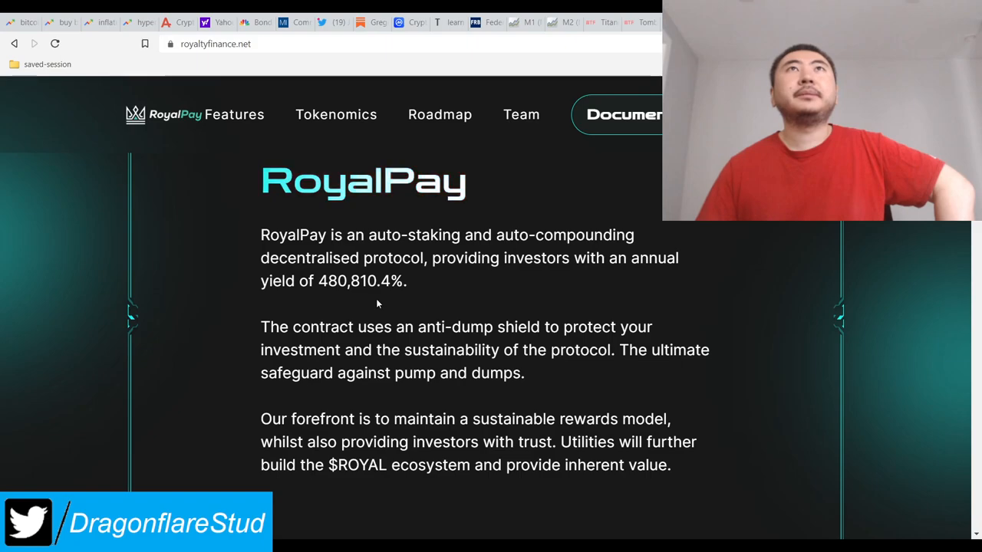
pyautogui.doubleClick(352, 281)
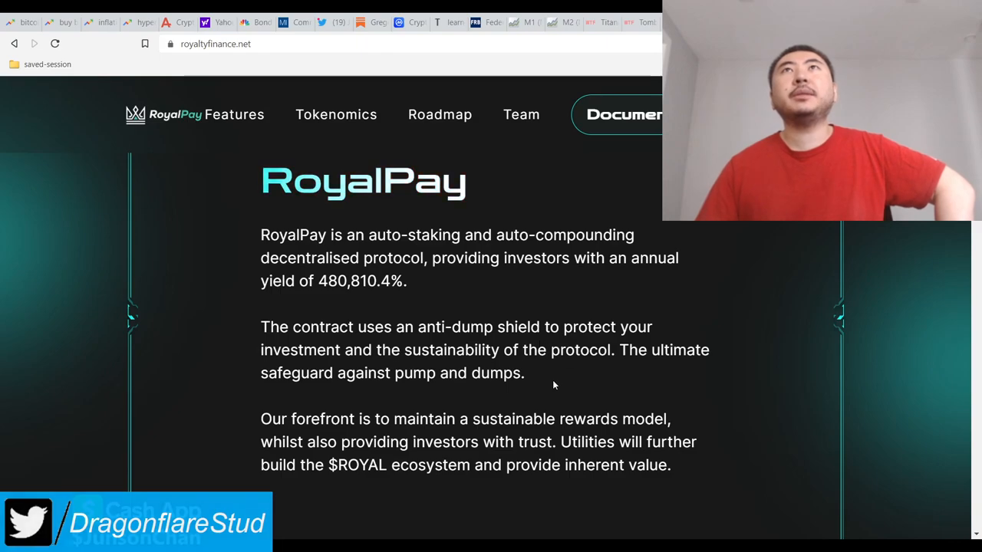
pyautogui.scroll(-3)
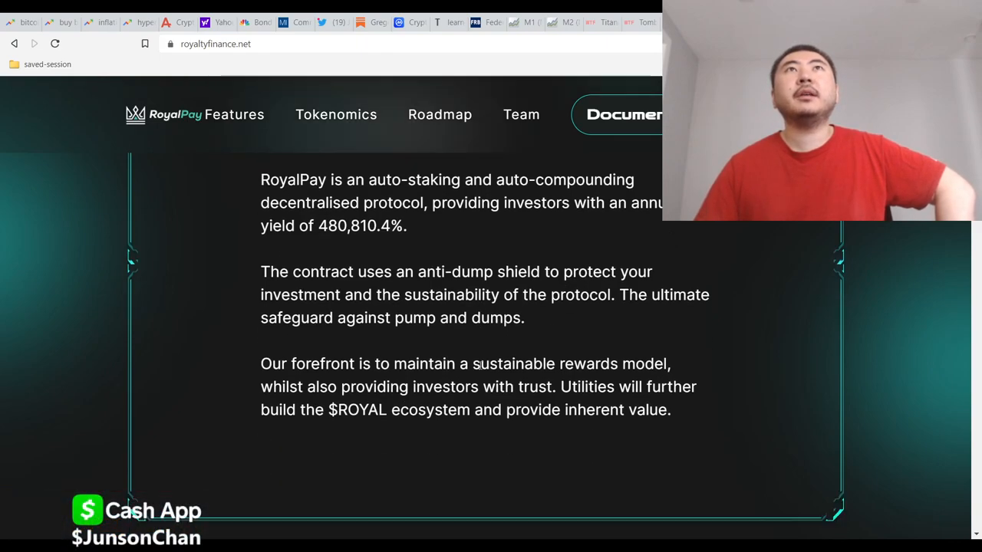
# Continue through the What We Offer feature cards to the liquidity-pool and anti-dump features.
pyautogui.scroll(-3)
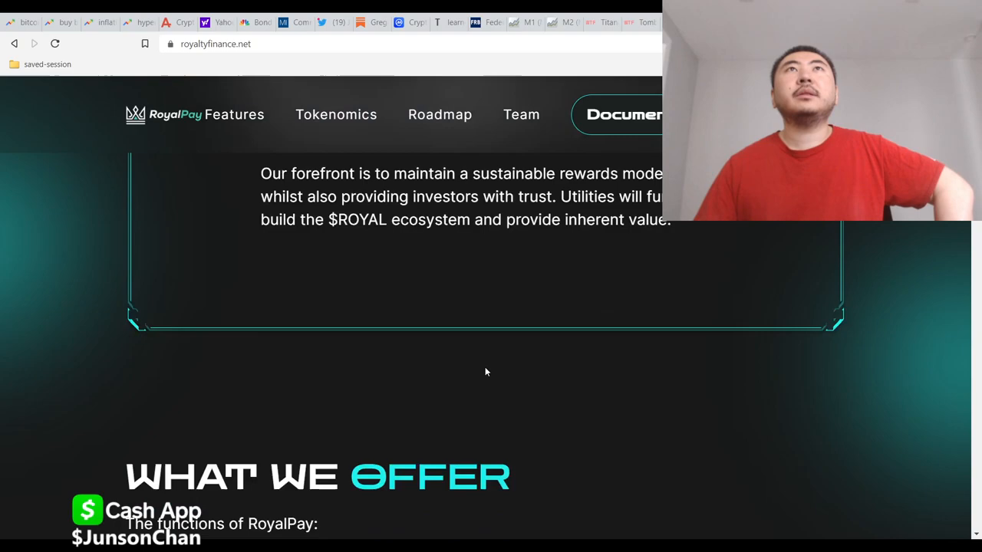
pyautogui.scroll(-3)
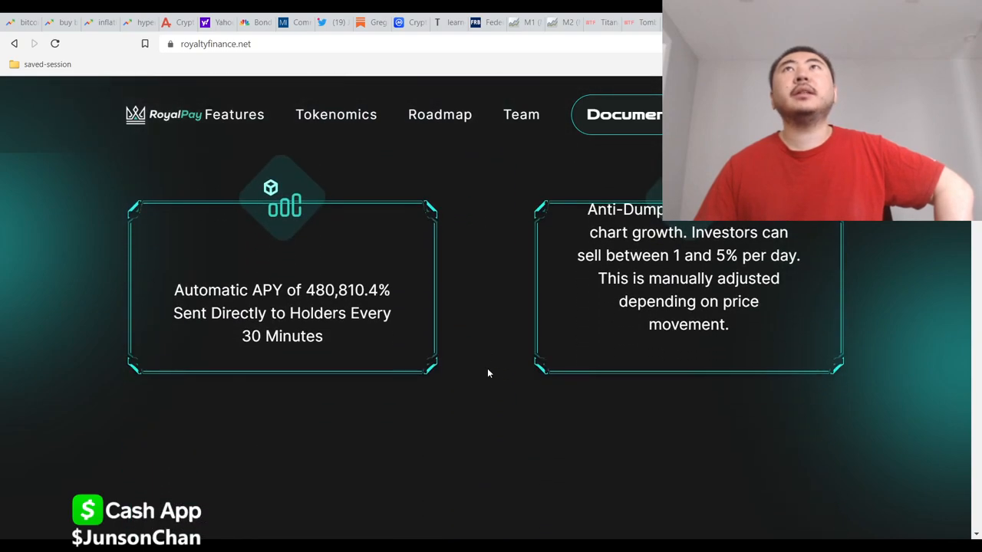
pyautogui.scroll(3)
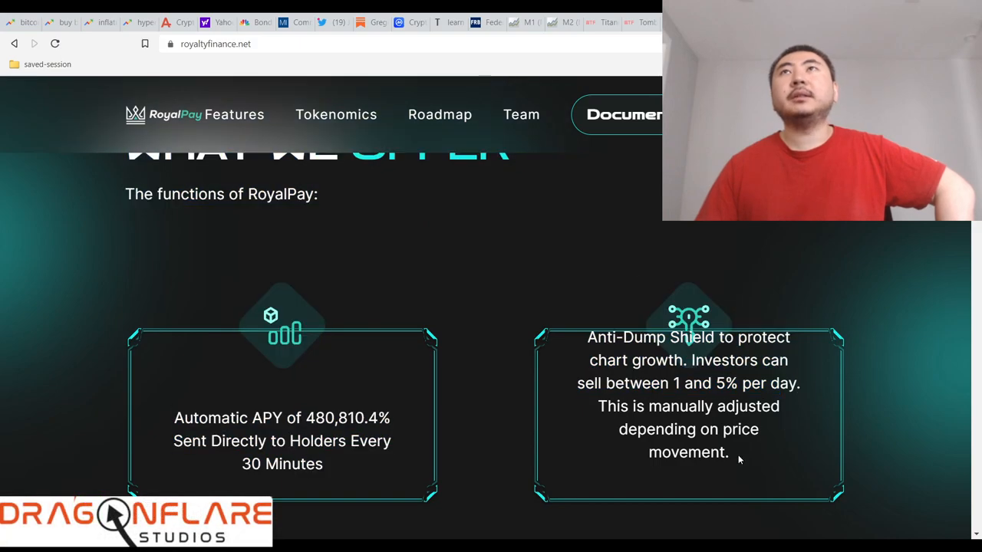
pyautogui.moveTo(492, 384)
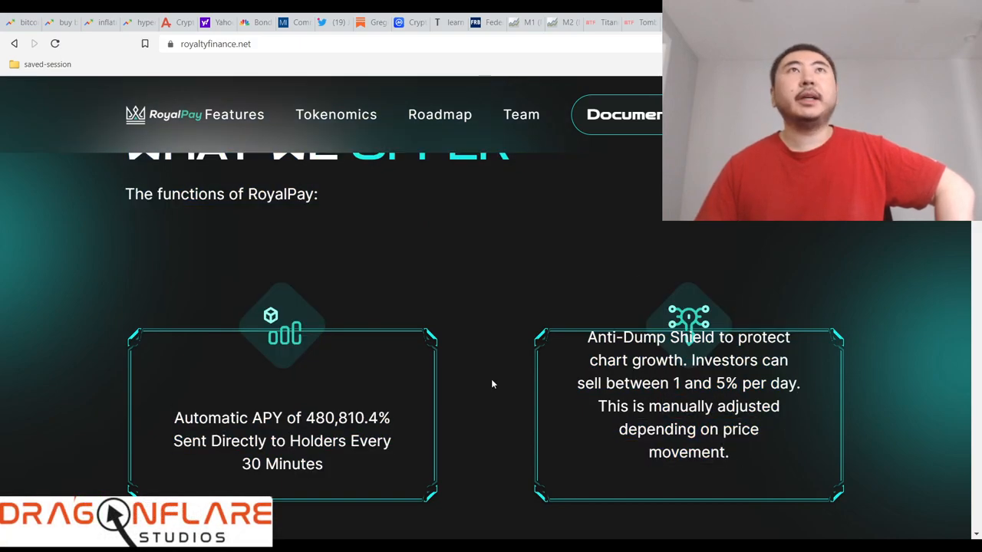
pyautogui.scroll(-3)
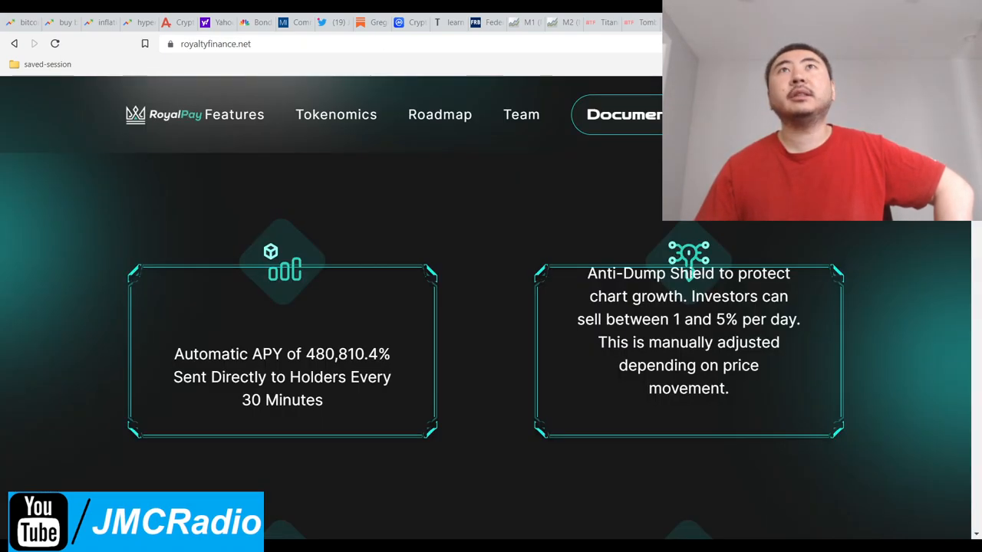
pyautogui.scroll(-3)
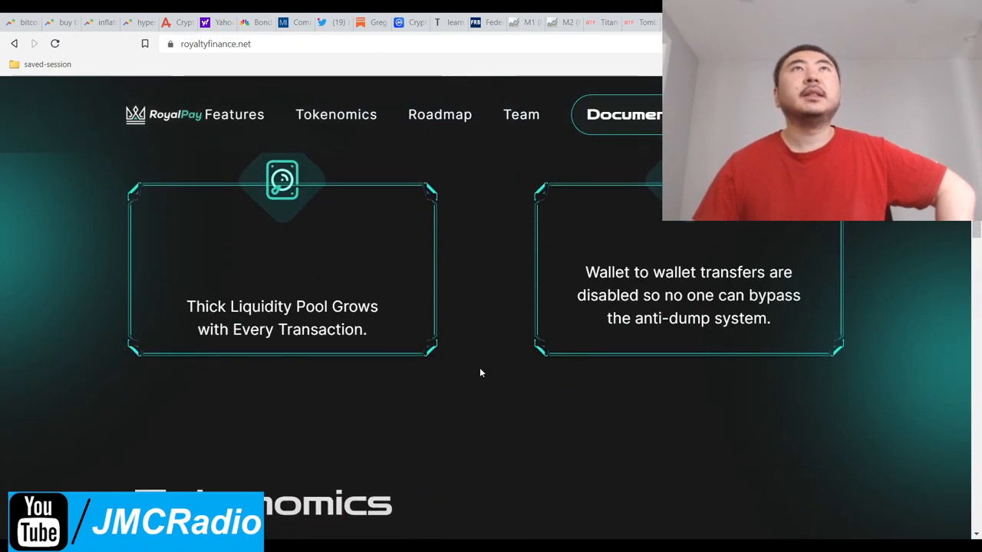
pyautogui.scroll(-3)
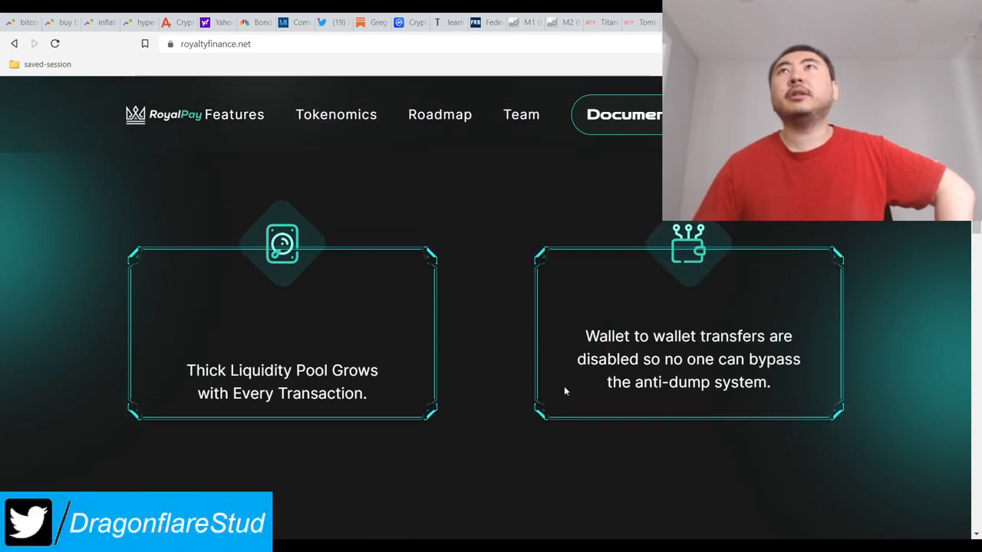
pyautogui.doubleClick(605, 336)
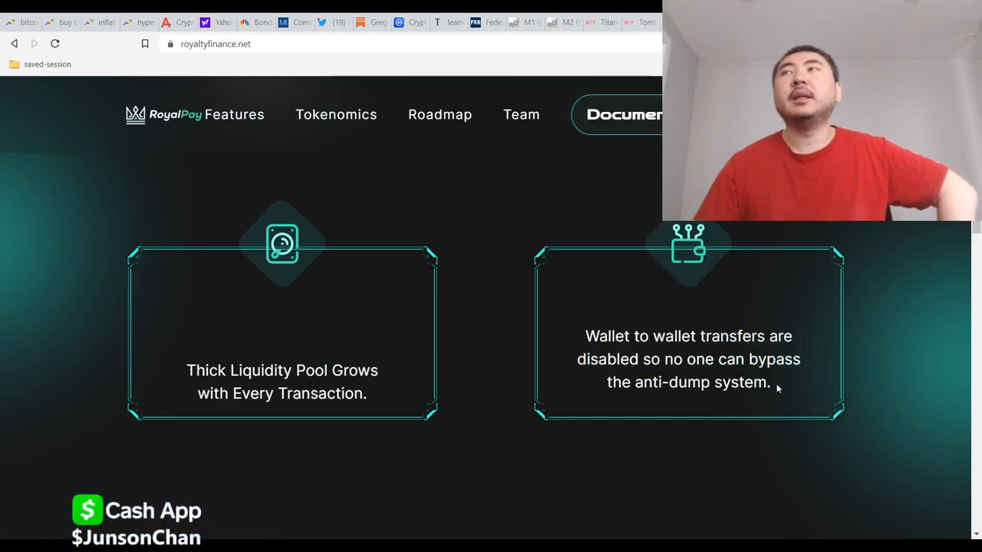
pyautogui.moveTo(608, 342)
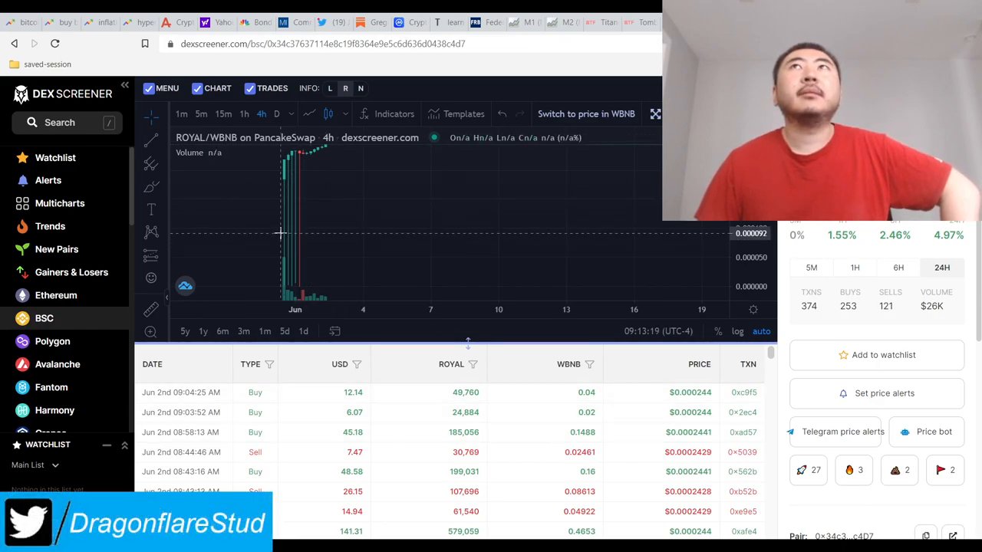
pyautogui.moveTo(298, 172)
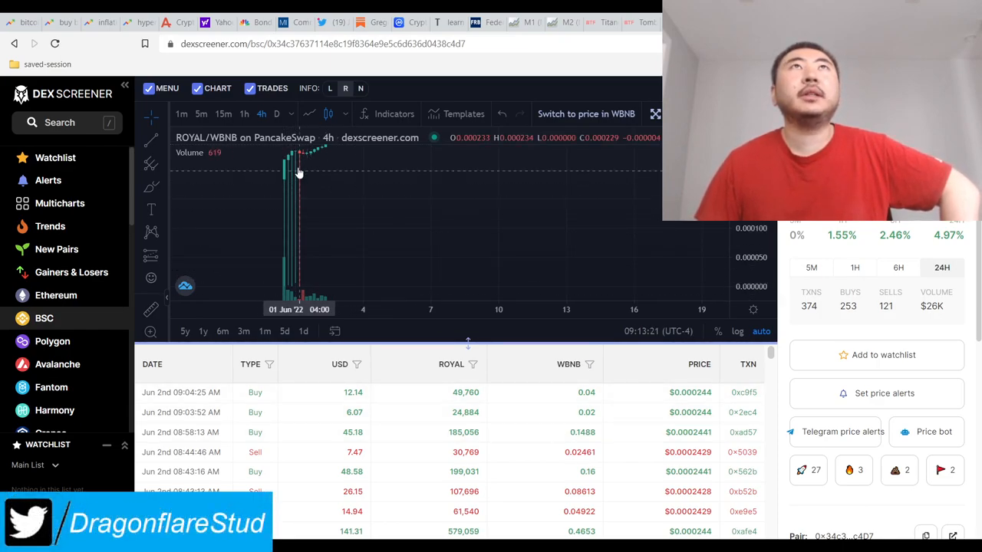
pyautogui.moveTo(334, 157)
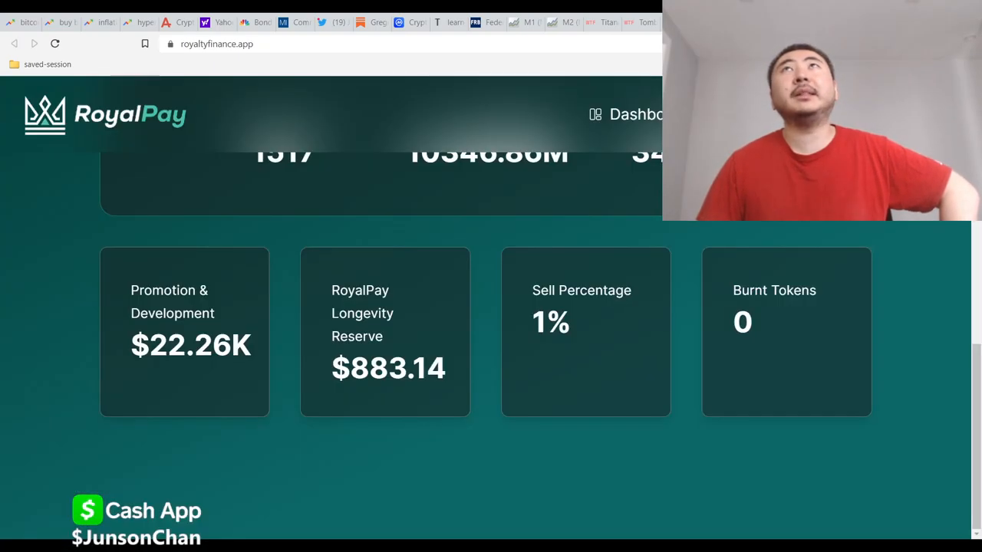
# Review the dashboard holder, supply and liquidity stats, then return to the RoyalPay landing page.
pyautogui.scroll(3)
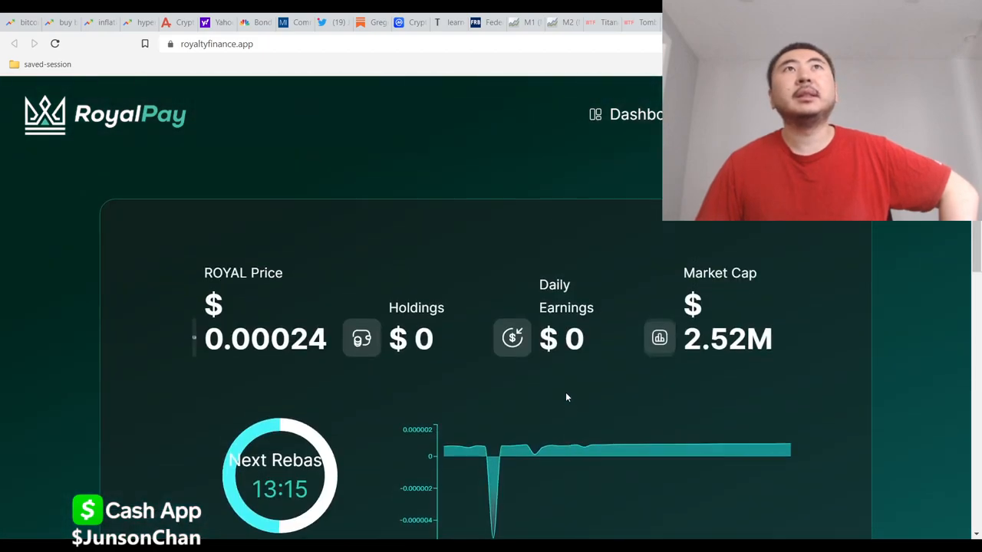
pyautogui.scroll(-3)
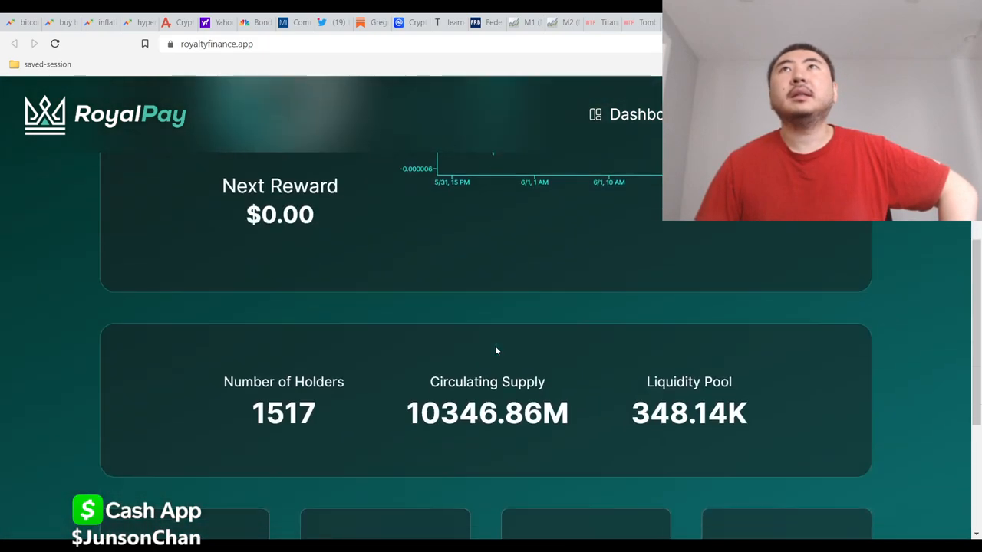
pyautogui.click(215, 43)
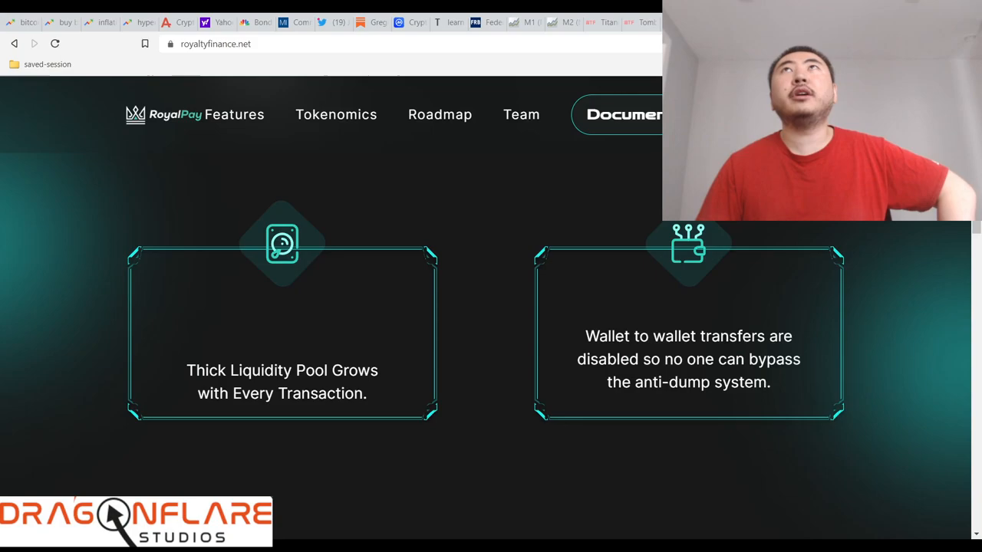
# Read through the Tokenomics buy and sell tax breakdown.
pyautogui.scroll(-3)
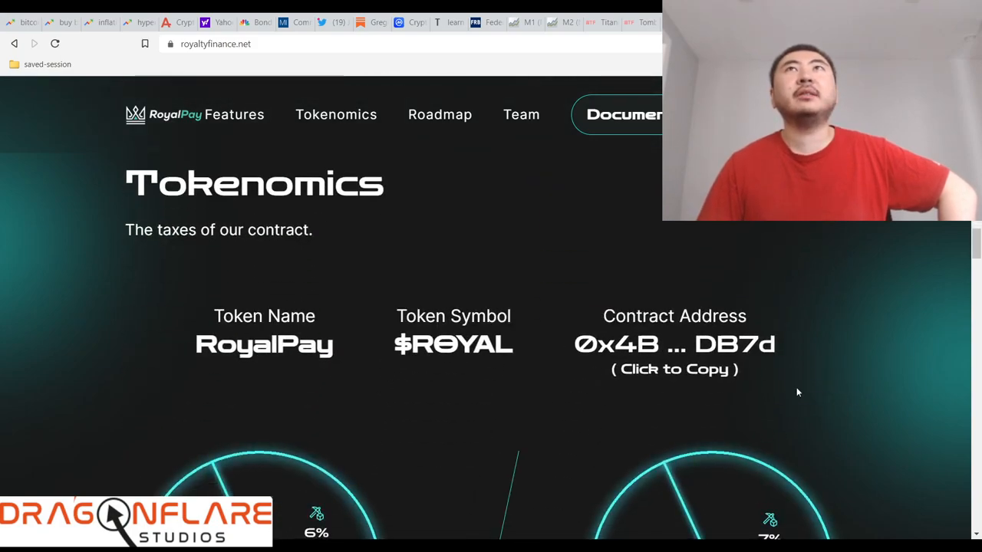
pyautogui.scroll(-3)
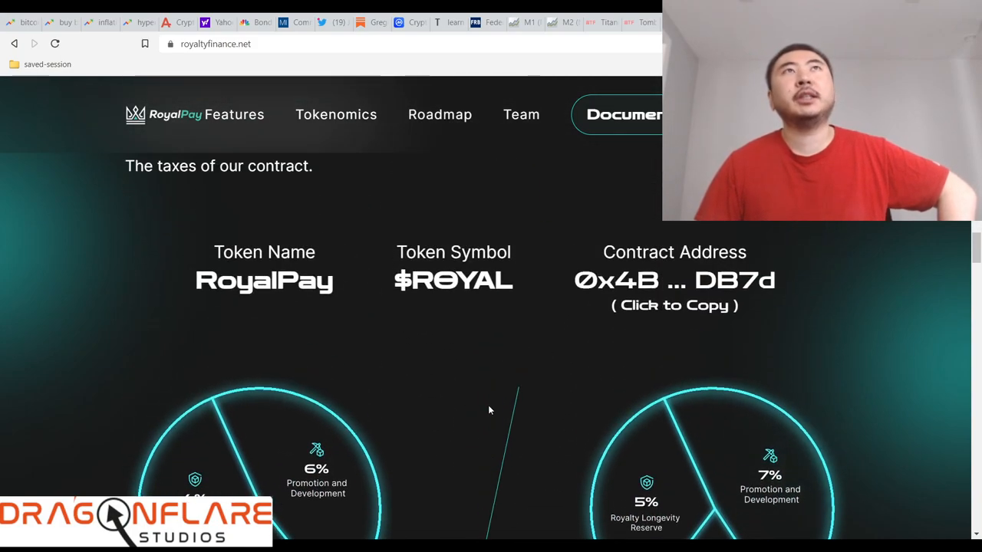
pyautogui.scroll(3)
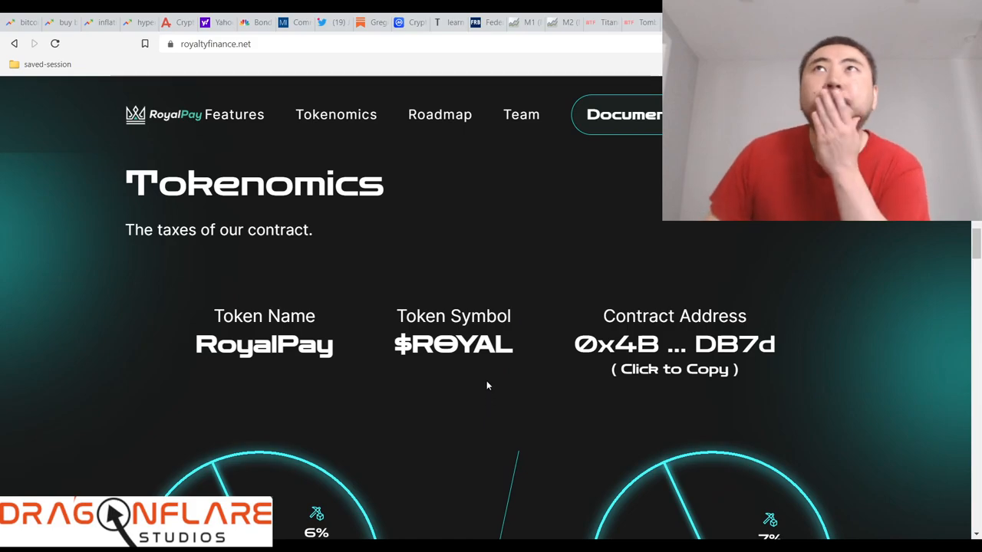
pyautogui.scroll(-3)
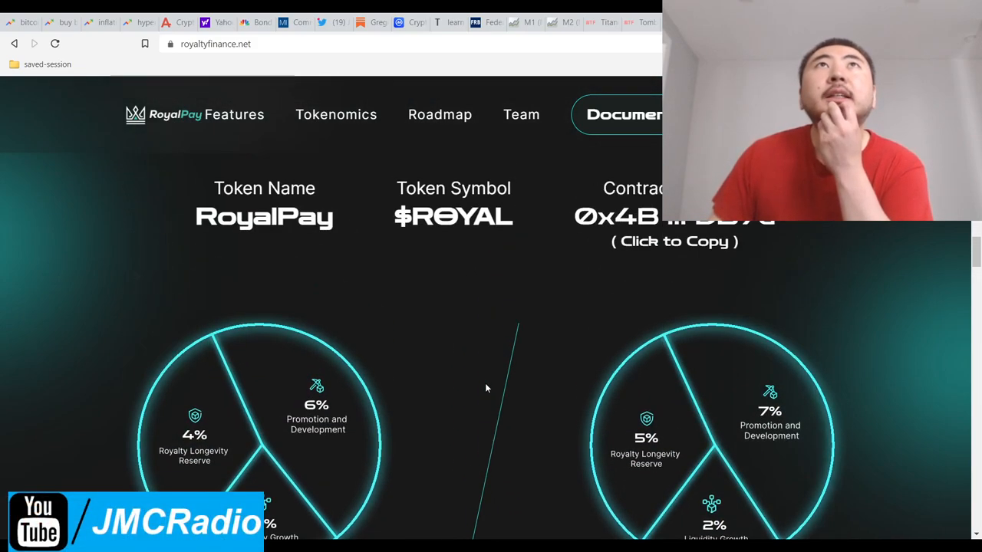
pyautogui.scroll(-3)
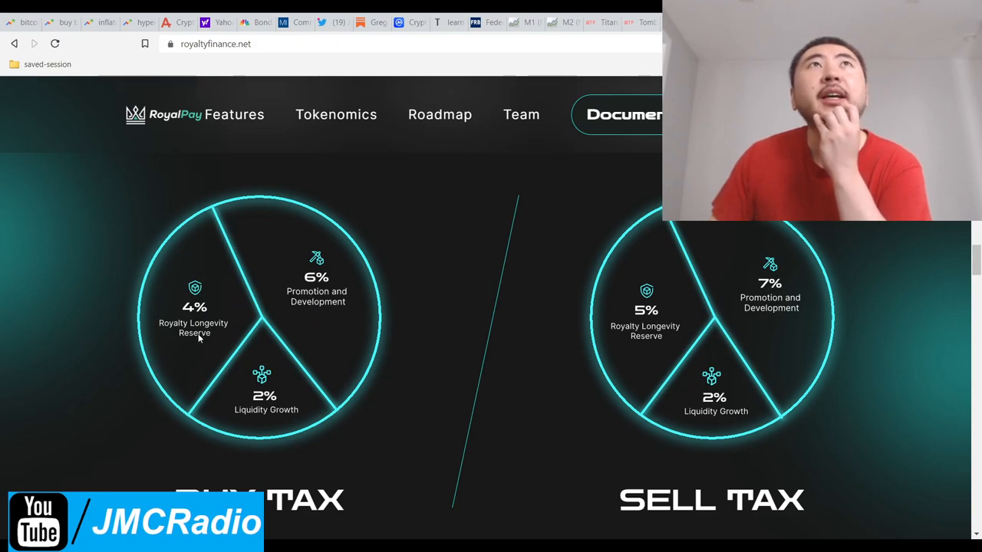
pyautogui.moveTo(307, 393)
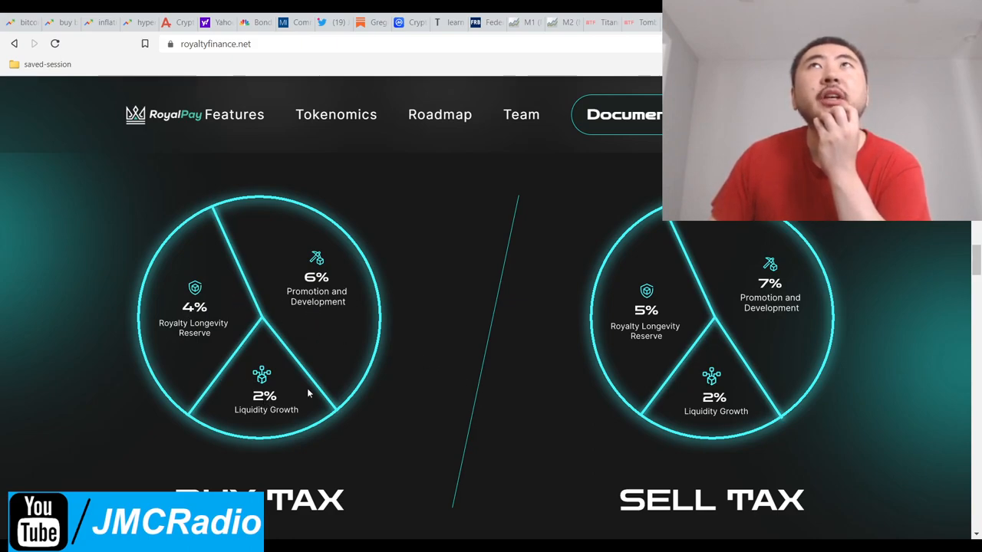
pyautogui.moveTo(733, 365)
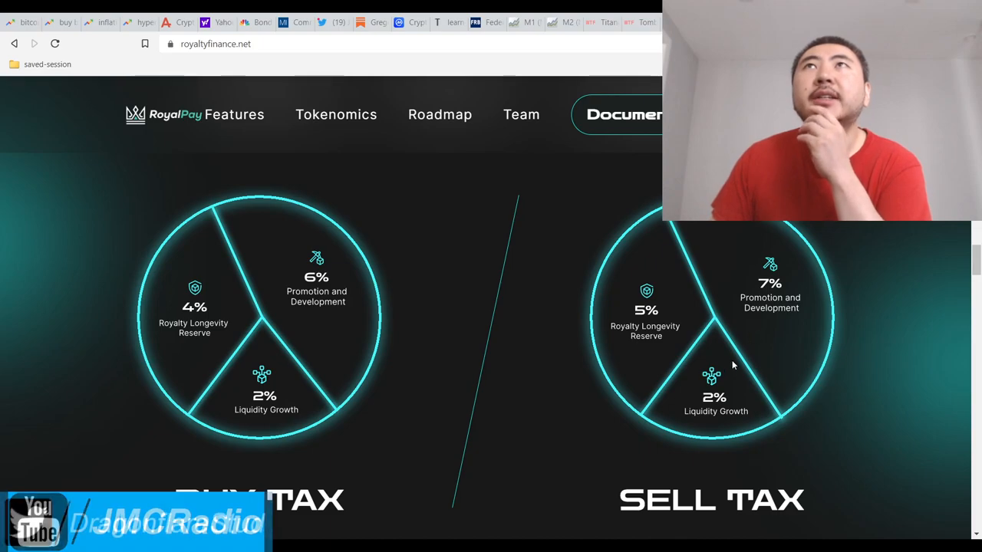
pyautogui.scroll(-3)
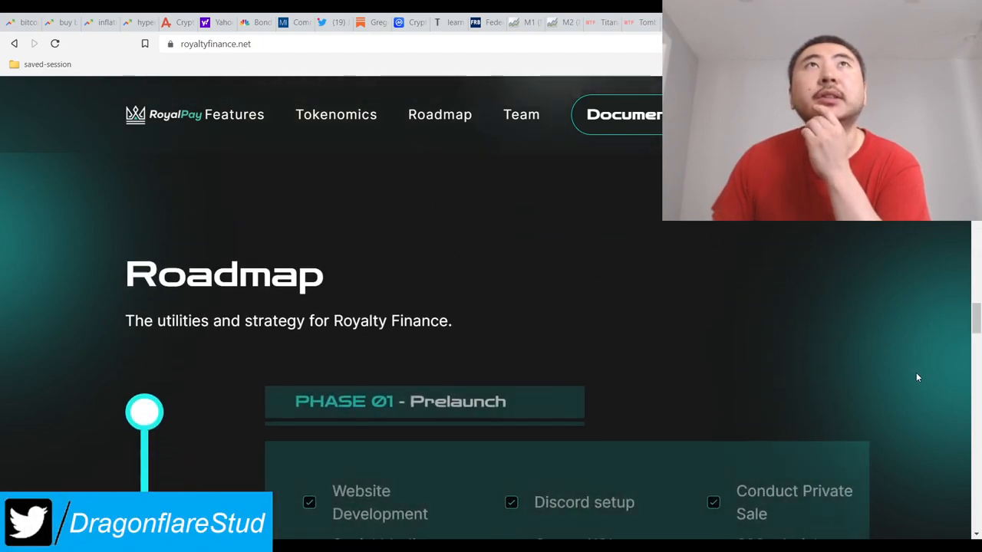
pyautogui.scroll(-3)
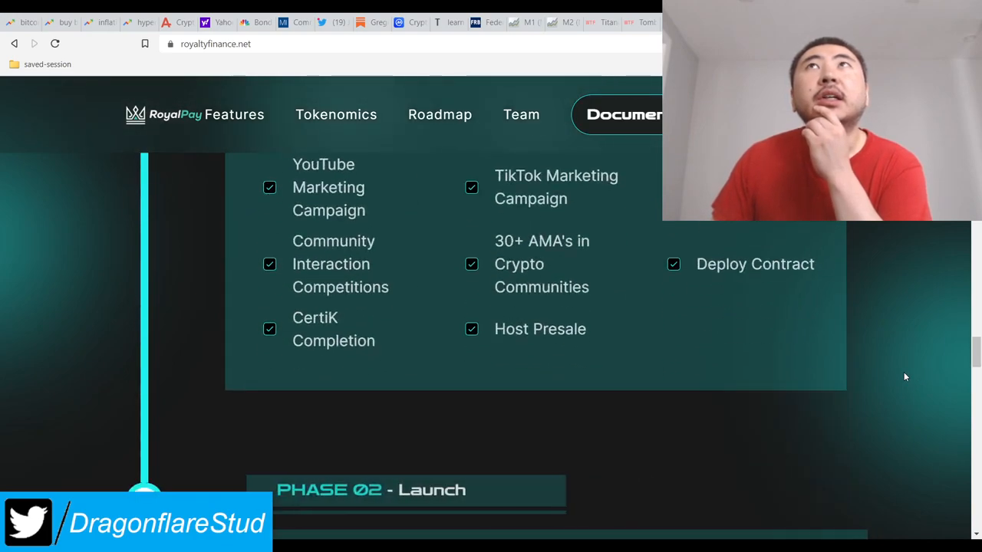
# Continue down the roadmap phases to the Team section.
pyautogui.scroll(-3)
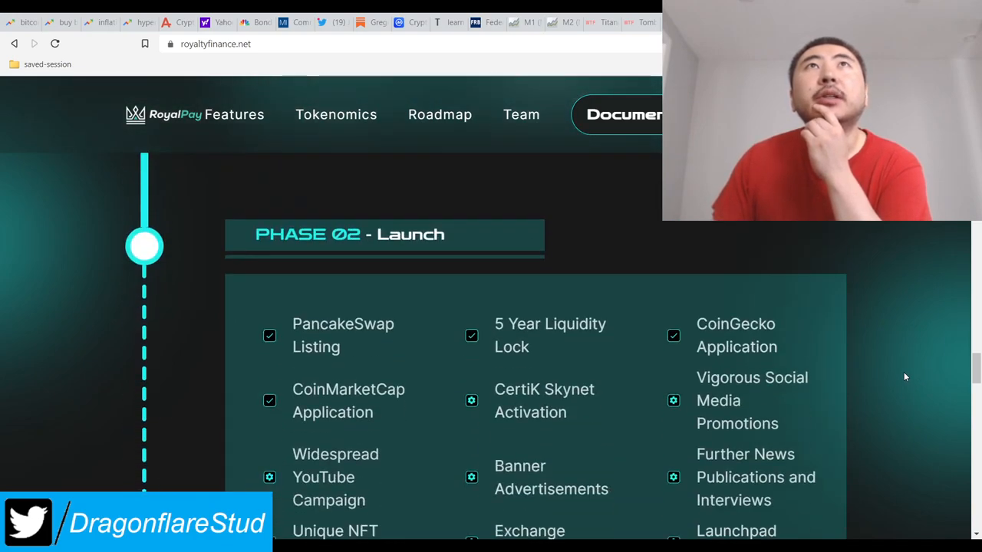
pyautogui.scroll(-3)
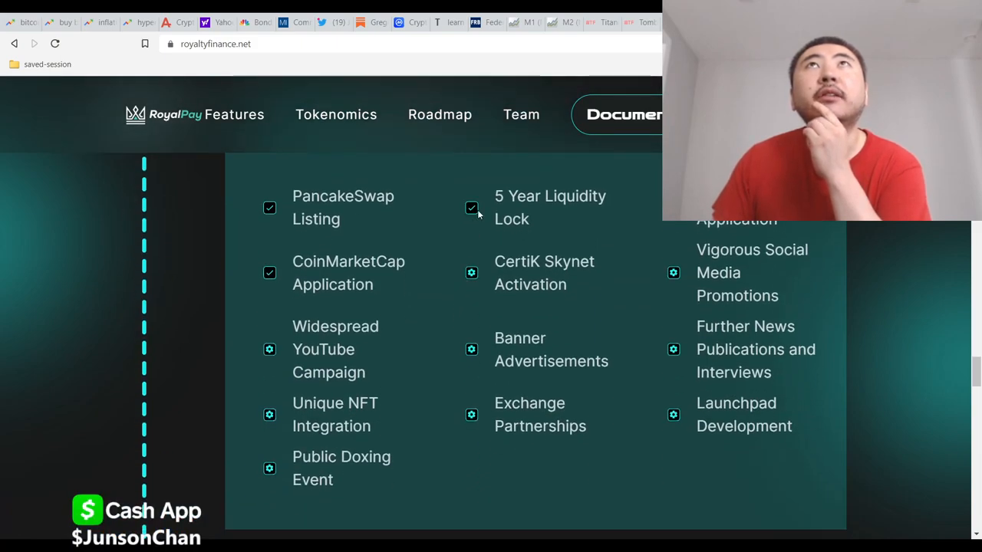
pyautogui.scroll(3)
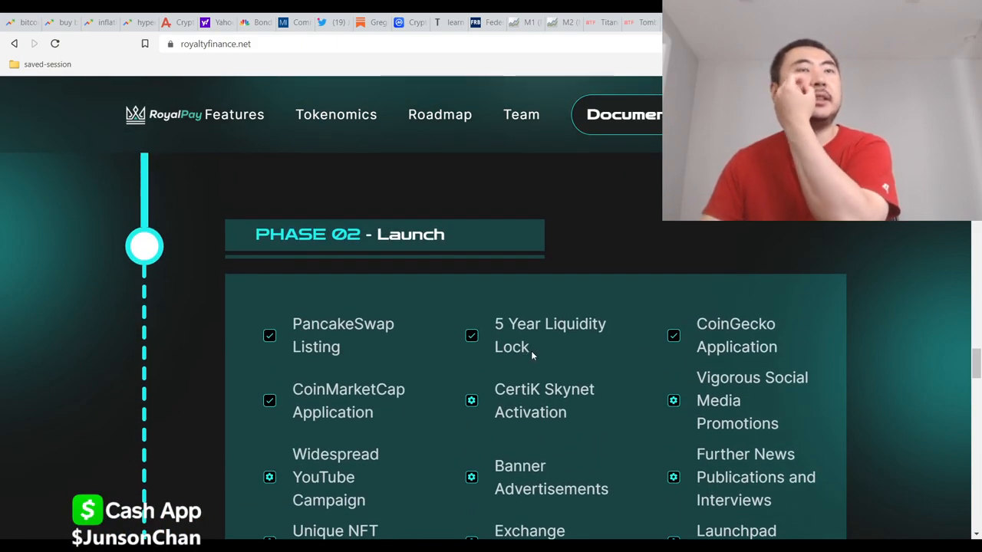
pyautogui.scroll(-3)
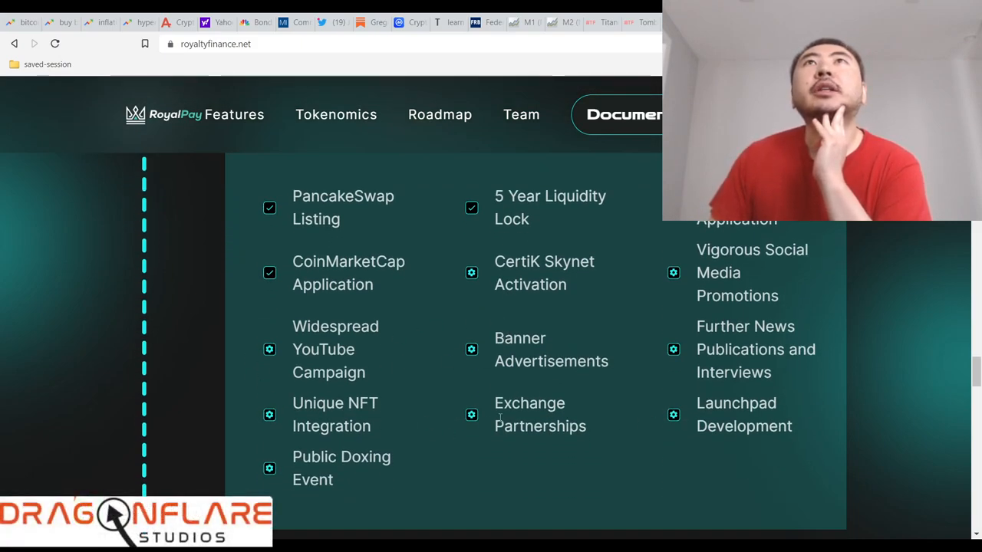
pyautogui.scroll(-3)
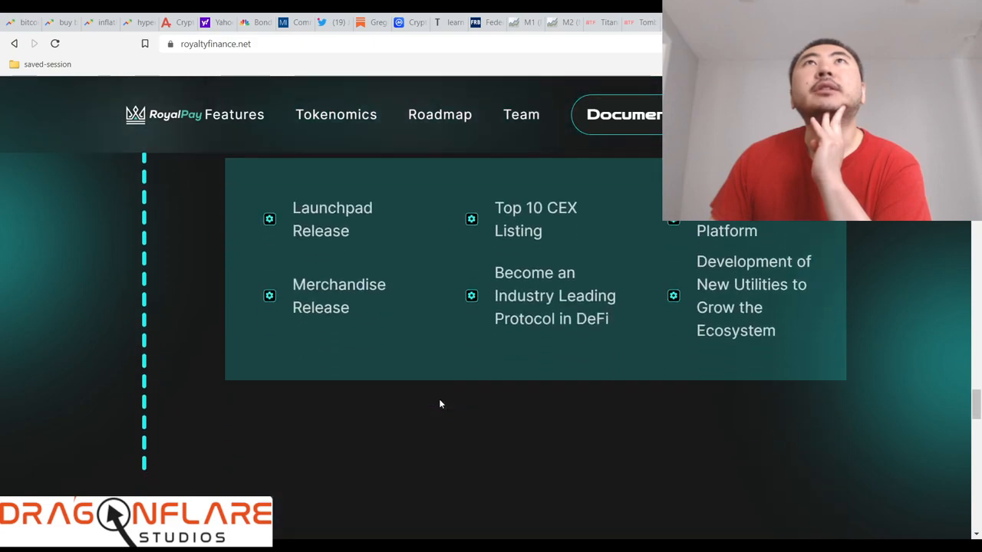
pyautogui.scroll(-3)
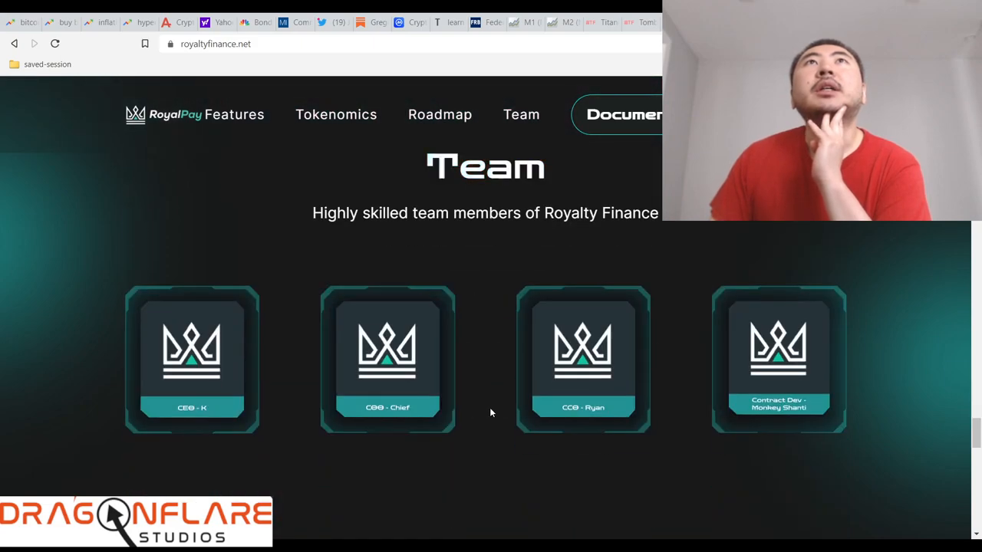
pyautogui.scroll(-3)
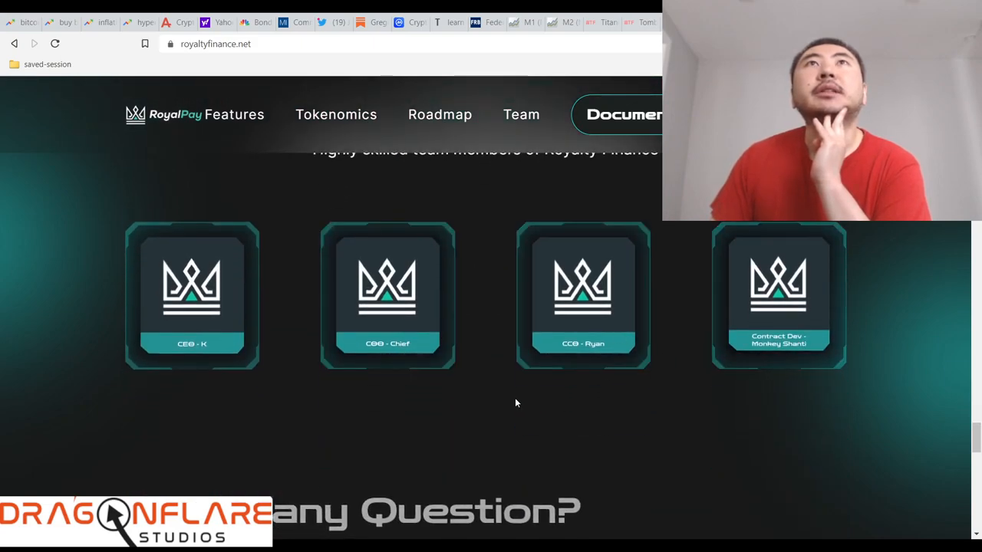
pyautogui.scroll(-3)
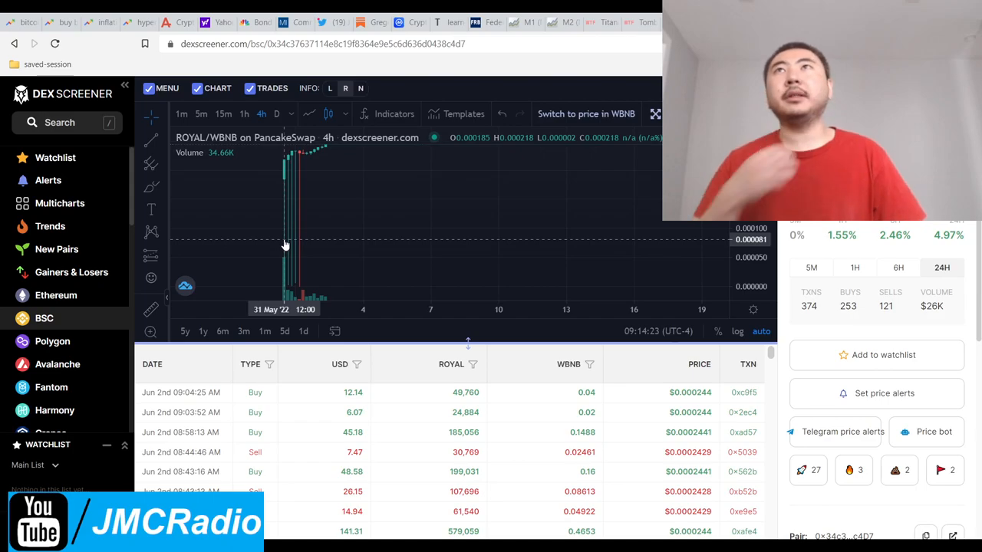
pyautogui.moveTo(279, 178)
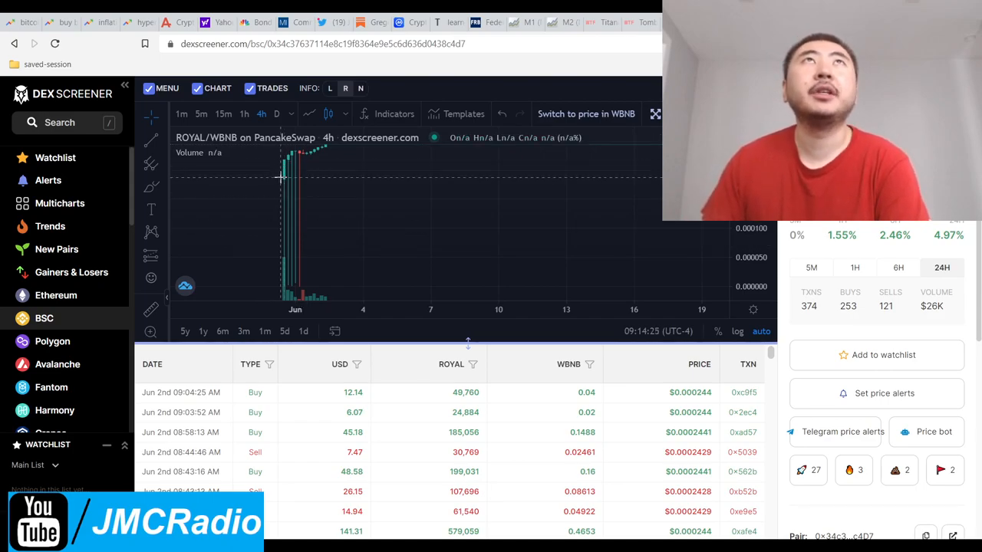
pyautogui.moveTo(546, 184)
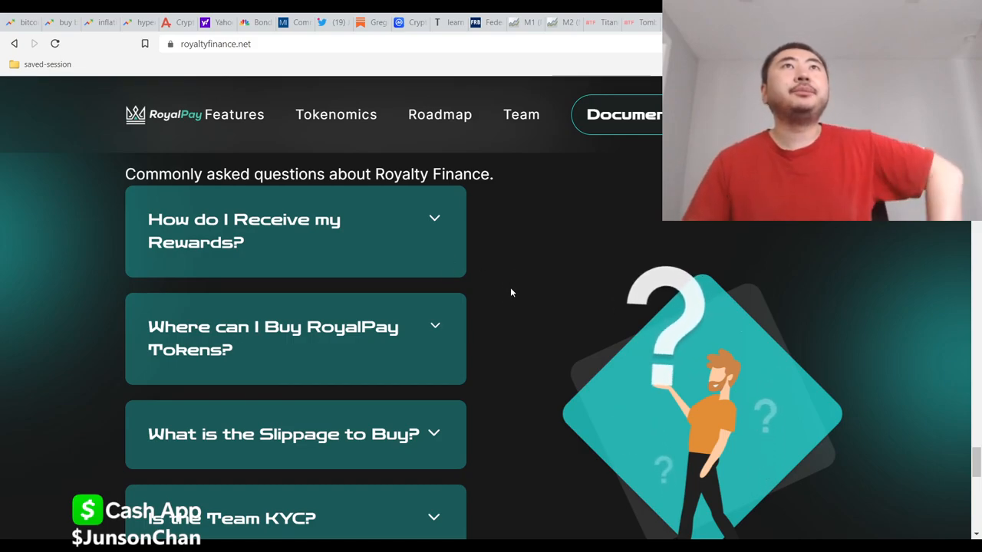
# Scroll the hero area past 'Trust And Sustainability' to the Buy Now/Chart buttons and press logos.
pyautogui.scroll(3)
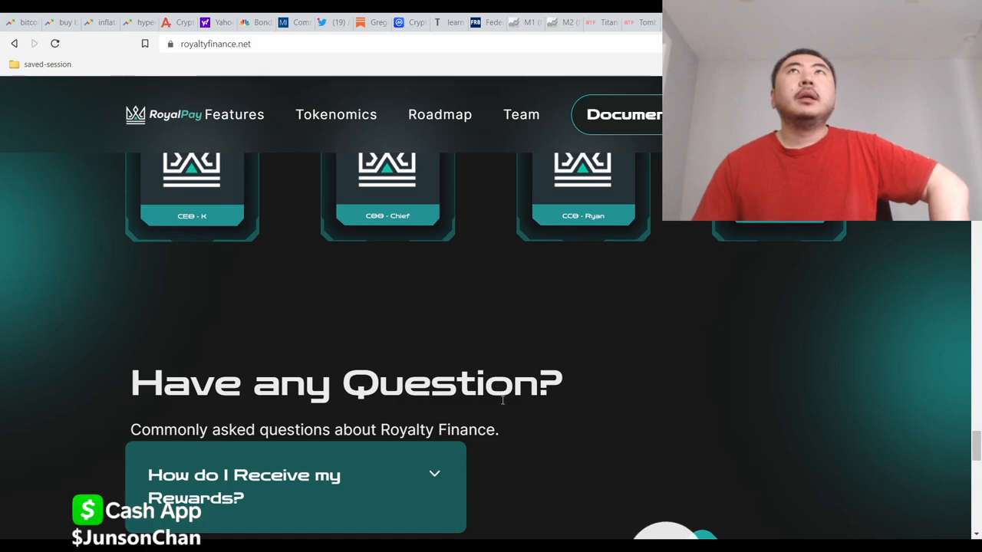
pyautogui.scroll(3)
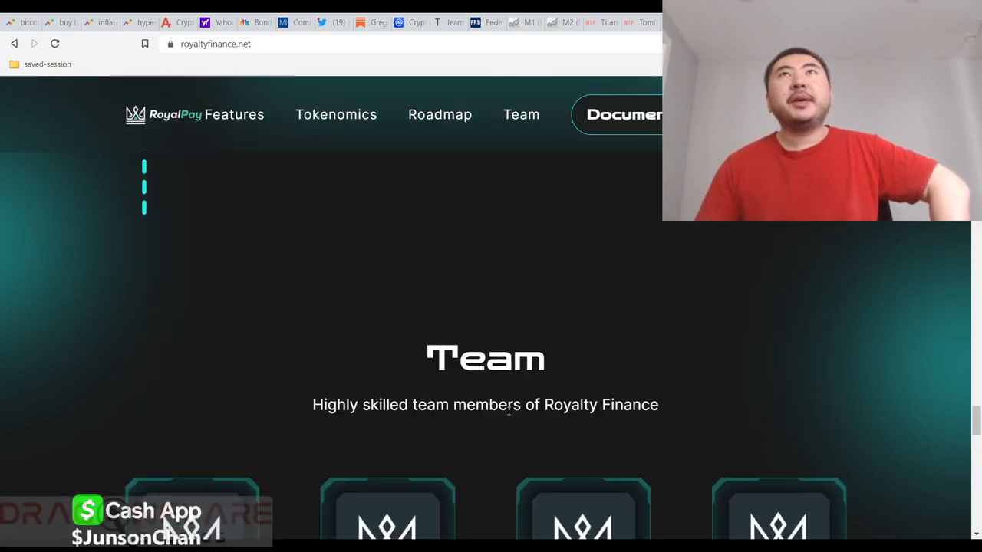
pyautogui.scroll(-3)
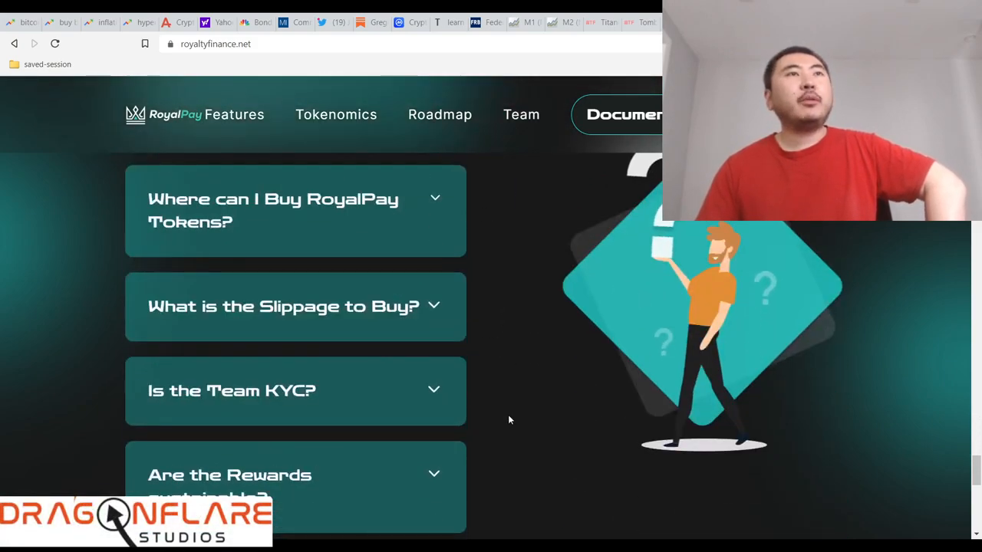
pyautogui.moveTo(509, 365)
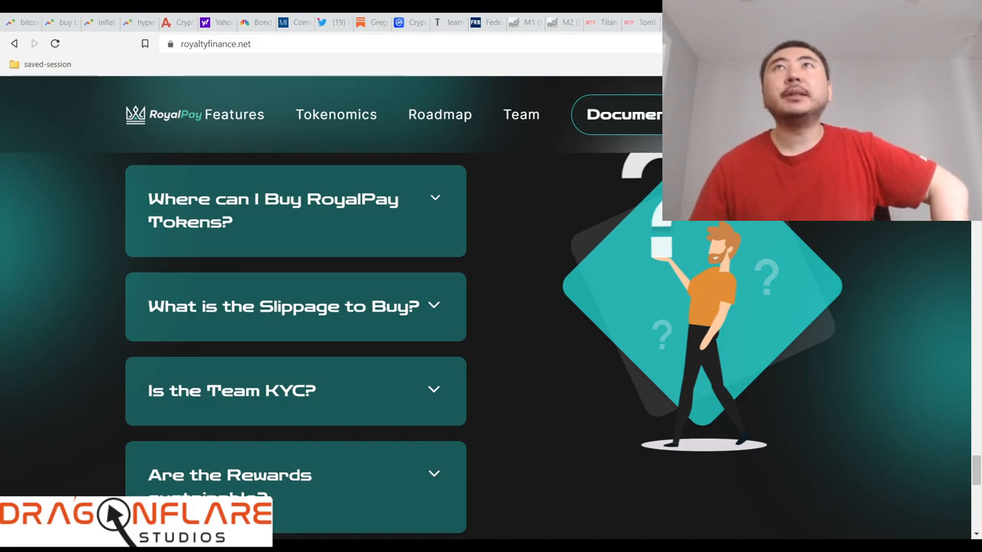
pyautogui.scroll(-3)
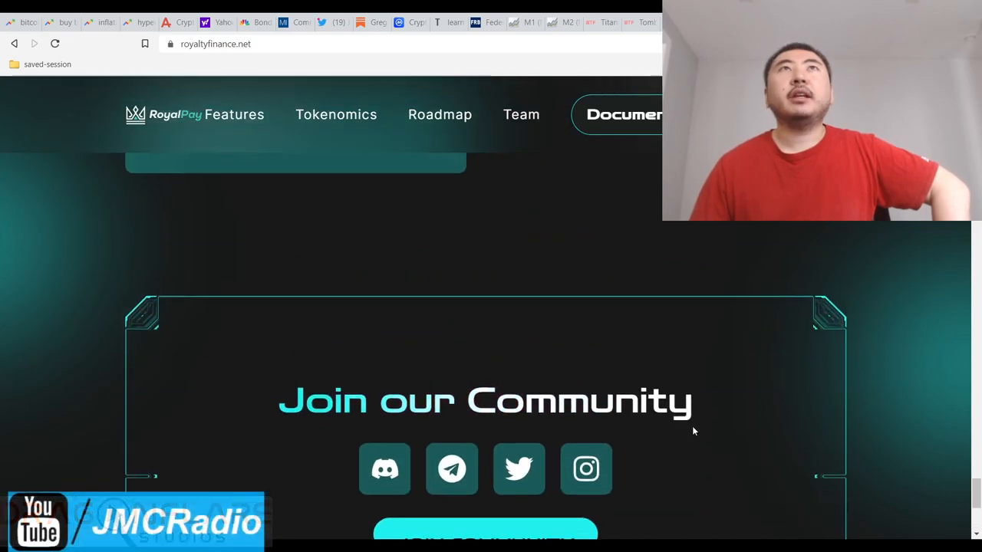
# Return to the hero links and open the token's trading chart on DEX Screener.
pyautogui.scroll(3)
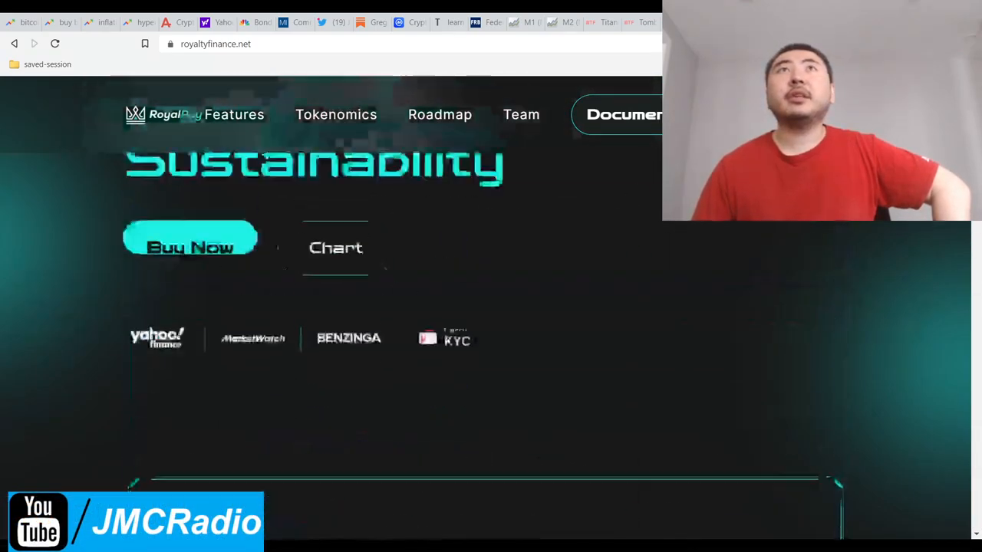
pyautogui.scroll(3)
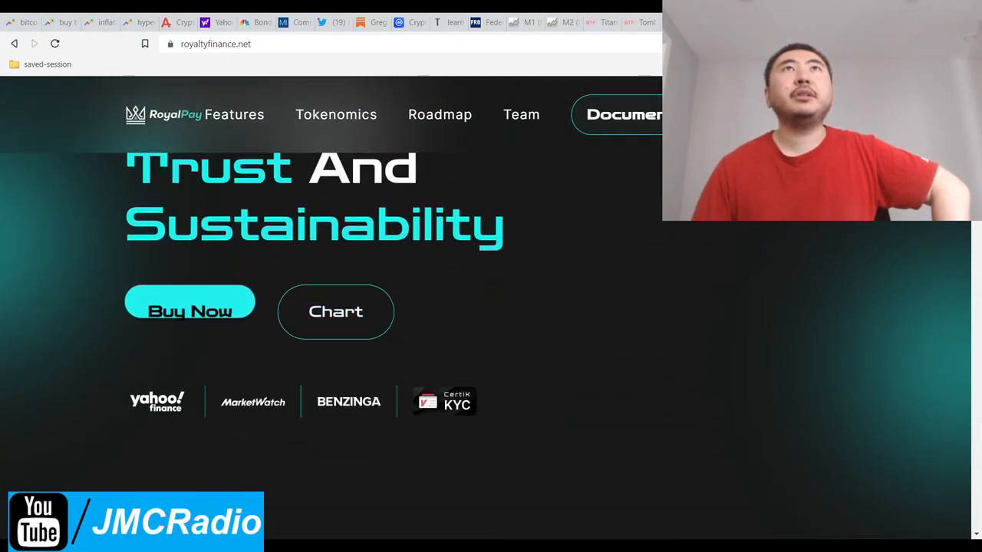
pyautogui.scroll(3)
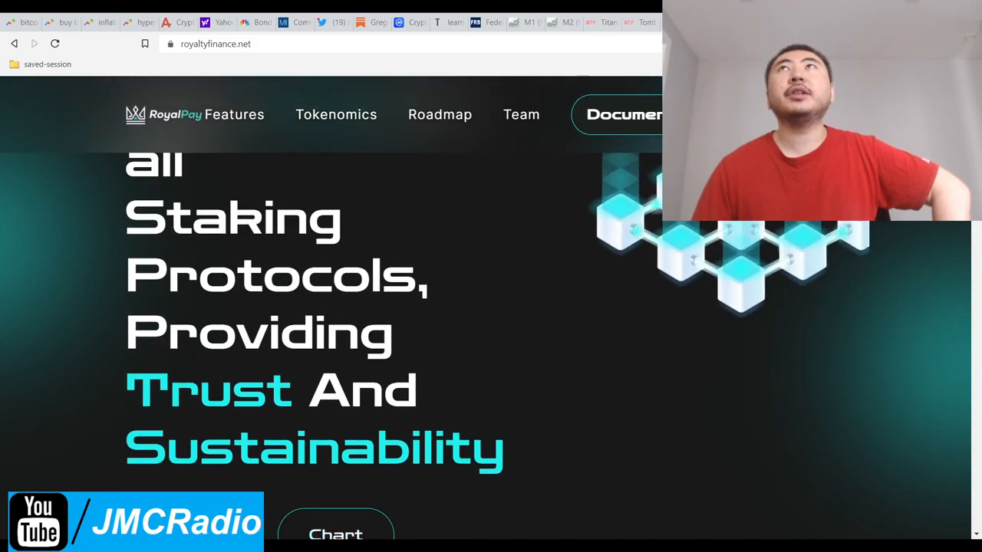
pyautogui.scroll(-3)
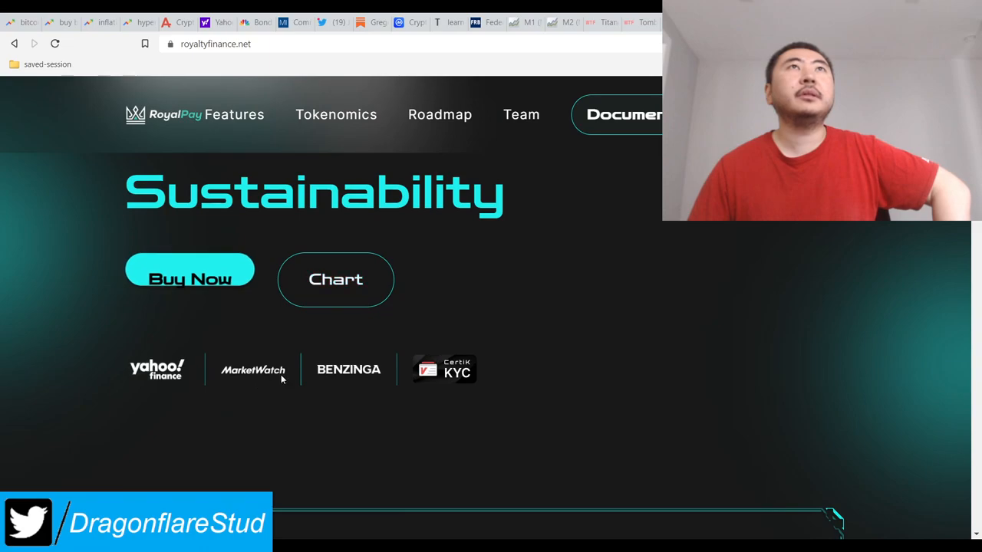
pyautogui.click(252, 368)
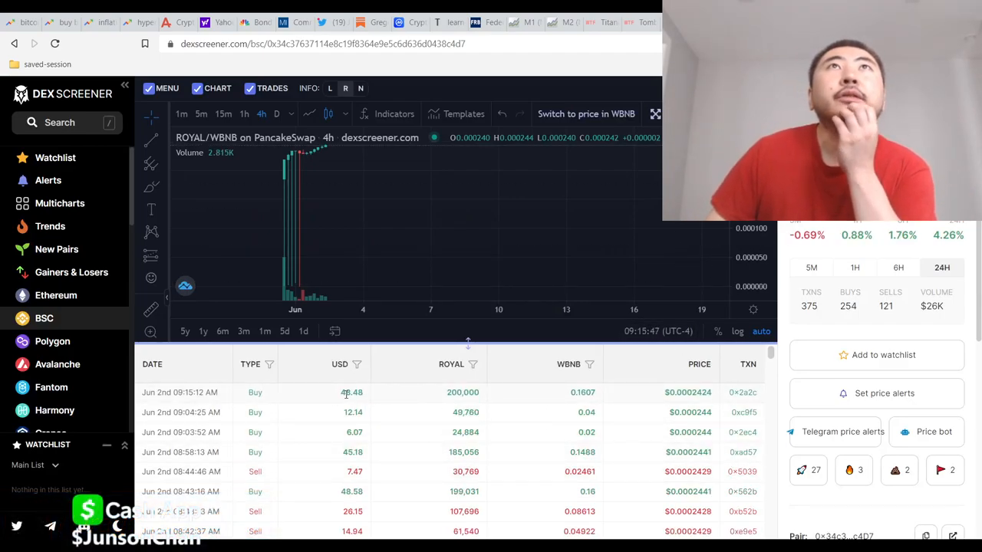
# View older June 2nd ROYAL/WBNB trades, then switch to the RoyalPay dashboard.
pyautogui.doubleClick(463, 392)
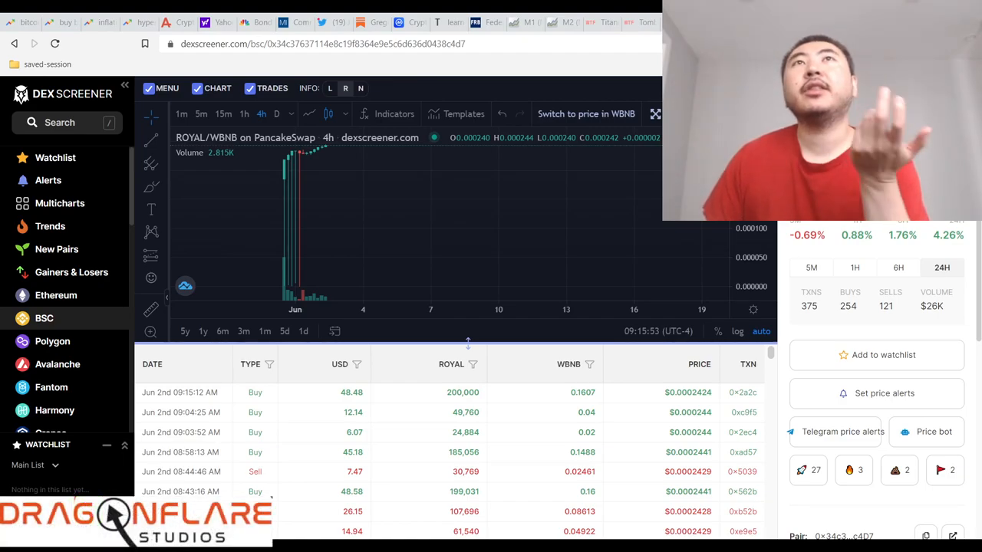
pyautogui.scroll(-3)
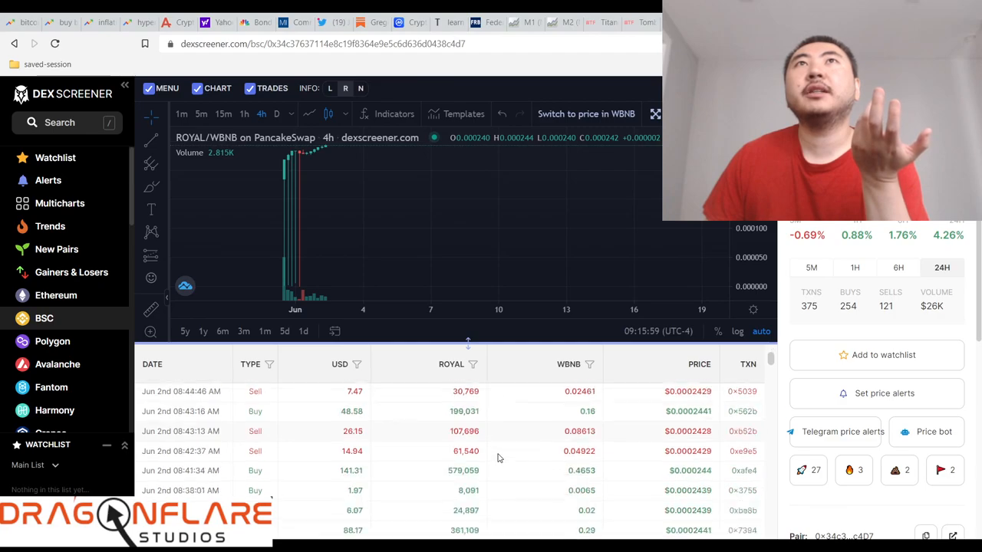
pyautogui.scroll(-3)
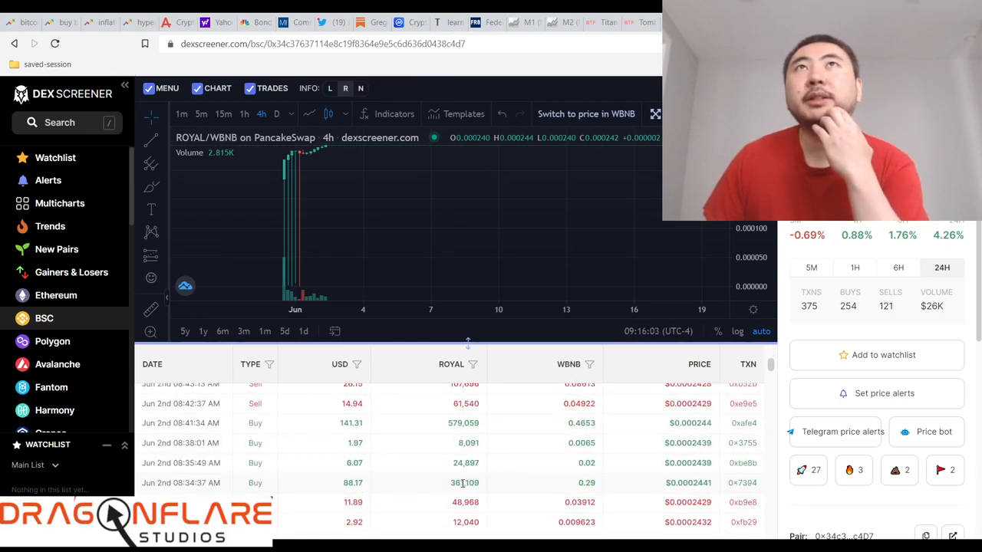
pyautogui.click(217, 42)
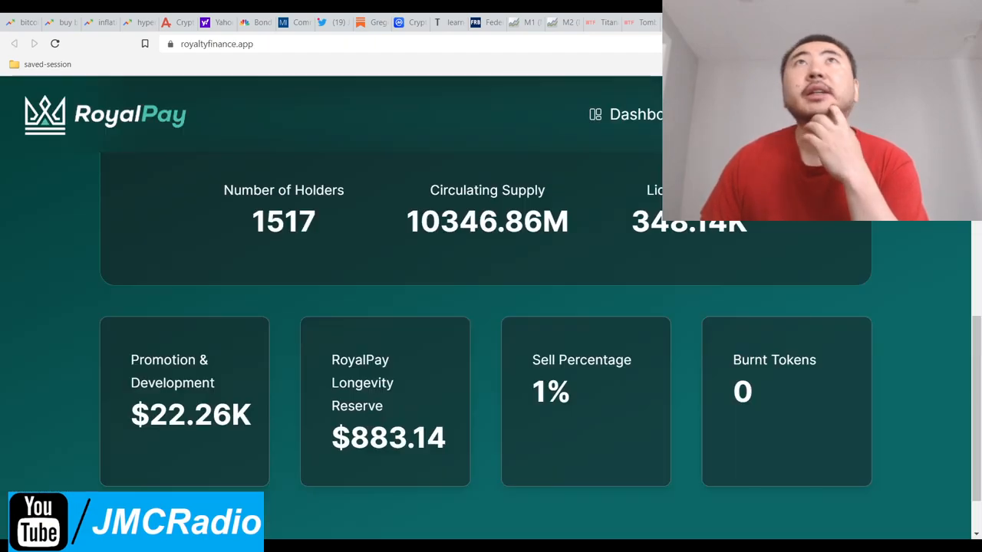
# Scroll up to the next-reward timer and the 1517 holders, supply and liquidity stats.
pyautogui.scroll(3)
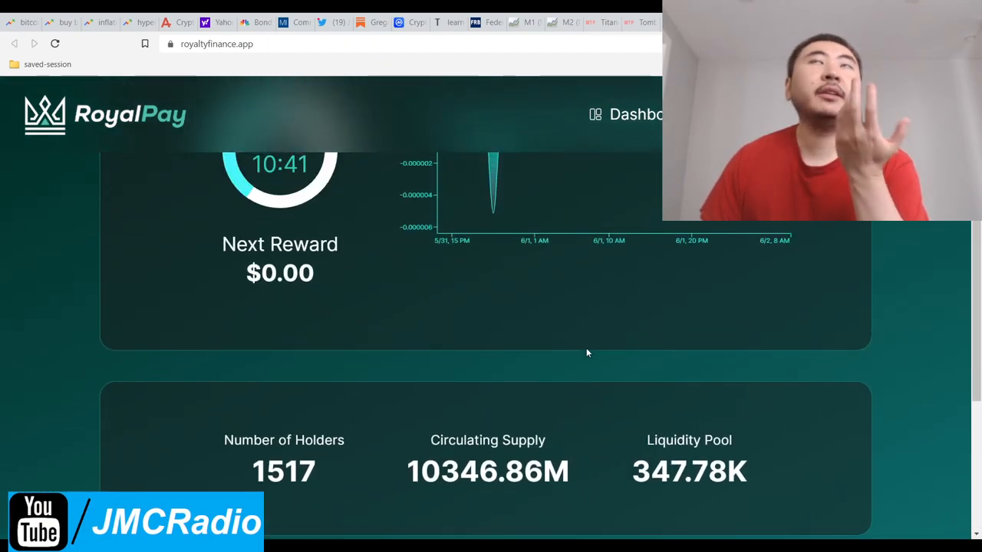
pyautogui.scroll(3)
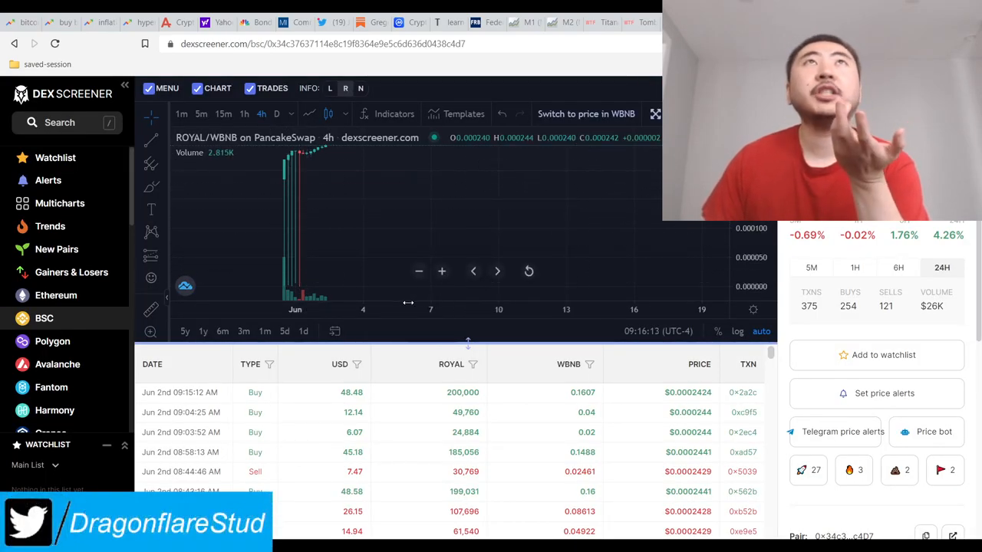
pyautogui.moveTo(284, 201)
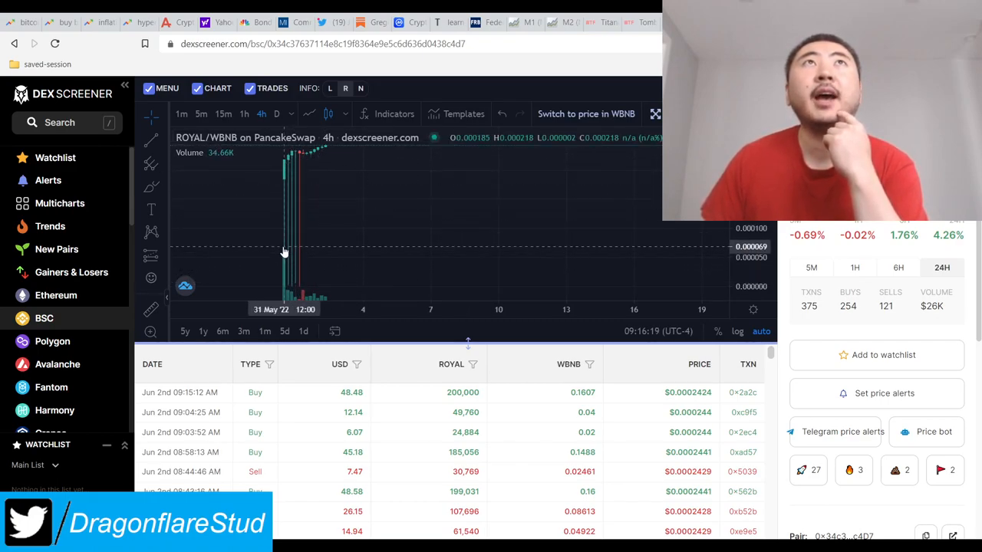
pyautogui.moveTo(546, 258)
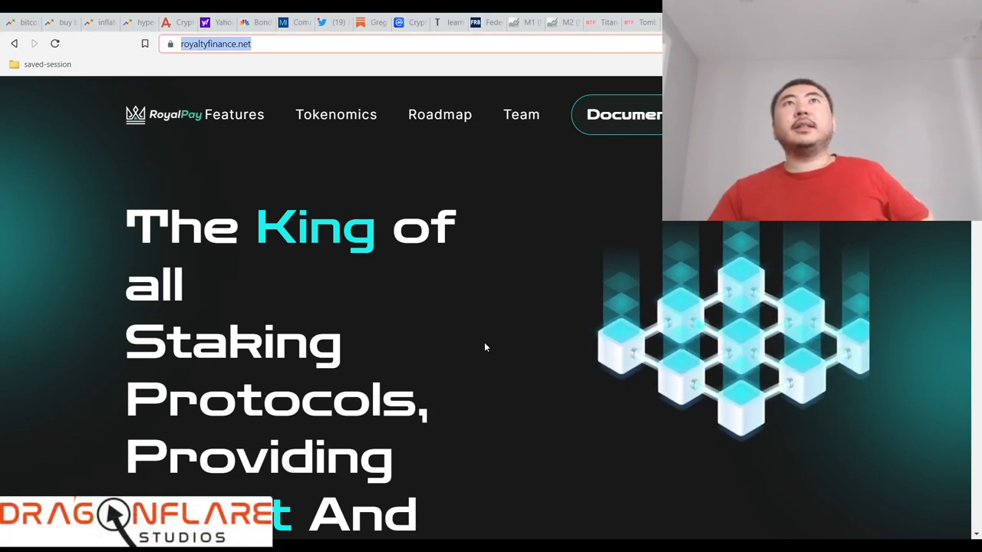
# Scroll the royaltyfinance.net hero to the full 'Trust And Sustainability' headline and Chart link.
pyautogui.scroll(-3)
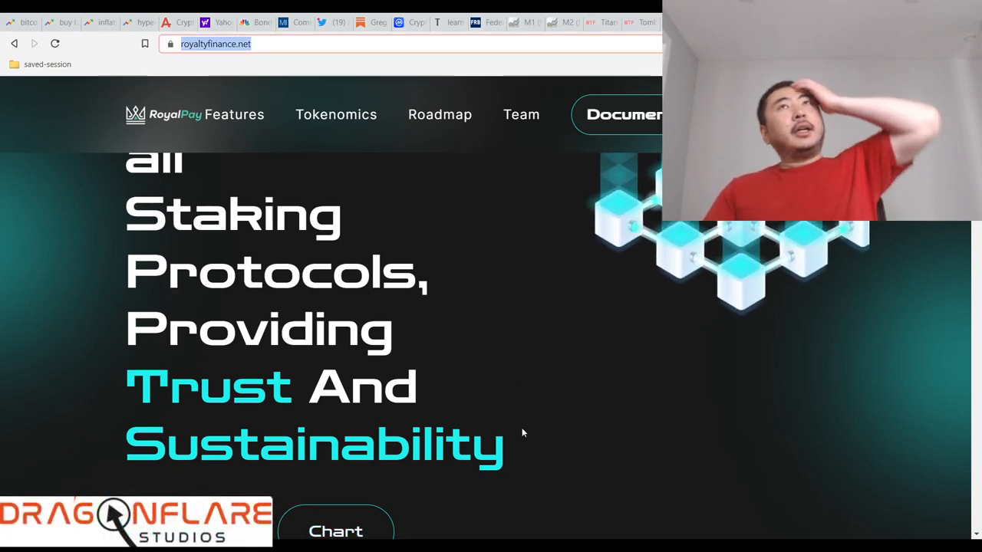
pyautogui.moveTo(482, 318)
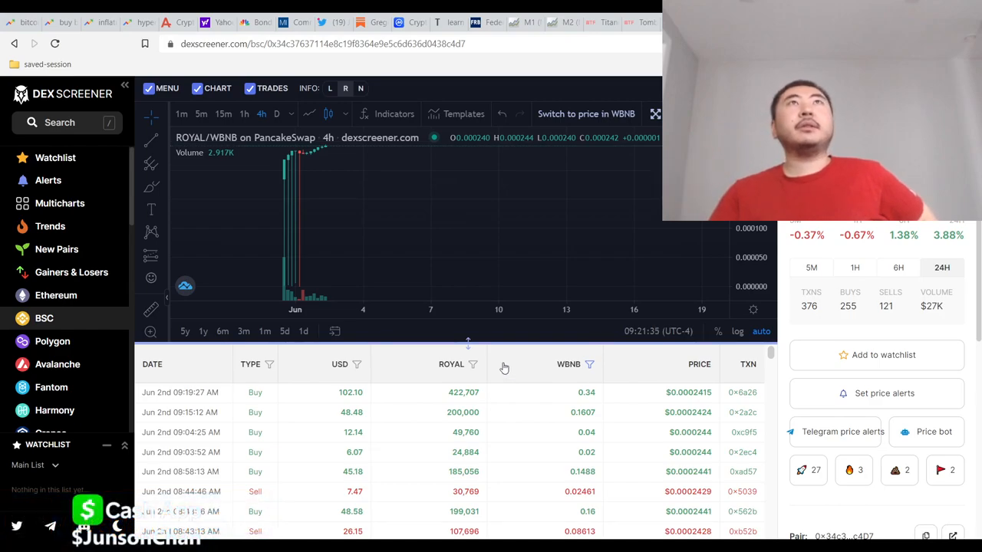
pyautogui.moveTo(328, 152)
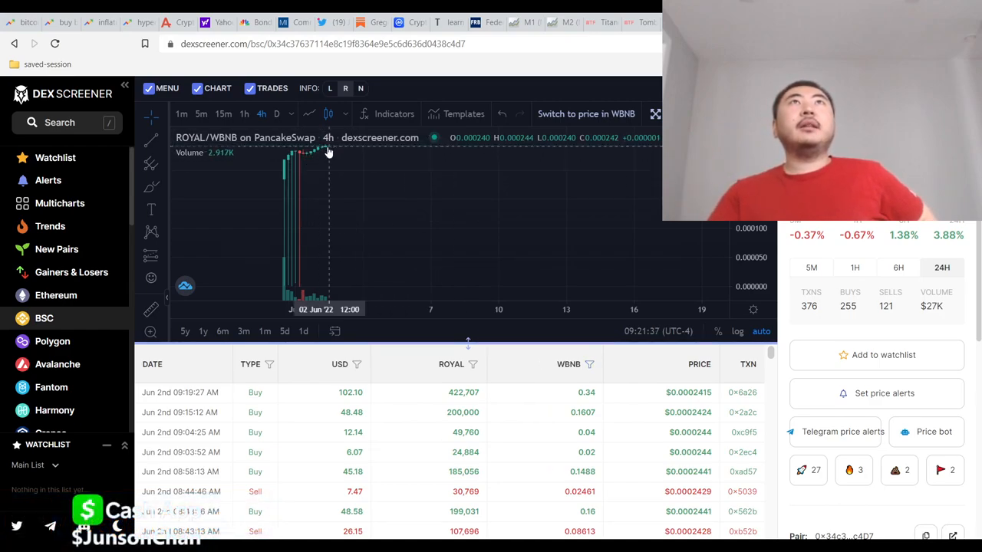
pyautogui.moveTo(294, 288)
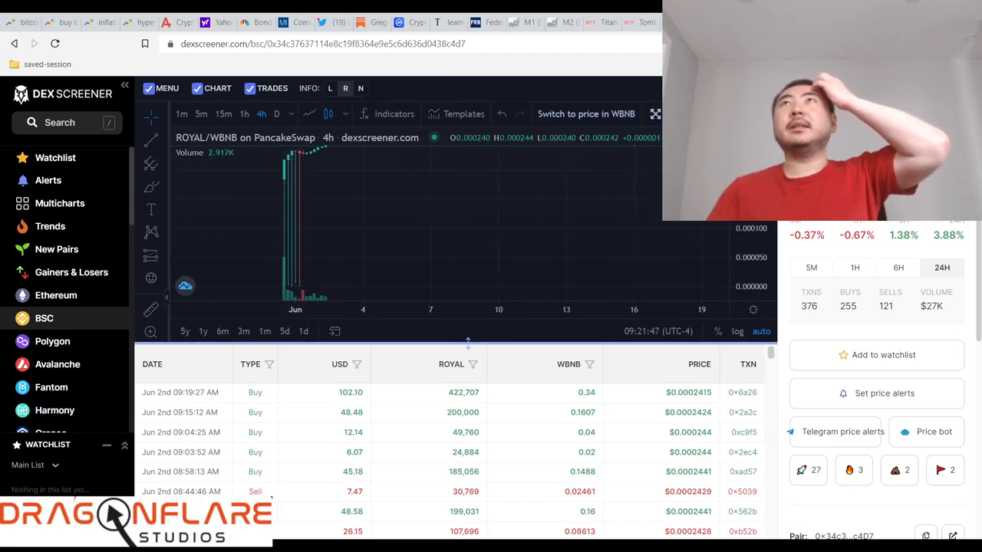
pyautogui.moveTo(299, 248)
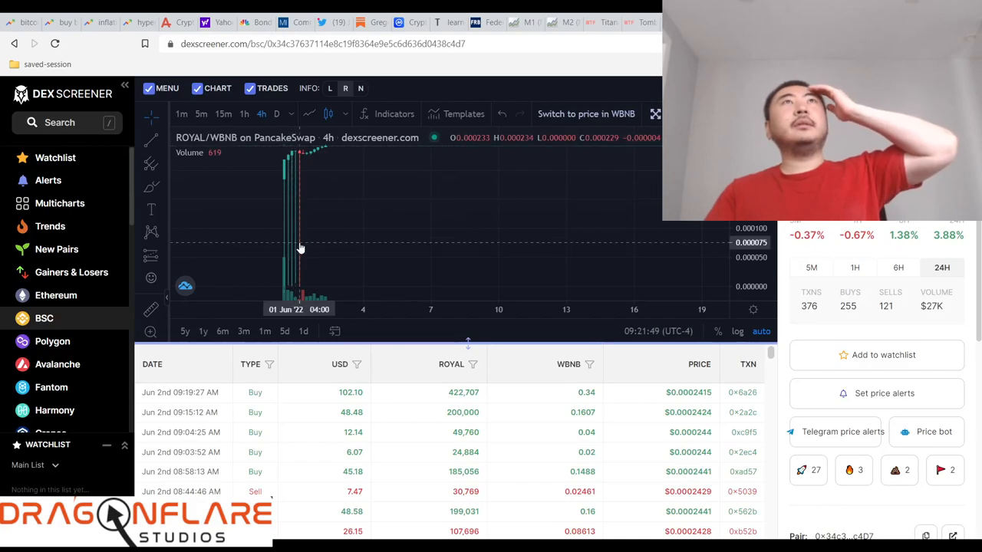
pyautogui.moveTo(356, 150)
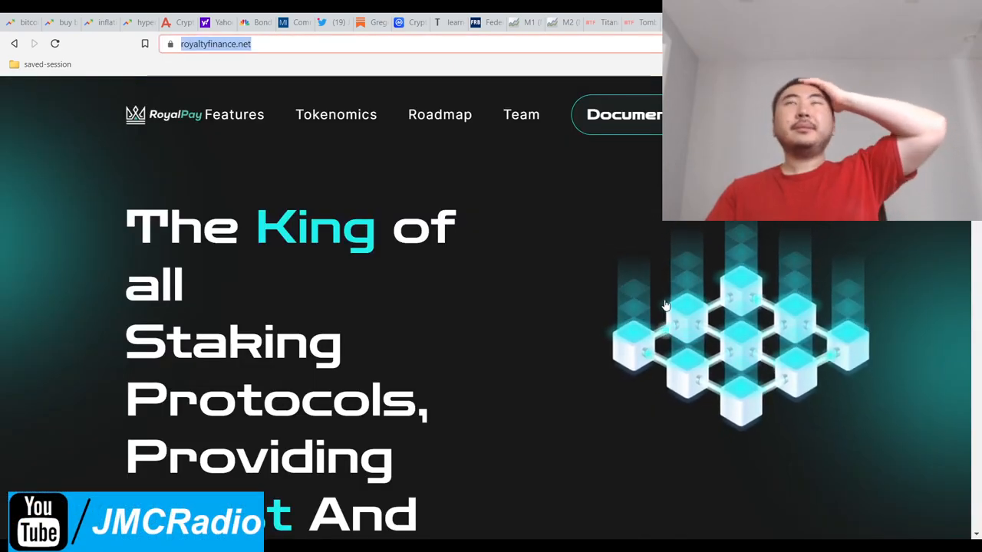
pyautogui.scroll(-3)
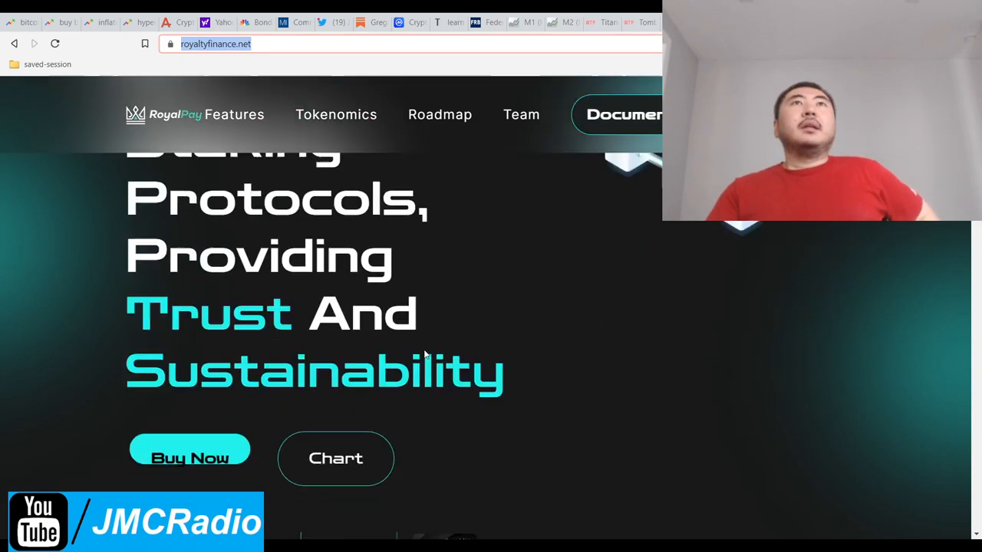
pyautogui.scroll(-3)
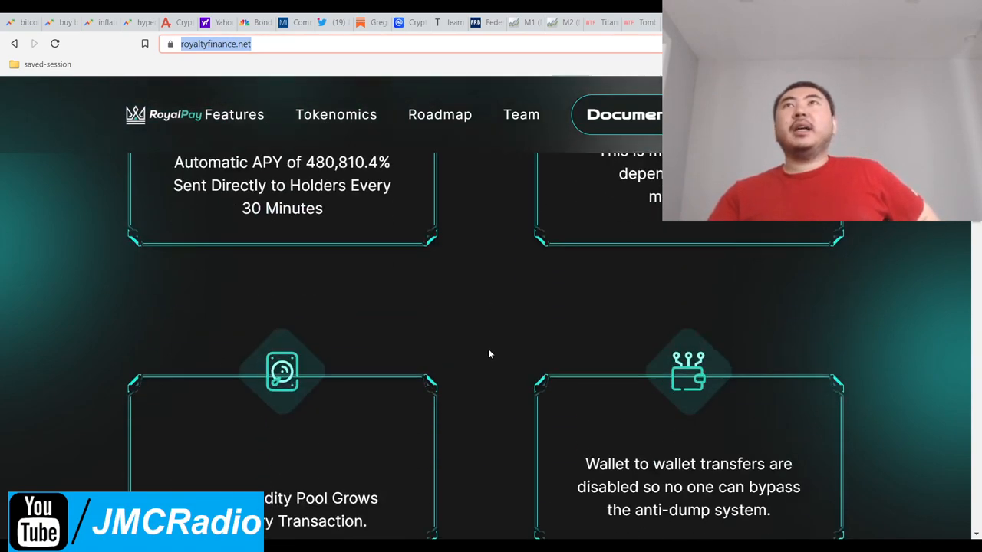
pyautogui.scroll(-3)
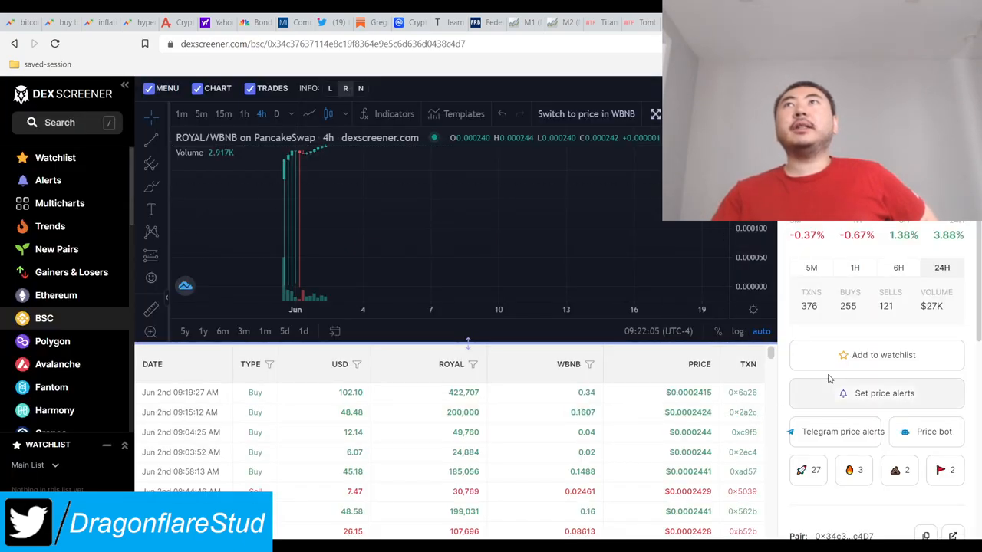
pyautogui.scroll(-3)
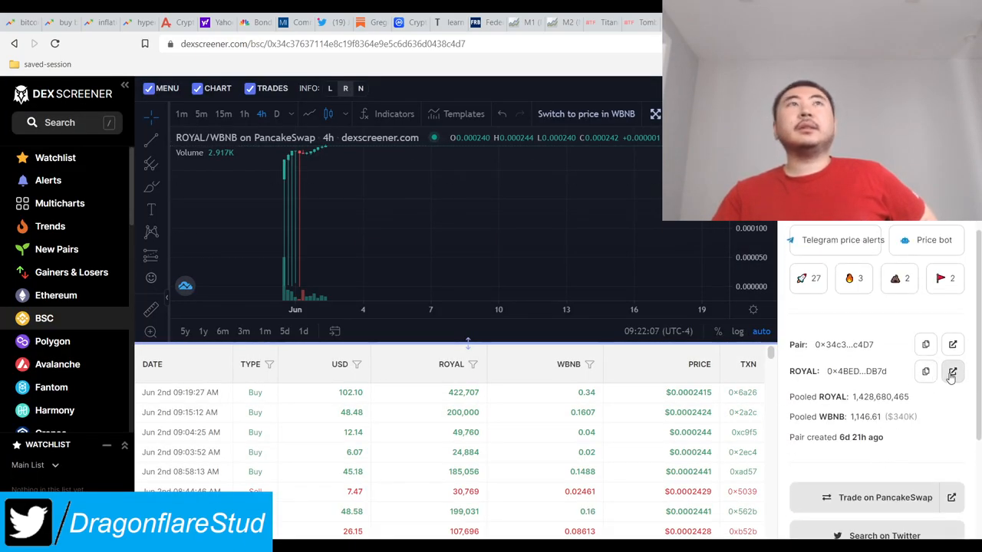
# Open the ROYAL token on BscScan and scroll the holders list to ranks 13-22.
pyautogui.click(954, 371)
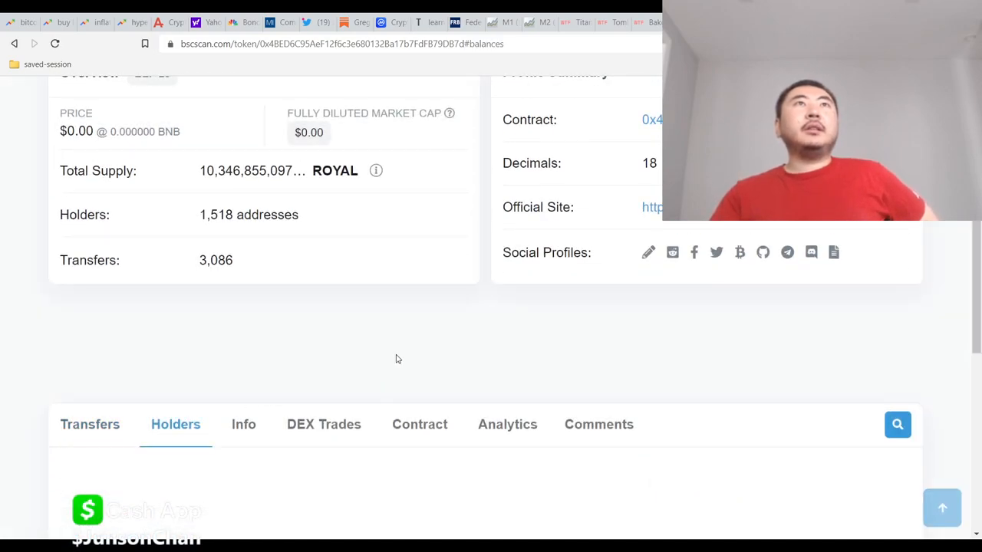
pyautogui.scroll(-3)
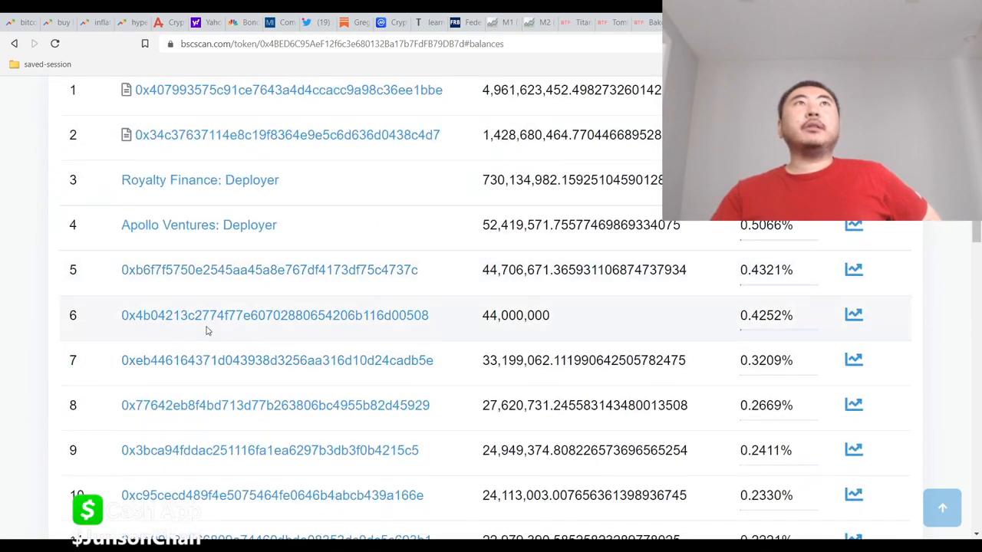
pyautogui.scroll(-3)
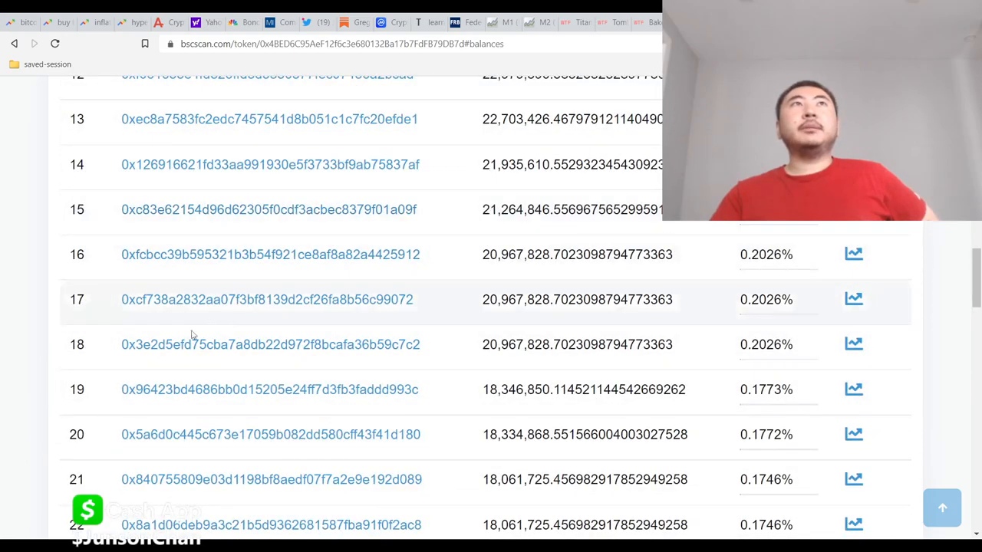
pyautogui.scroll(3)
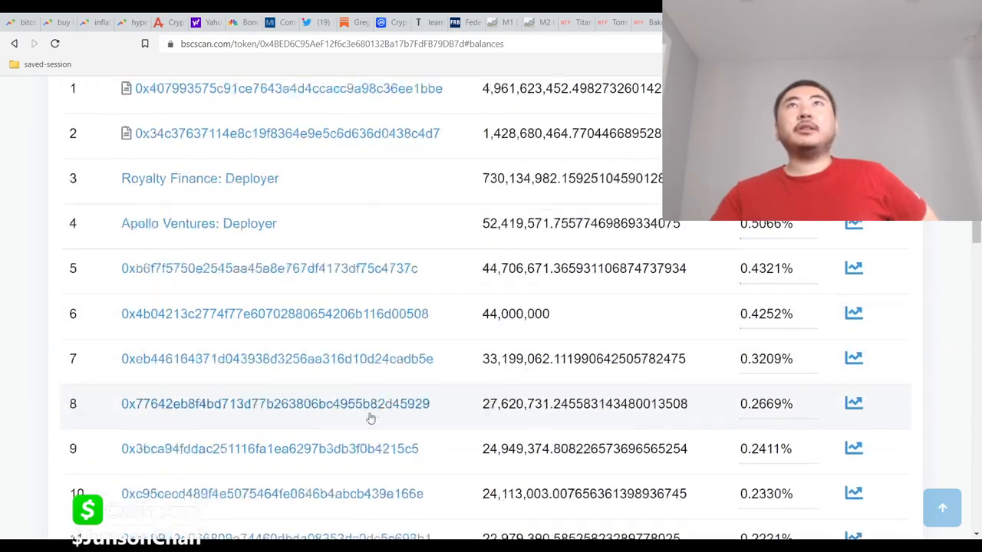
pyautogui.scroll(-3)
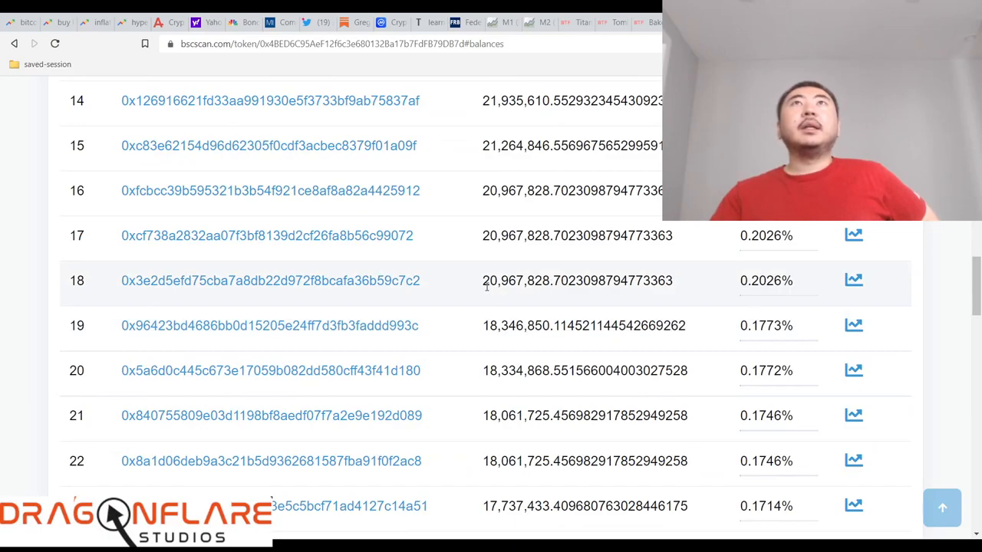
# Highlight the rank 19 holder's balance and a nearby holder's ownership figures.
pyautogui.doubleClick(516, 325)
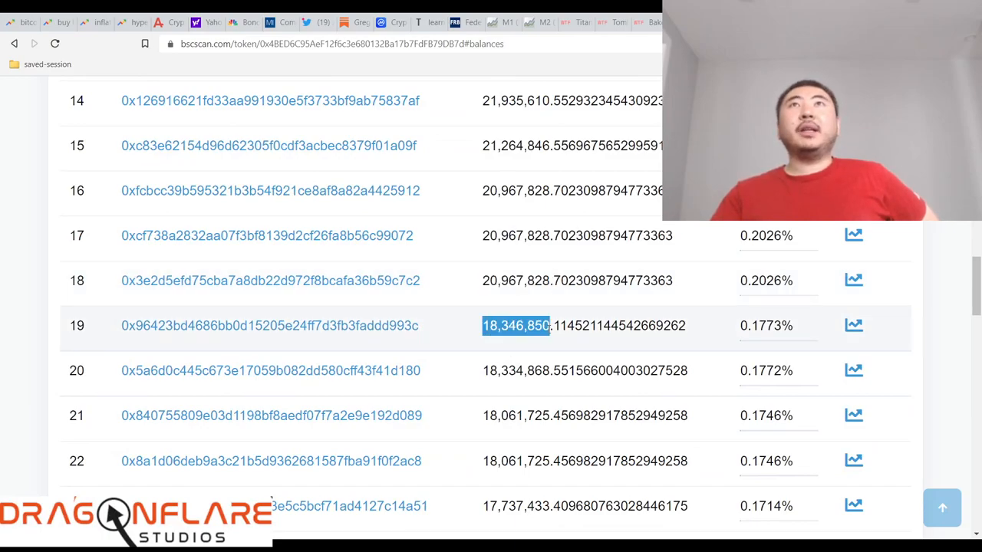
pyautogui.scroll(3)
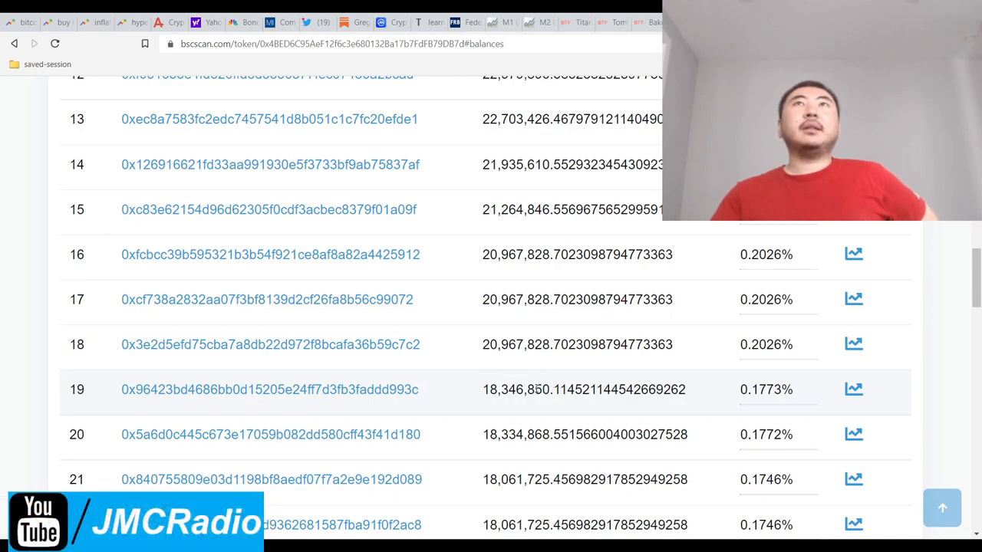
pyautogui.doubleClick(506, 390)
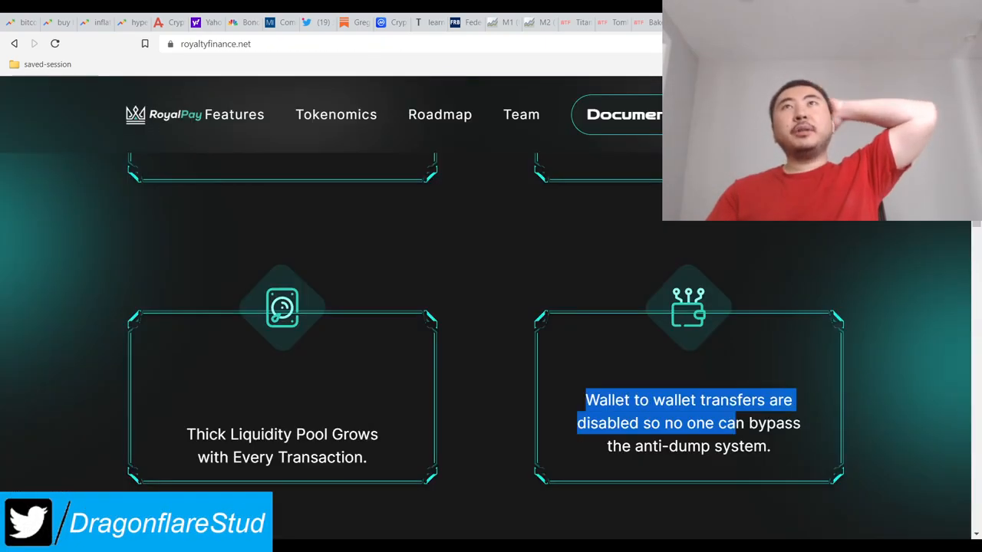
# Scroll past anti-dump, Buy/Sell Tax split and Partners to the Phase 02 Launch roadmap checklist.
pyautogui.scroll(-3)
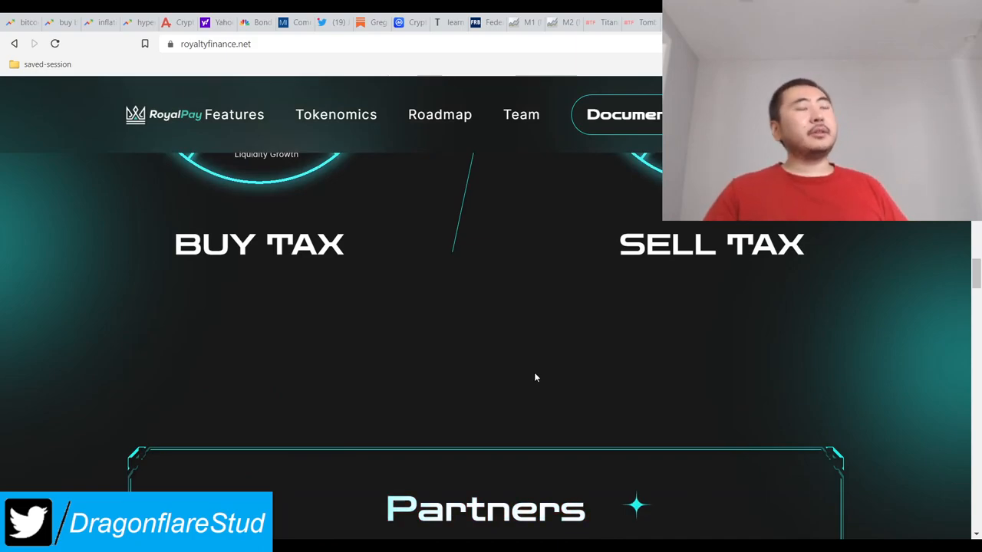
pyautogui.scroll(3)
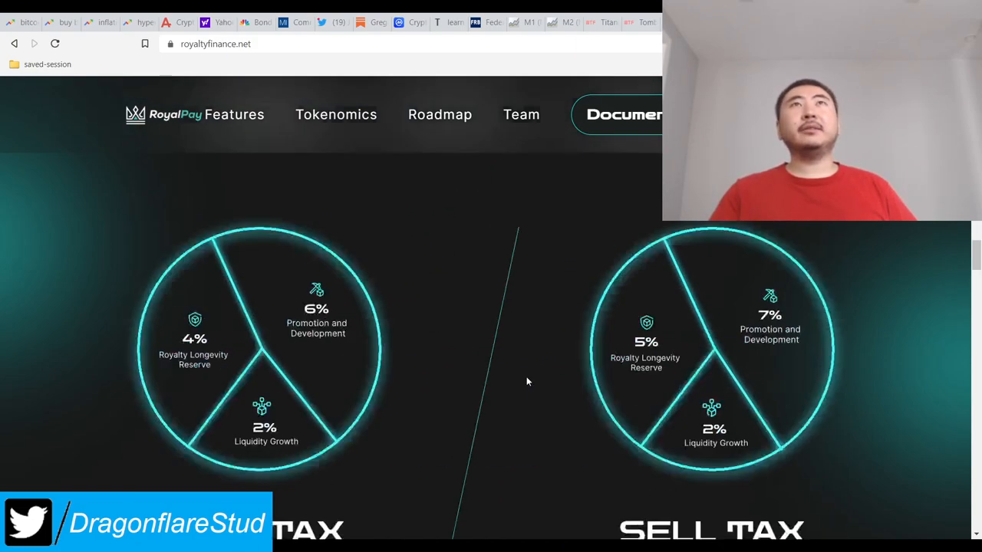
pyautogui.scroll(-3)
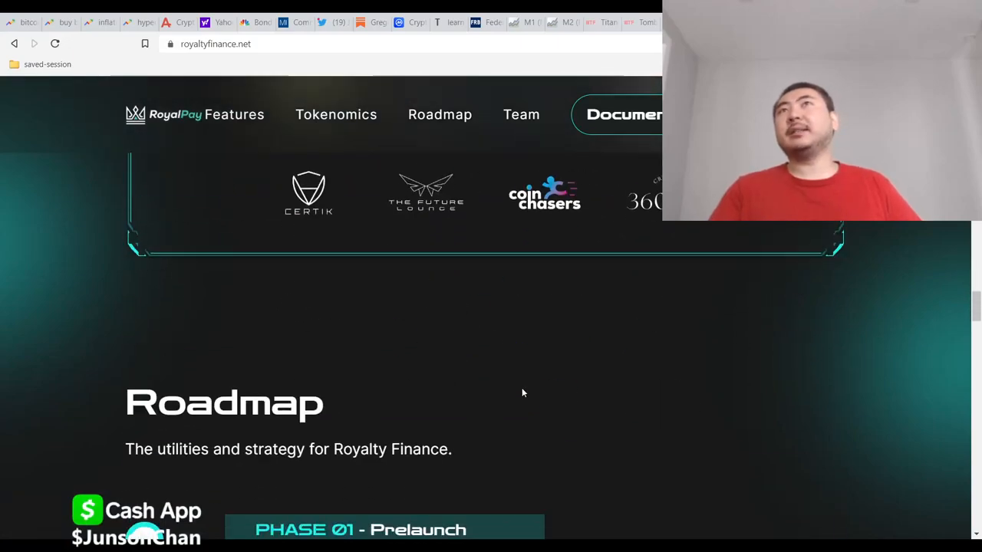
pyautogui.scroll(-3)
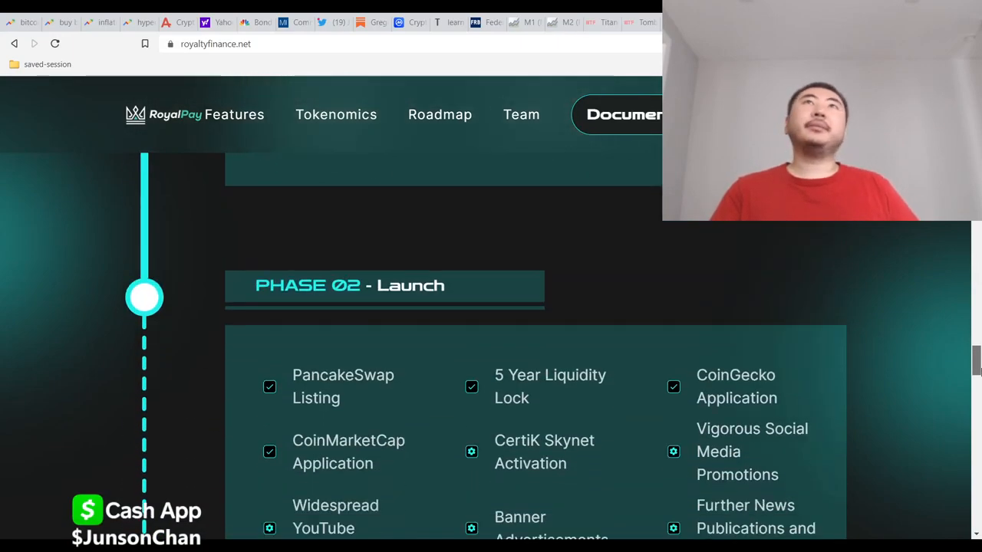
pyautogui.scroll(3)
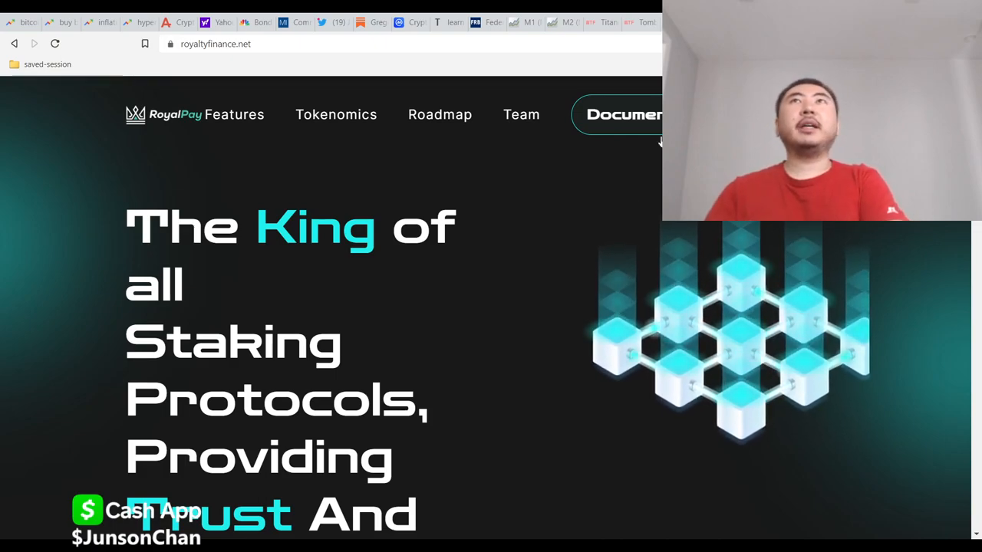
# Scroll back up to the 'King of all Staking Protocols' hero headline.
pyautogui.scroll(-3)
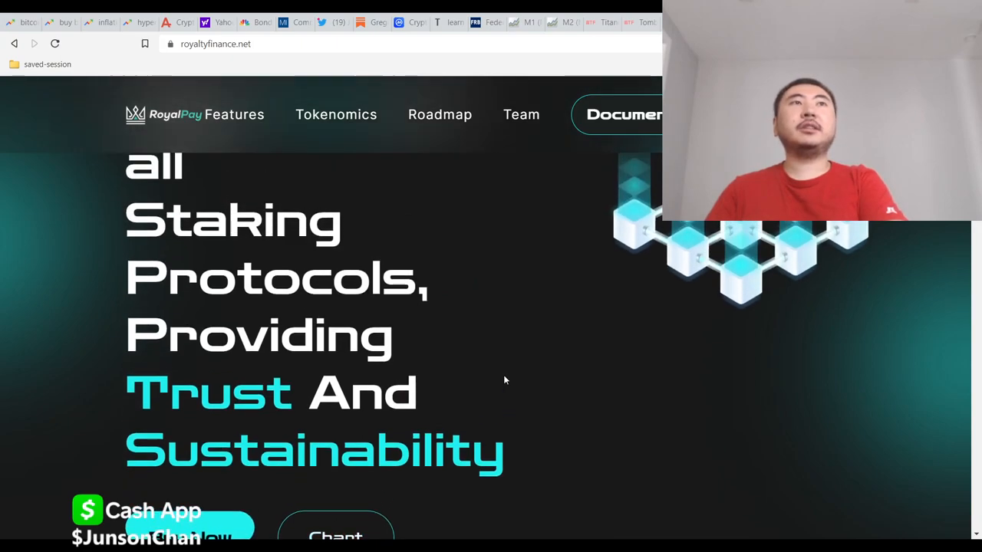
pyautogui.scroll(3)
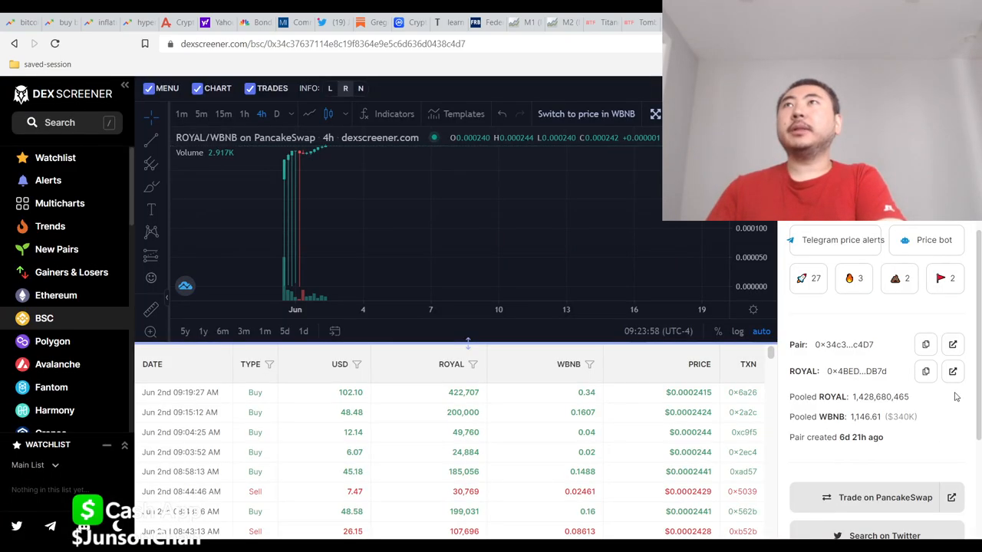
# Check the ROYAL/WBNB pair info panel and mark the June 2nd 08:16:40 AM buy trade.
pyautogui.doubleClick(881, 395)
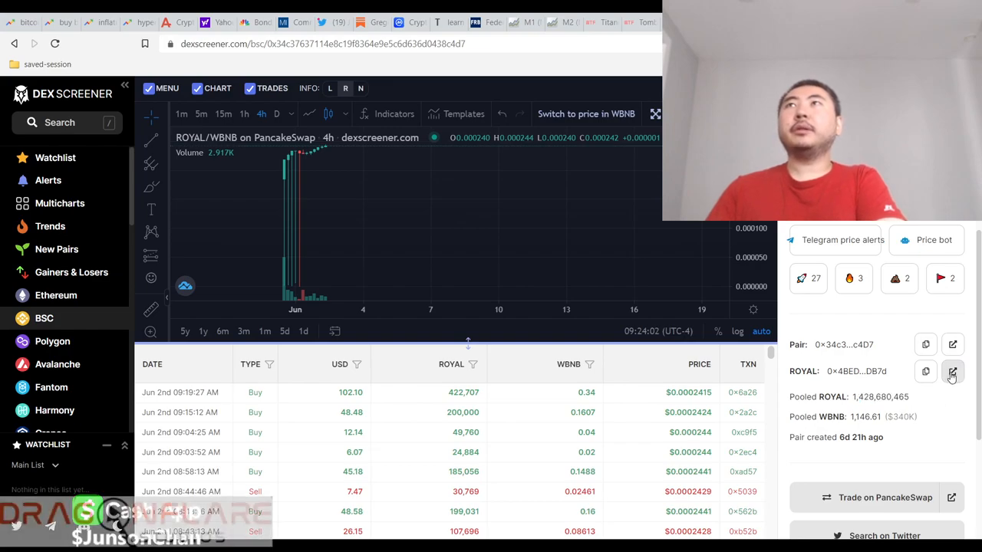
pyautogui.click(951, 371)
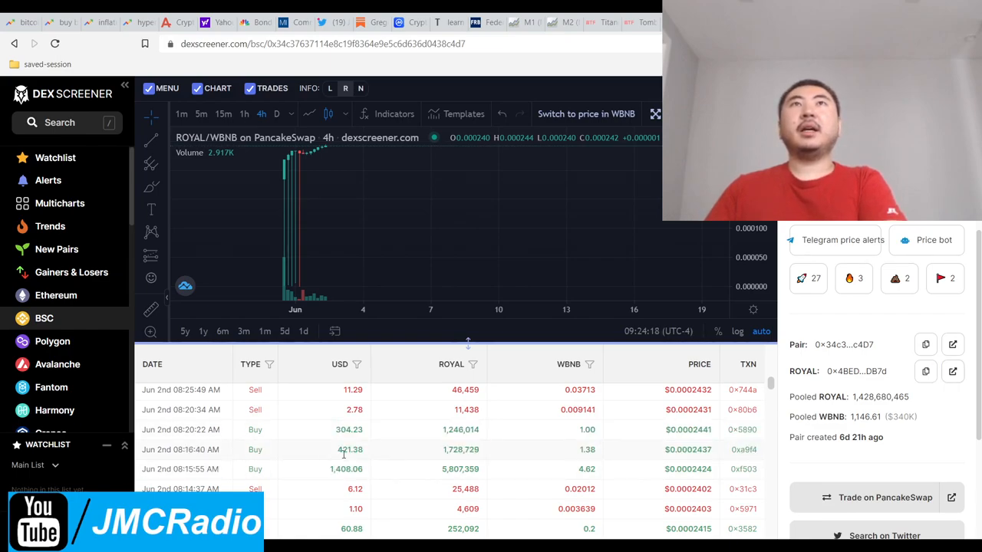
pyautogui.doubleClick(348, 429)
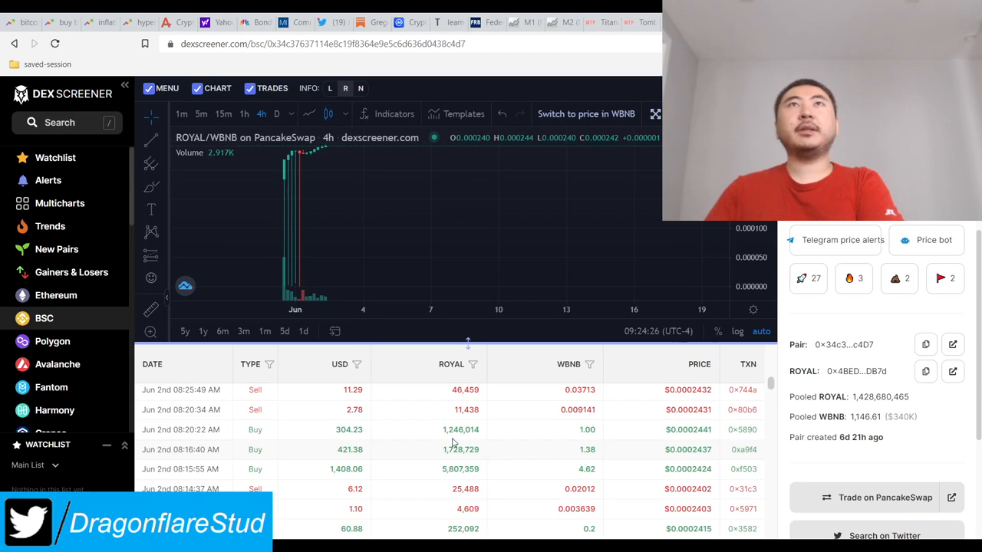
pyautogui.doubleClick(348, 429)
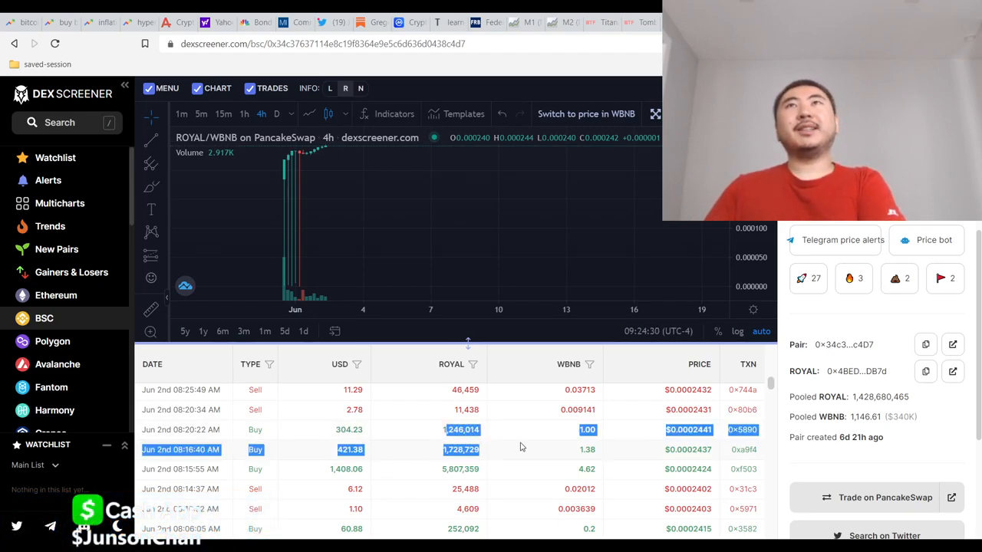
# Scroll the trades table through older June 2nd buys and sells and back.
pyautogui.scroll(-3)
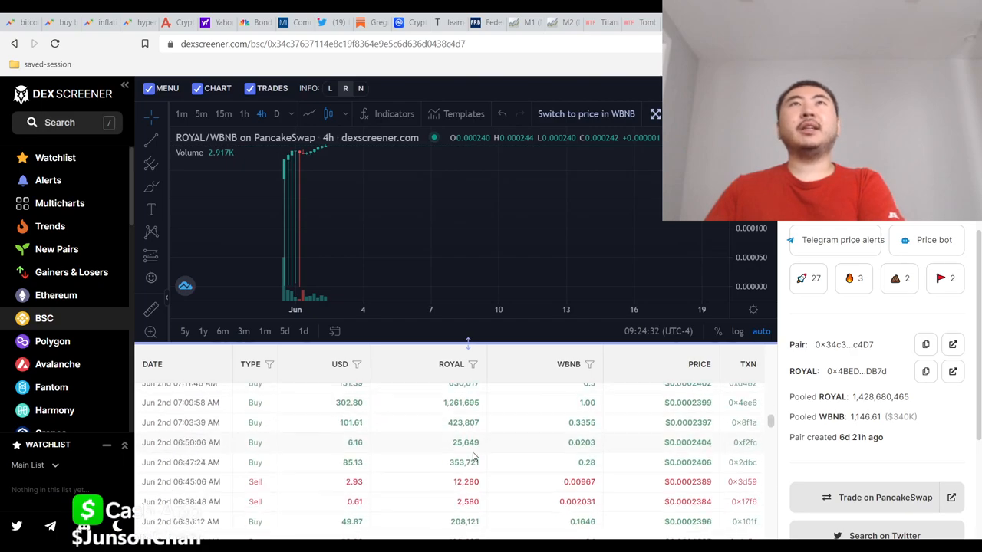
pyautogui.scroll(3)
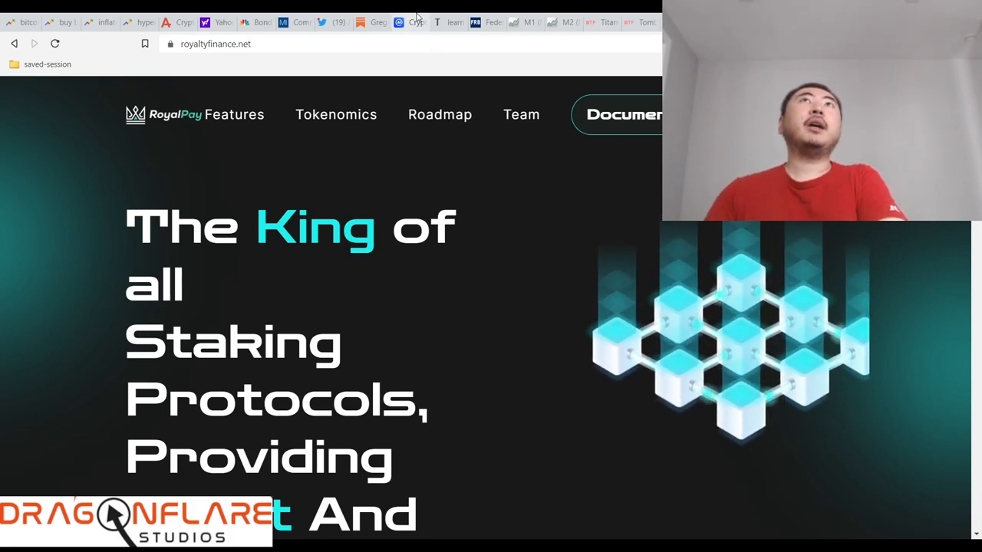
# Show the Yahoo Finance, MarketWatch, Benzinga and CertiK logos, then return to the ROYAL/WBNB trades.
pyautogui.click(411, 21)
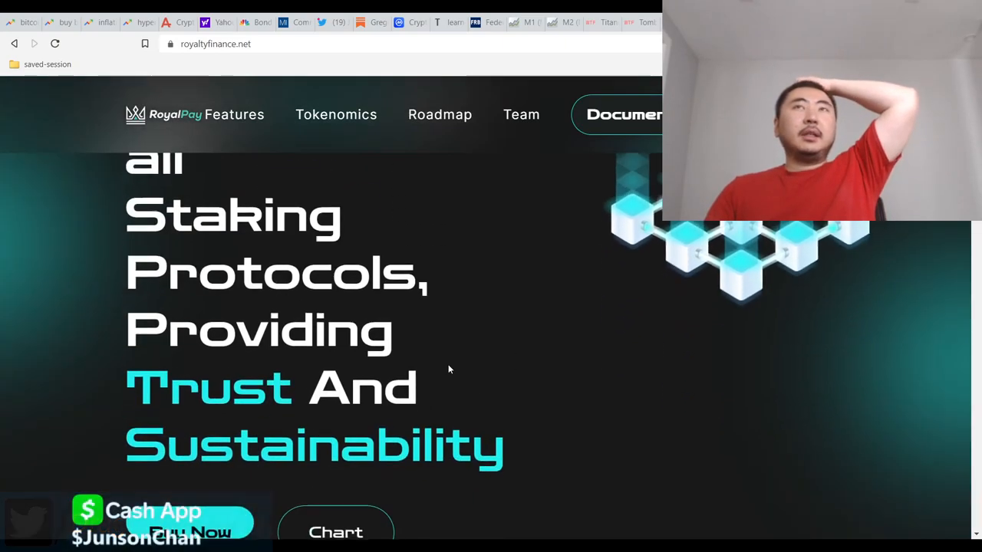
pyautogui.scroll(3)
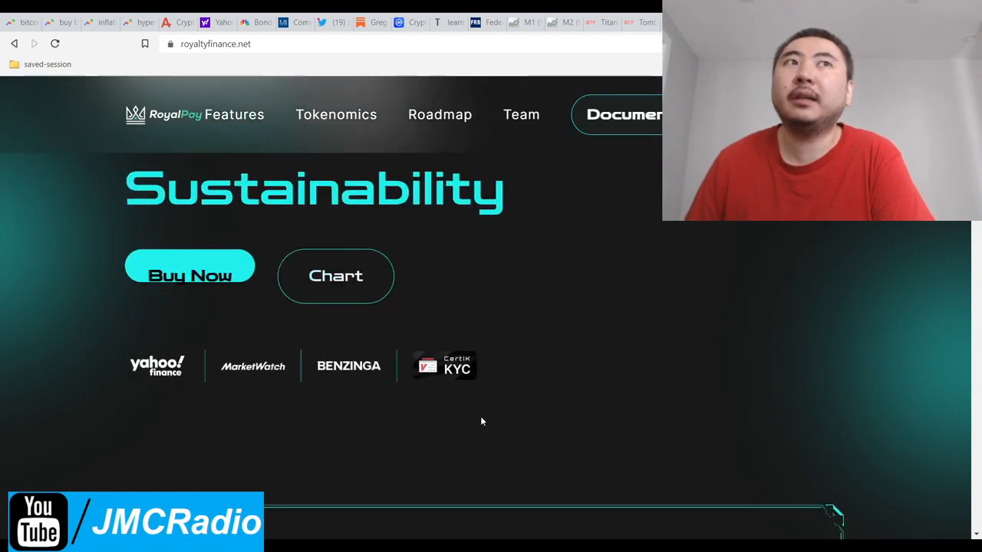
pyautogui.click(334, 276)
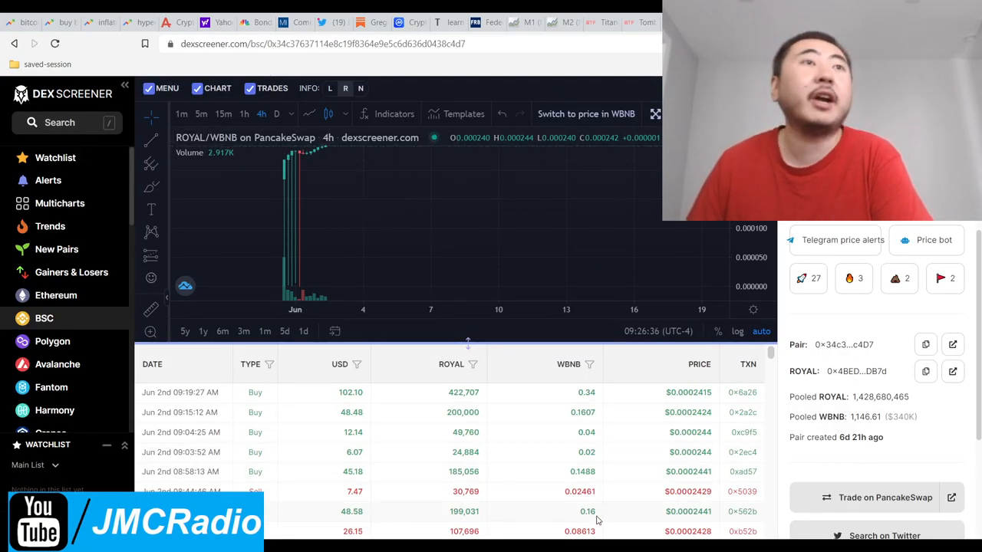
# Scroll the ROYAL/WBNB trade history through the June 2nd morning trades near 08:04 AM.
pyautogui.scroll(-3)
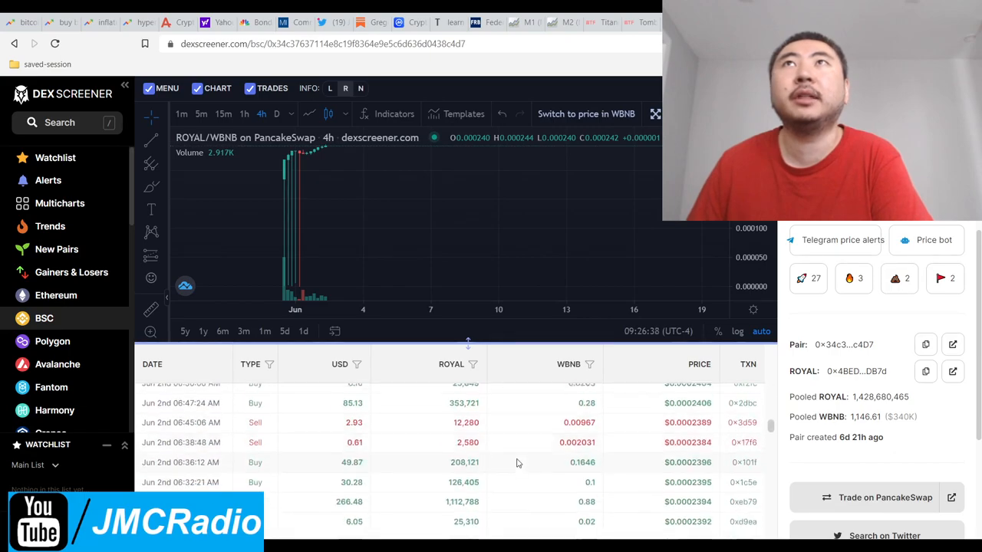
pyautogui.scroll(3)
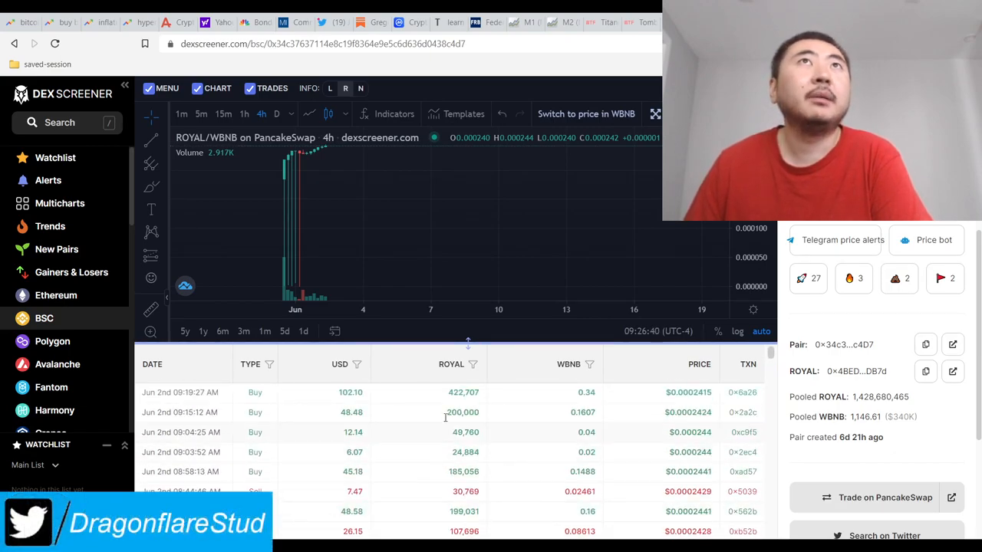
pyautogui.scroll(-3)
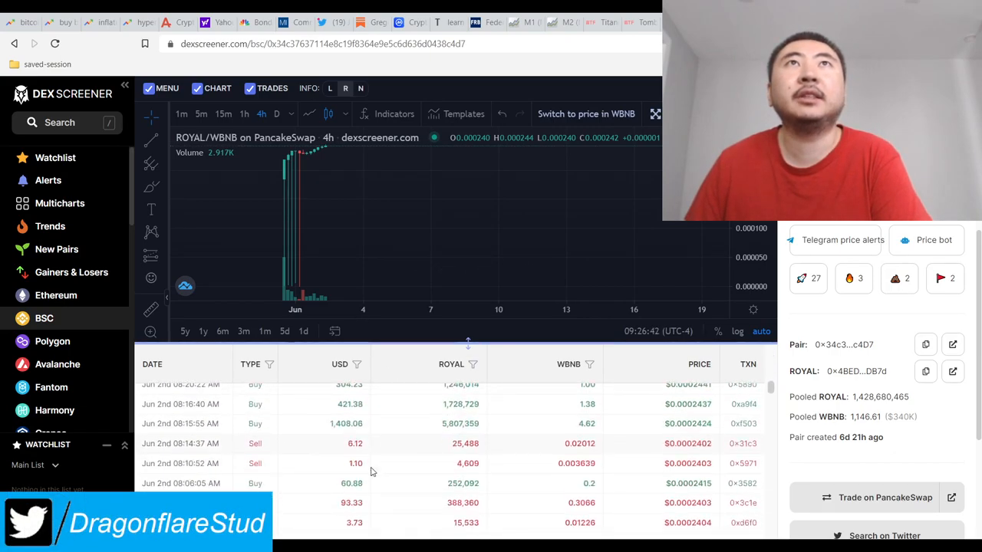
pyautogui.scroll(-3)
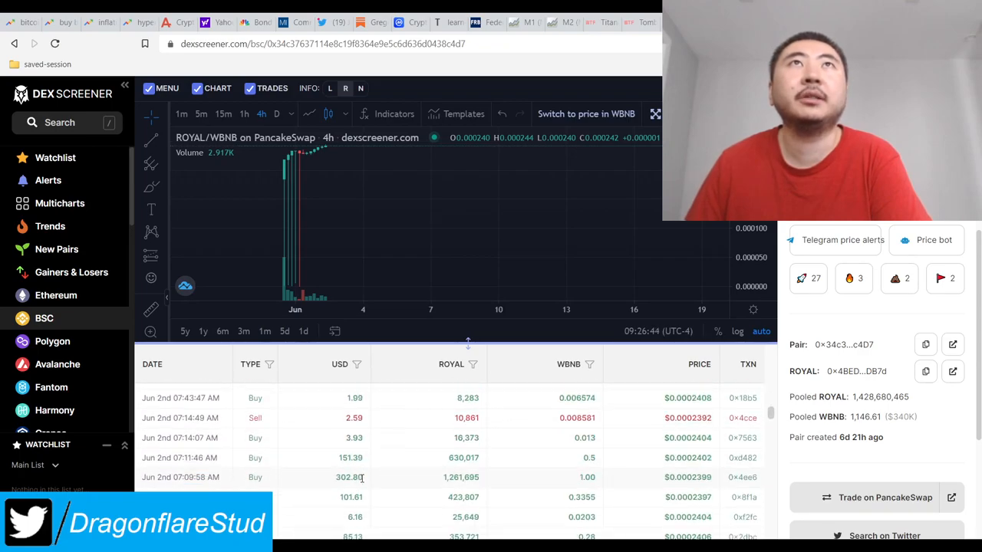
pyautogui.scroll(-3)
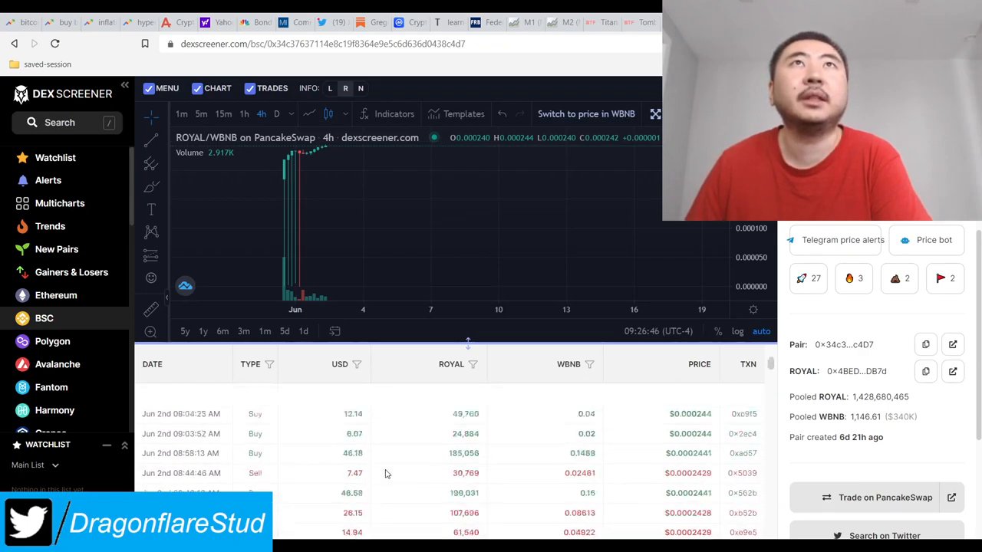